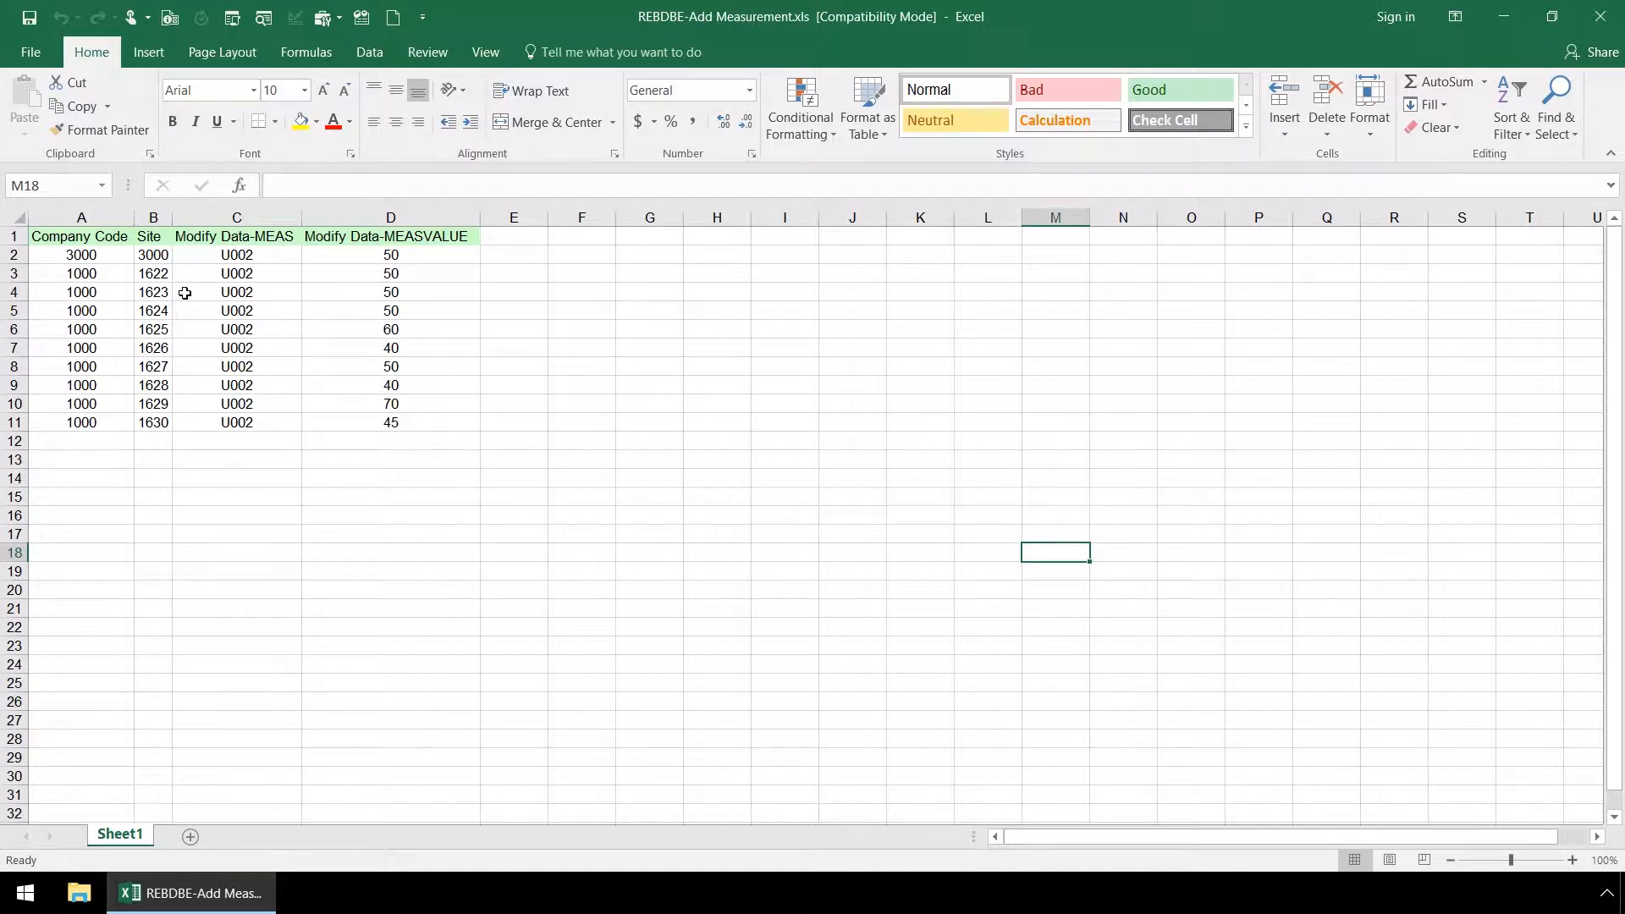
mouse_move(277, 330)
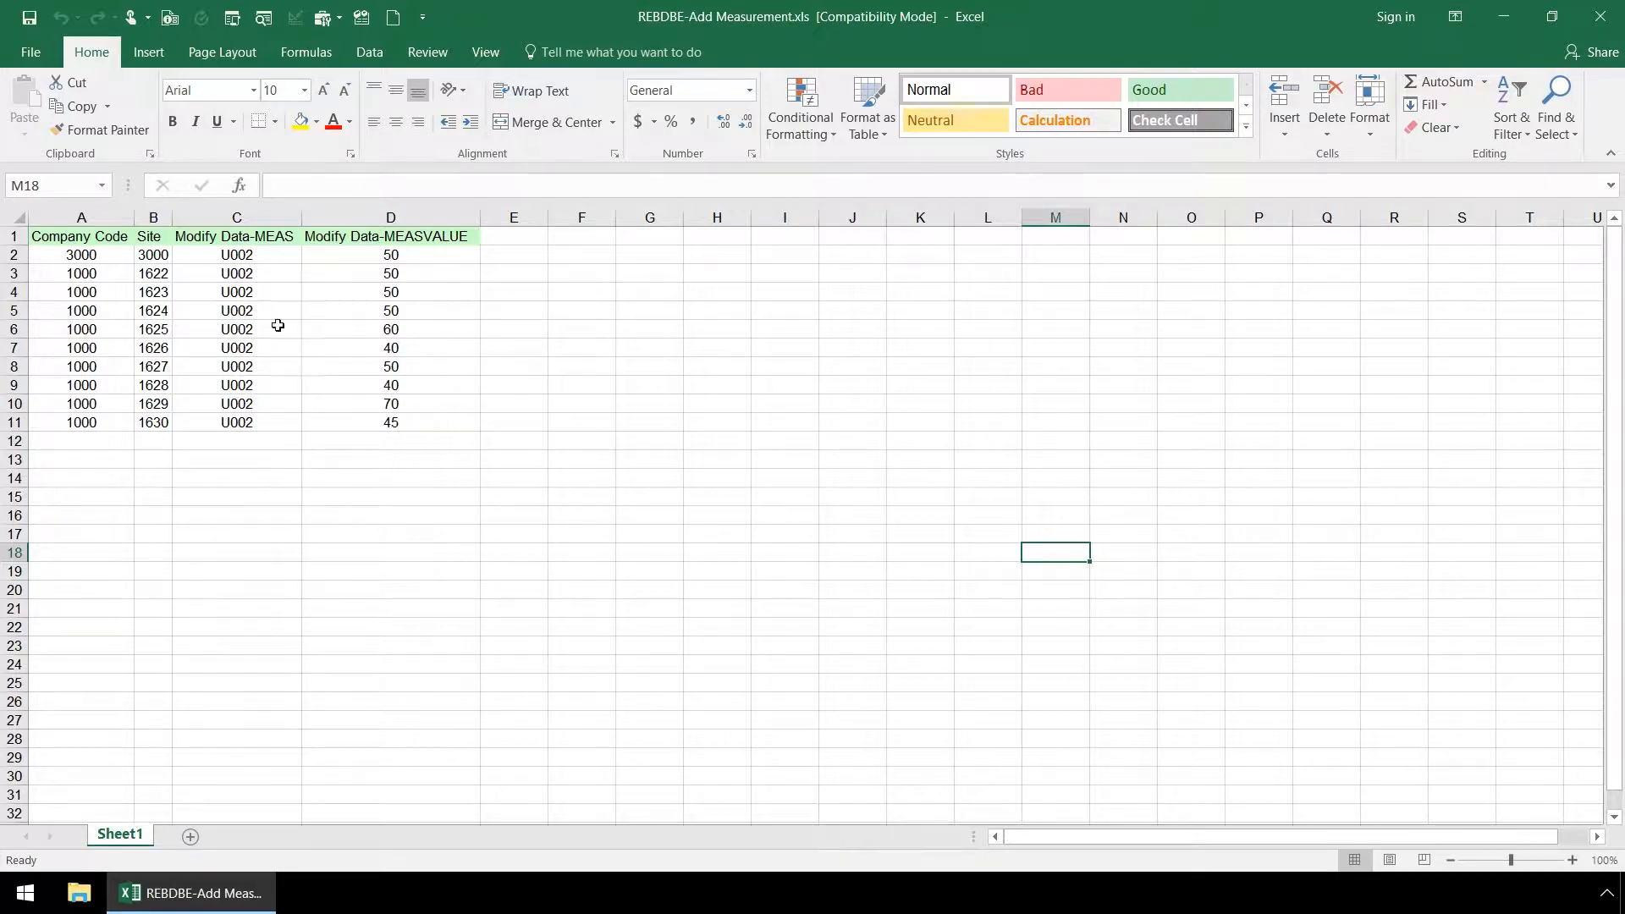
- Minimize the measurement workbook and launch Process Runner from the desktop shortcut
click(1501, 15)
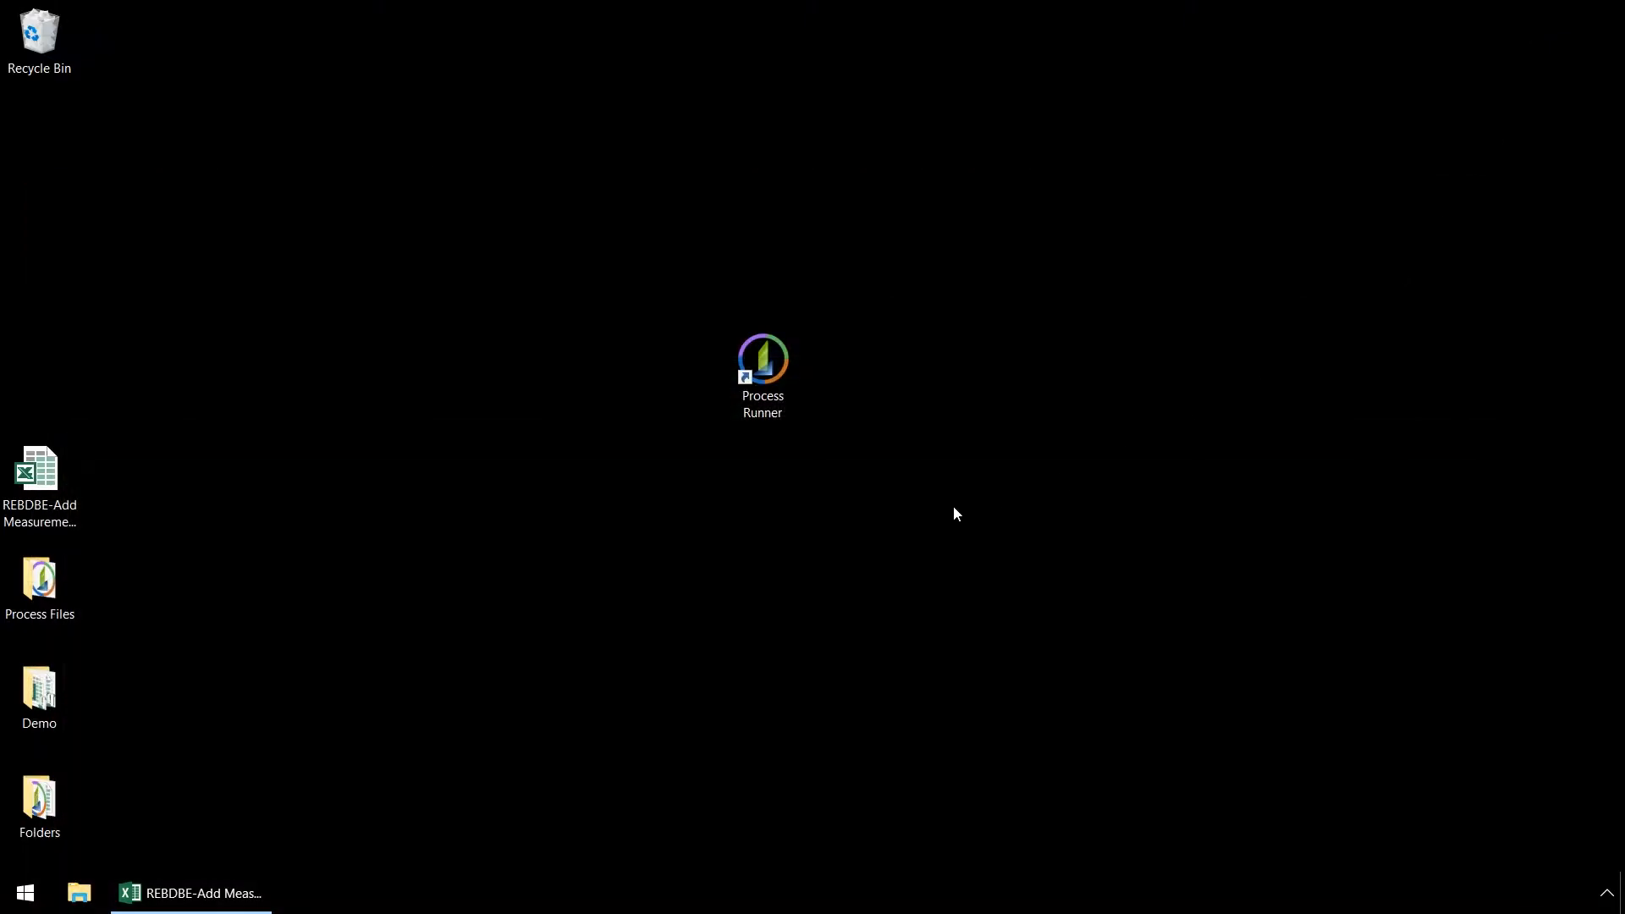
double_click(762, 375)
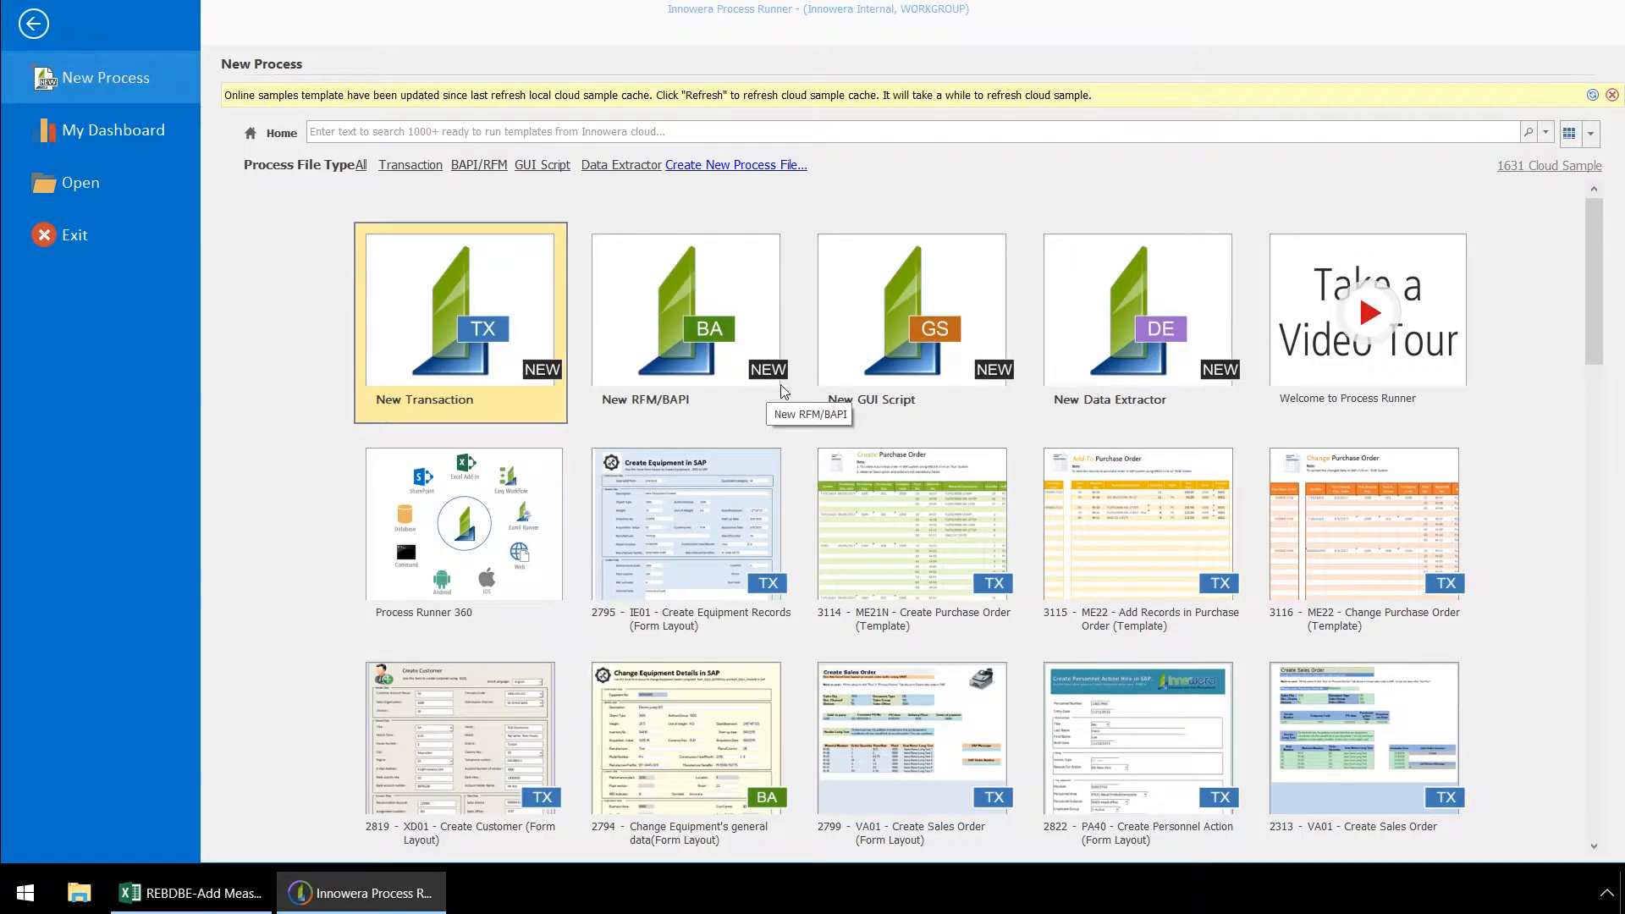
mouse_move(913, 363)
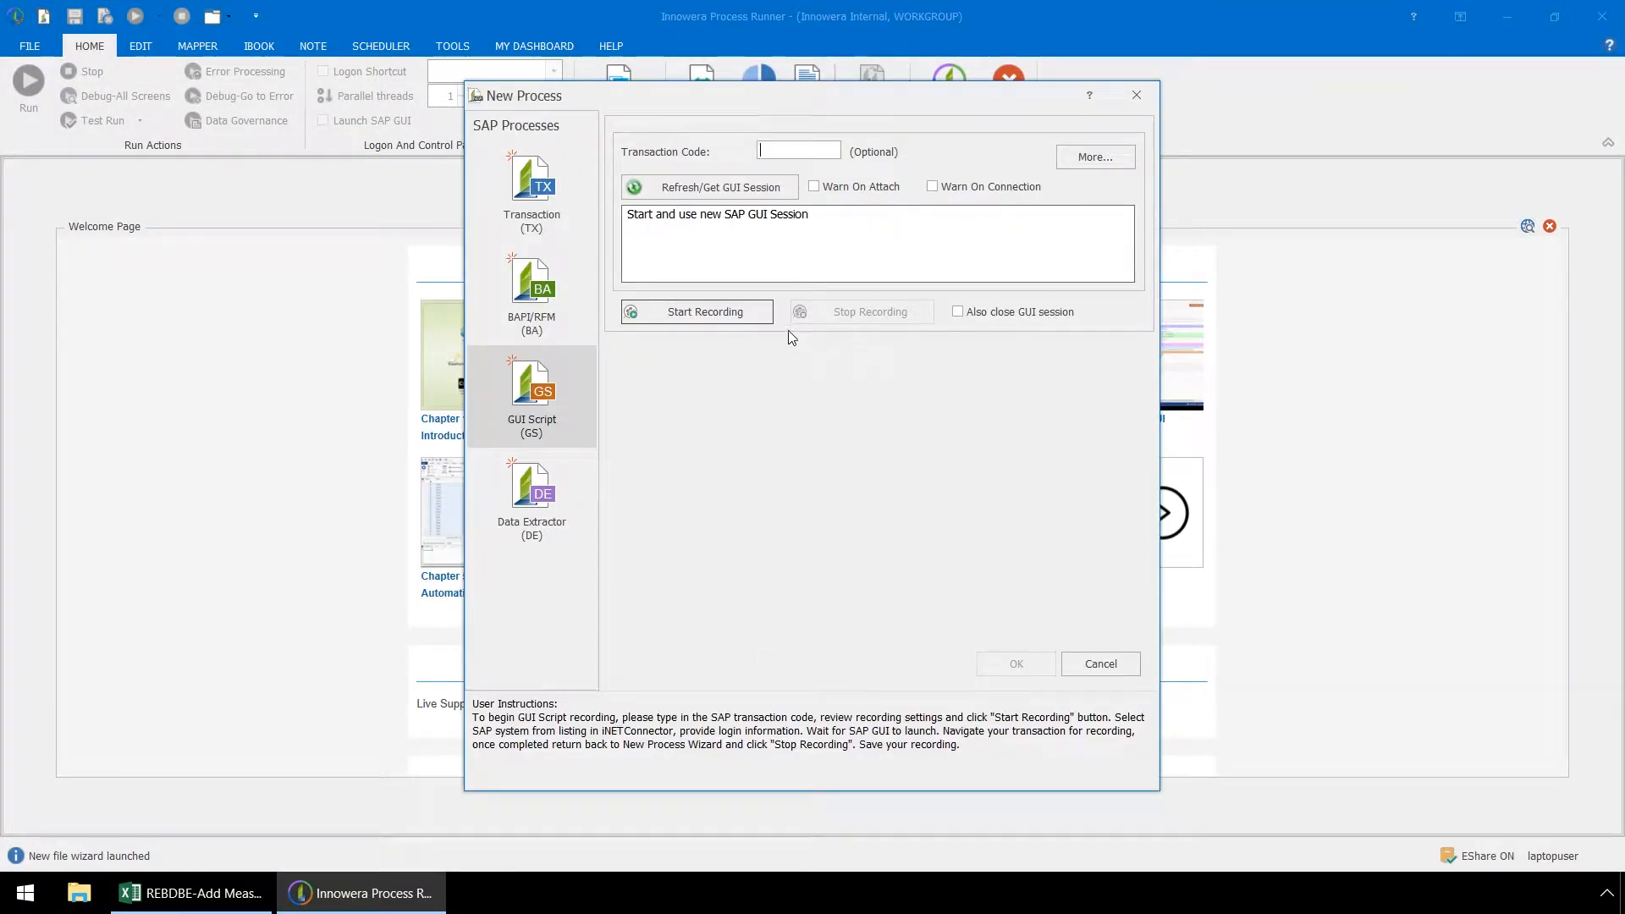
- Create a GUI Script process for transaction REBDBE using a new SAP GUI session
text(R)
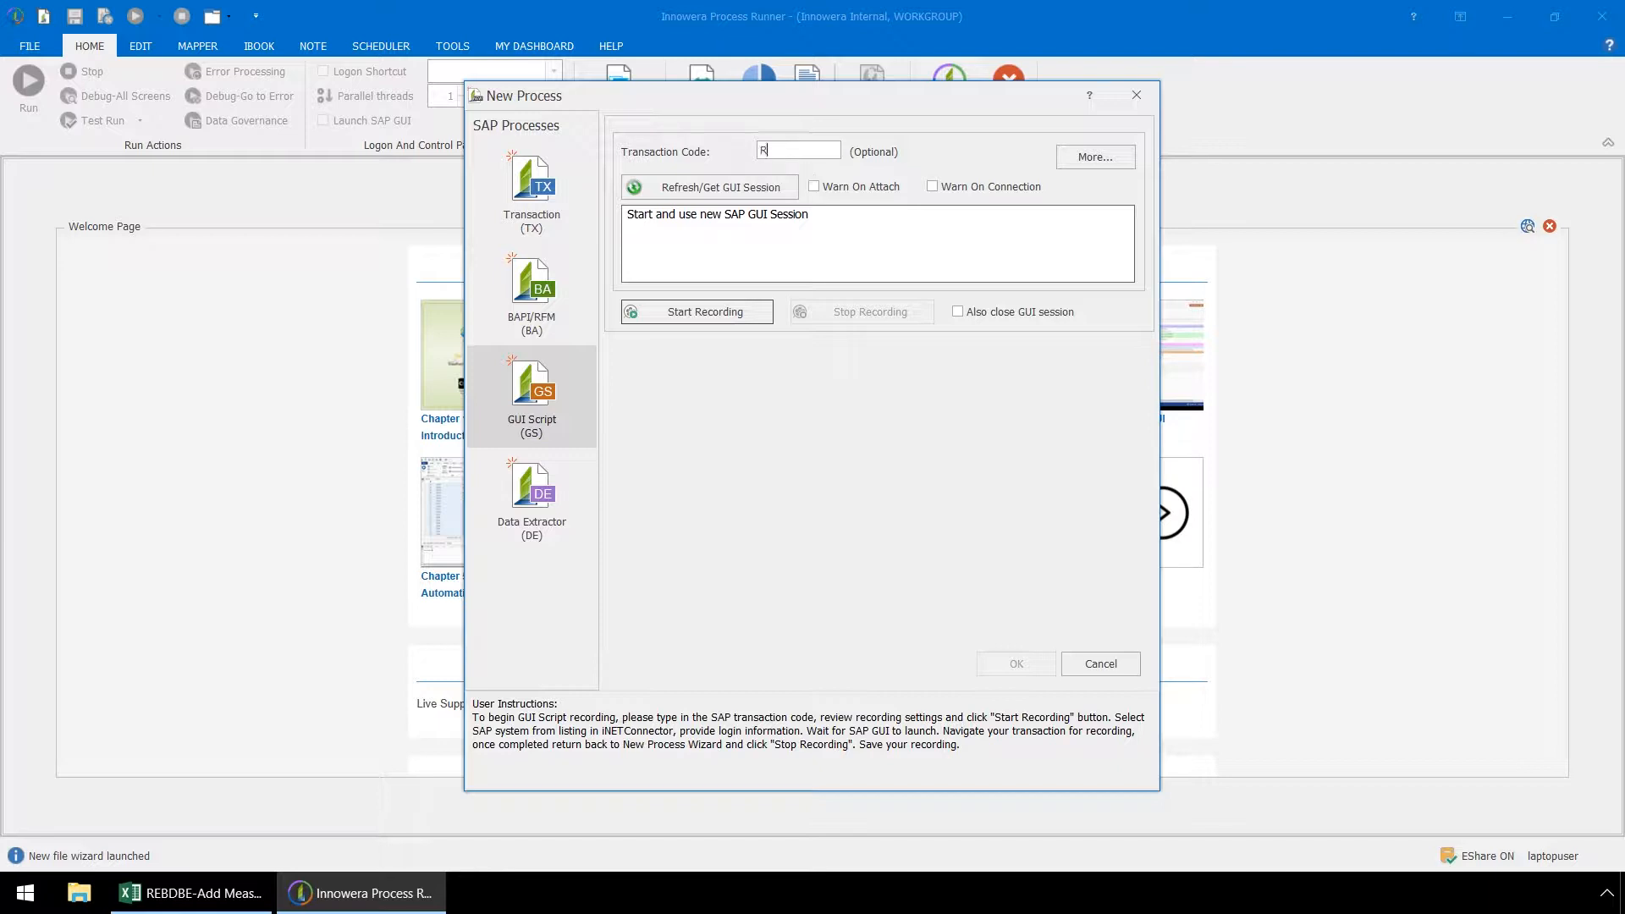
text(EBDBE)
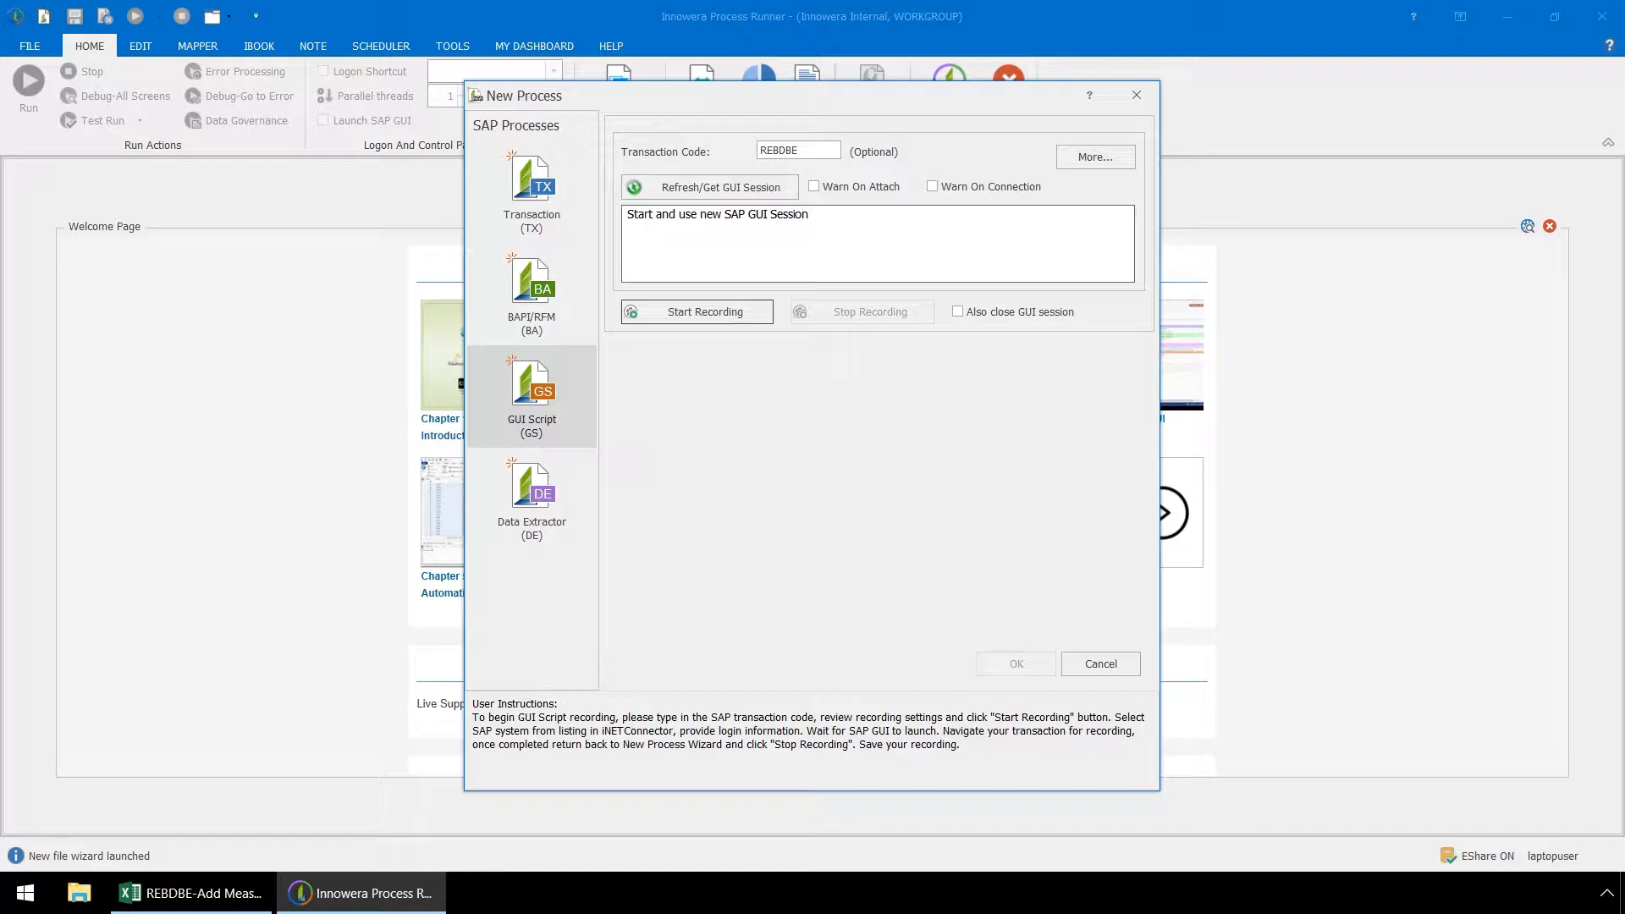
click(797, 151)
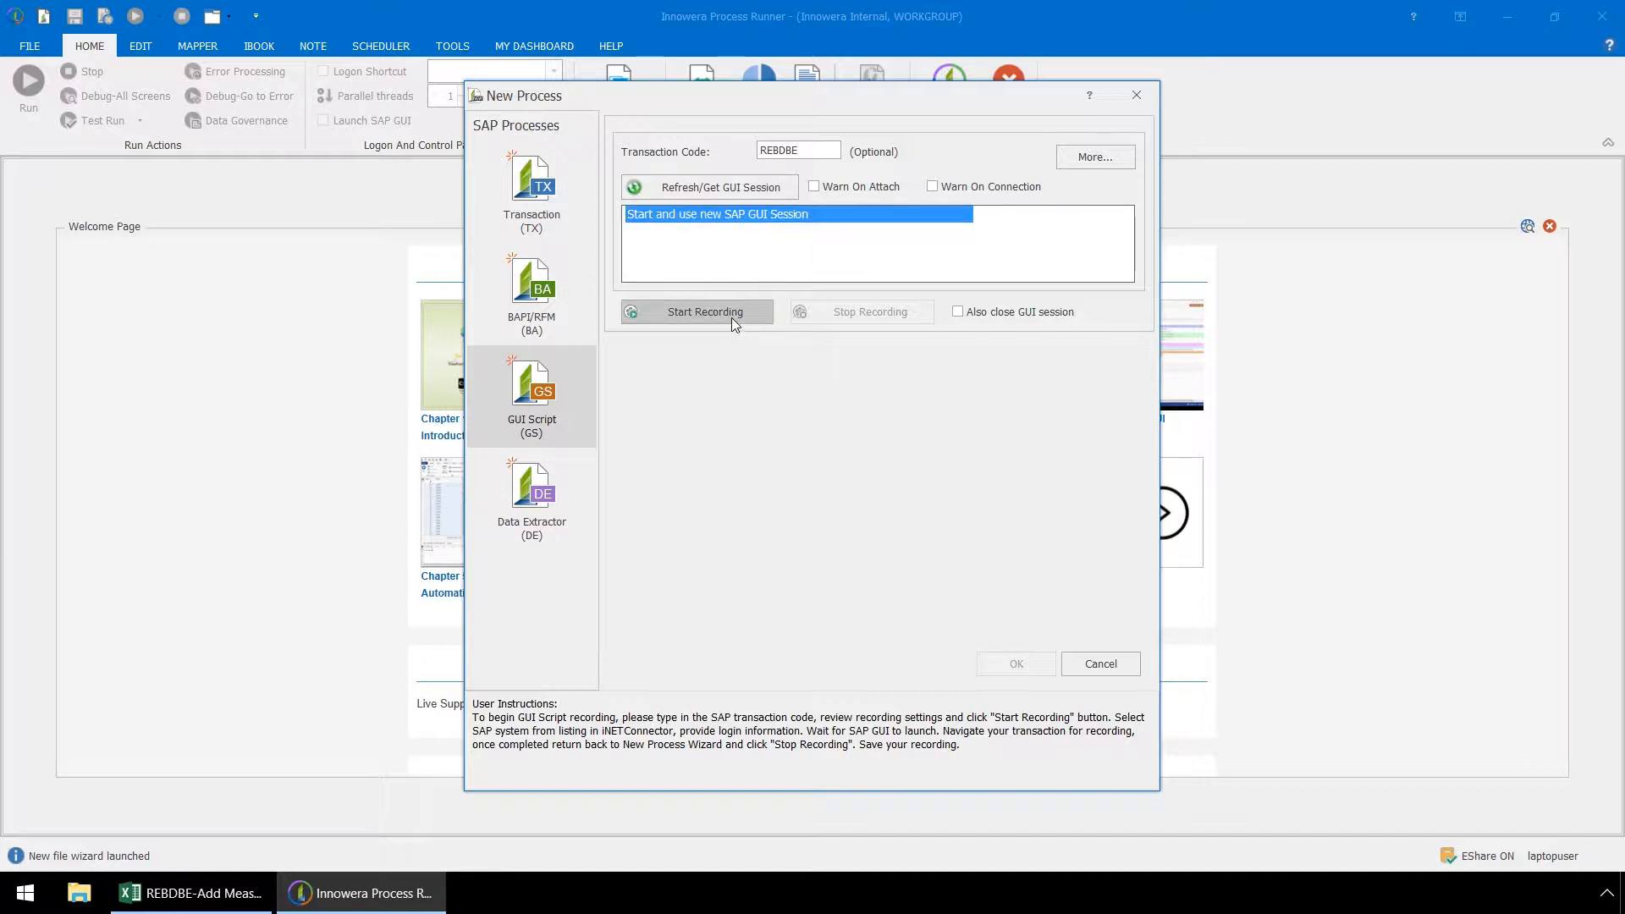
- Start recording, log on to the chosen SAP system, and launch SAP Logon pad
click(702, 311)
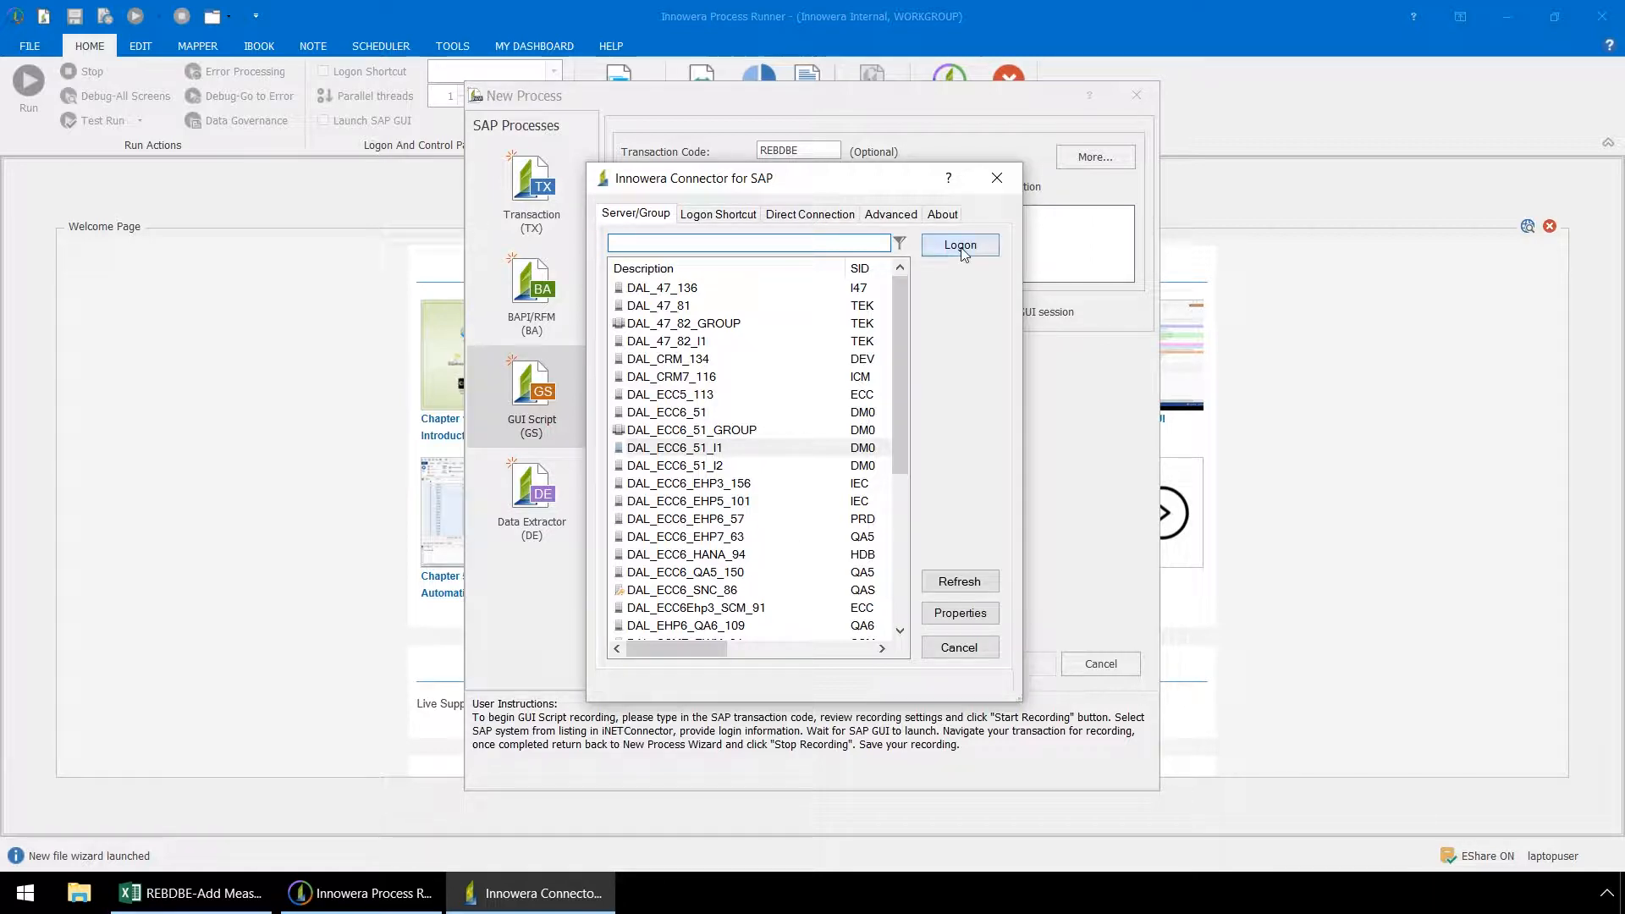
click(959, 244)
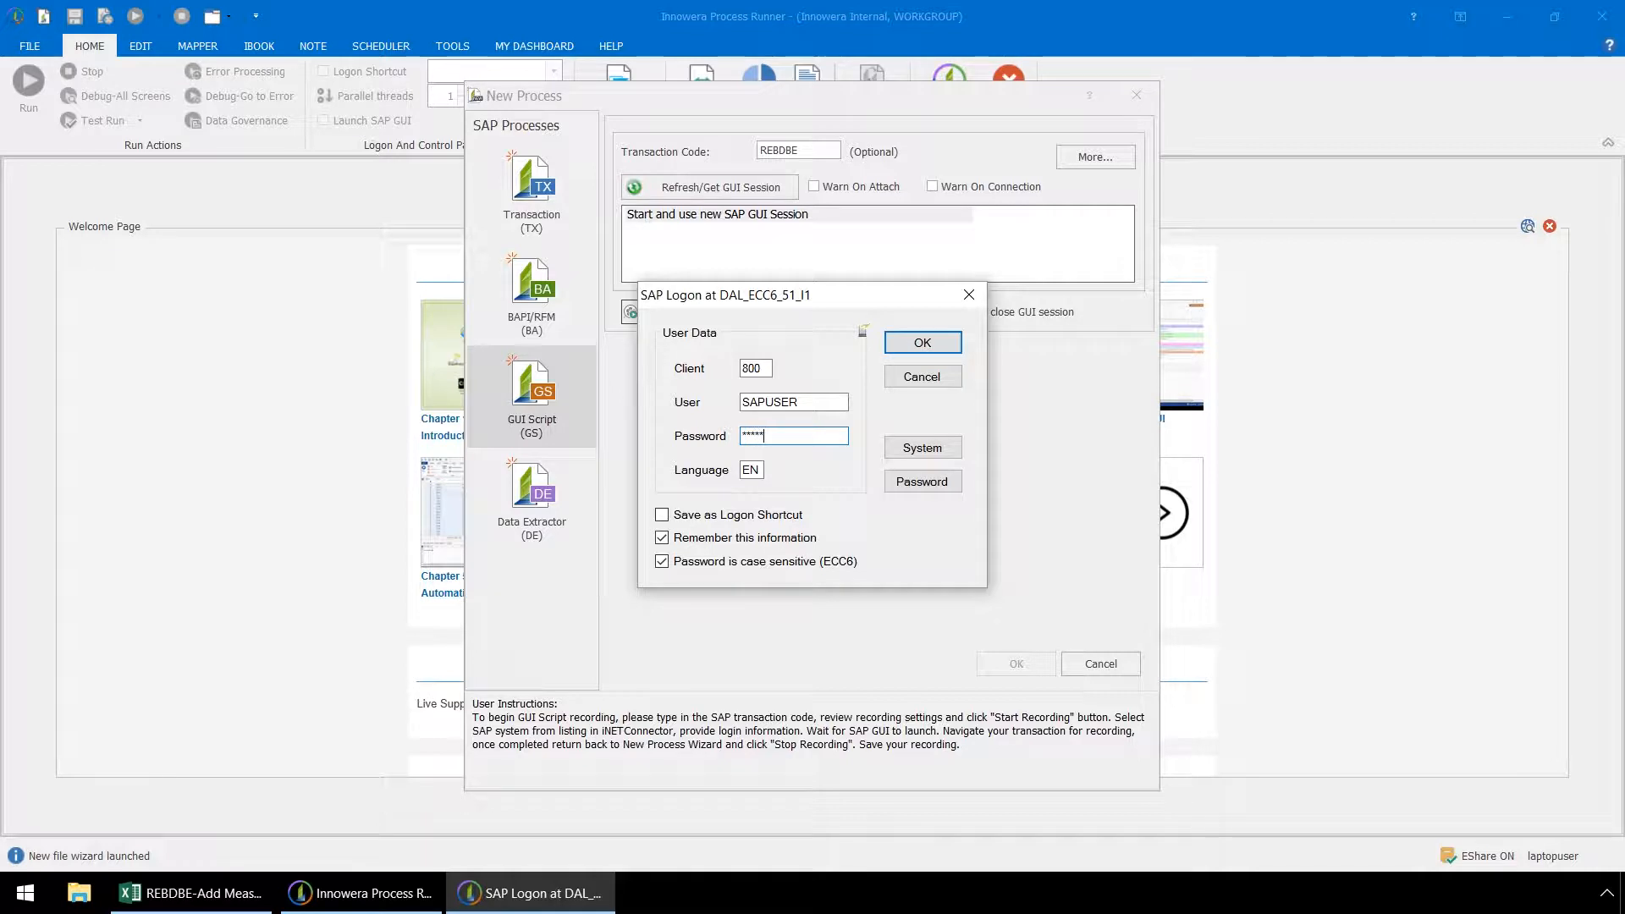
click(920, 342)
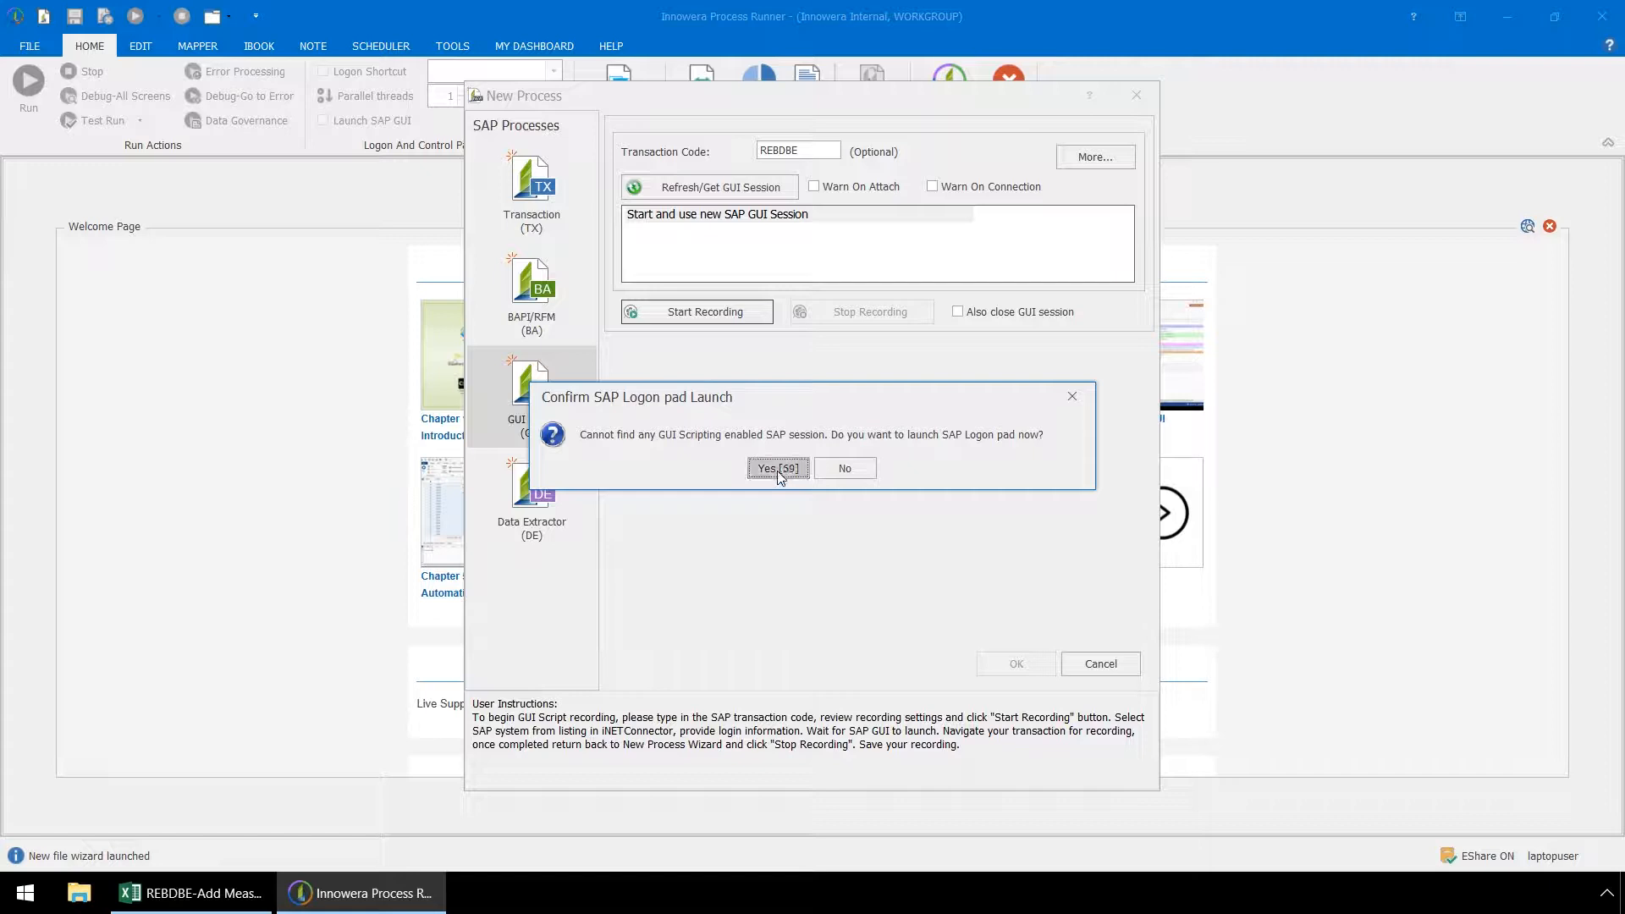
click(777, 467)
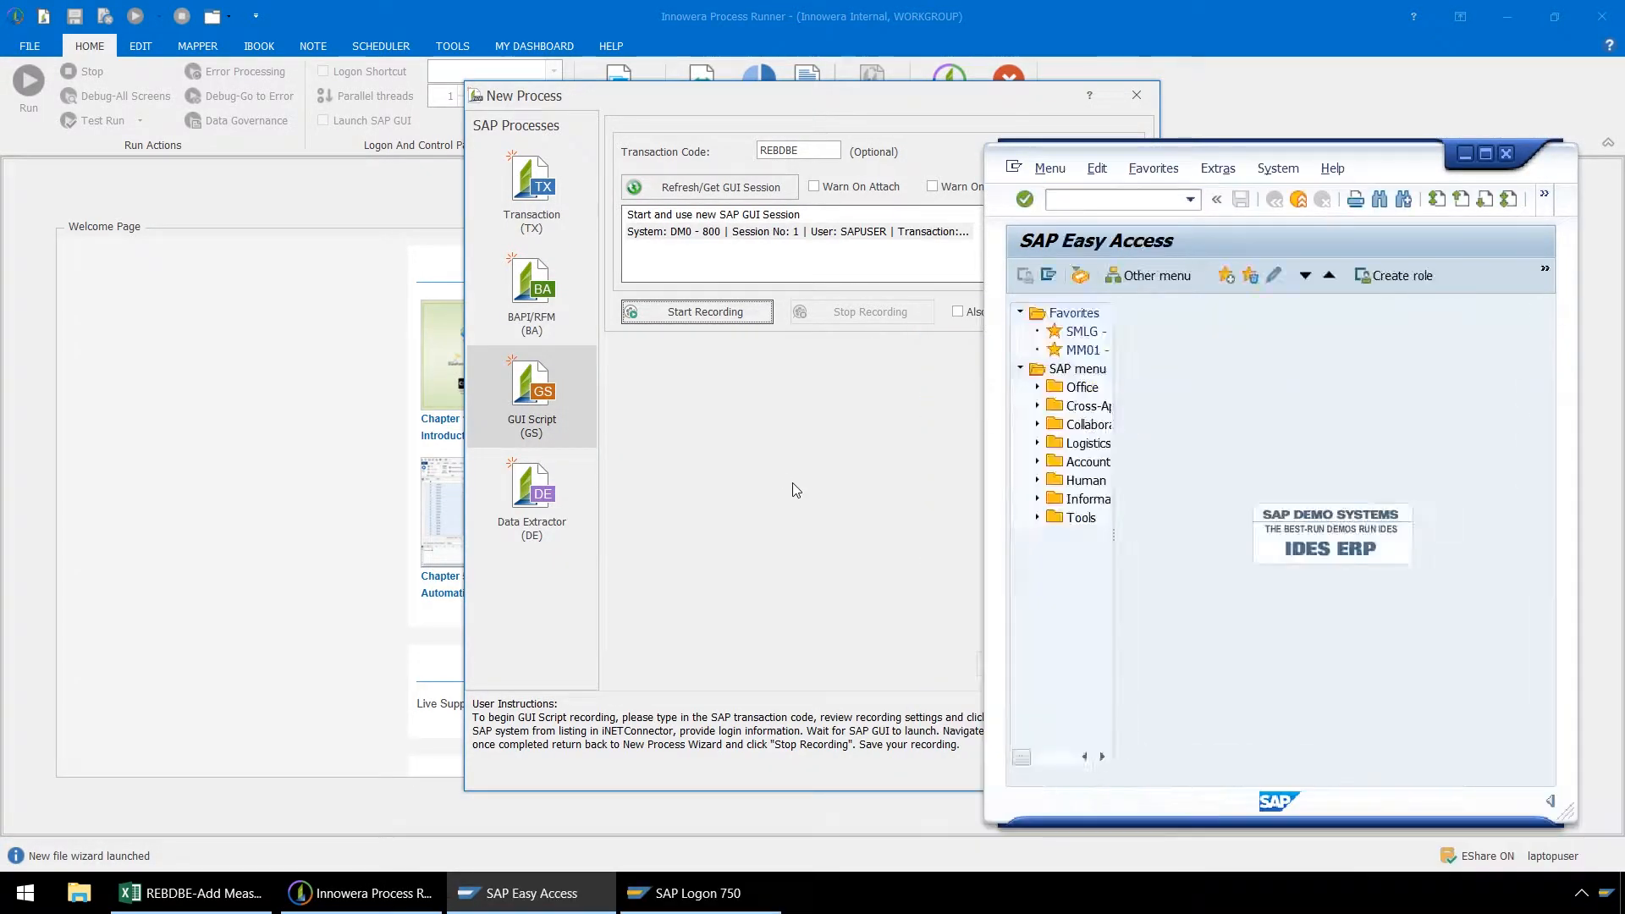
click(696, 312)
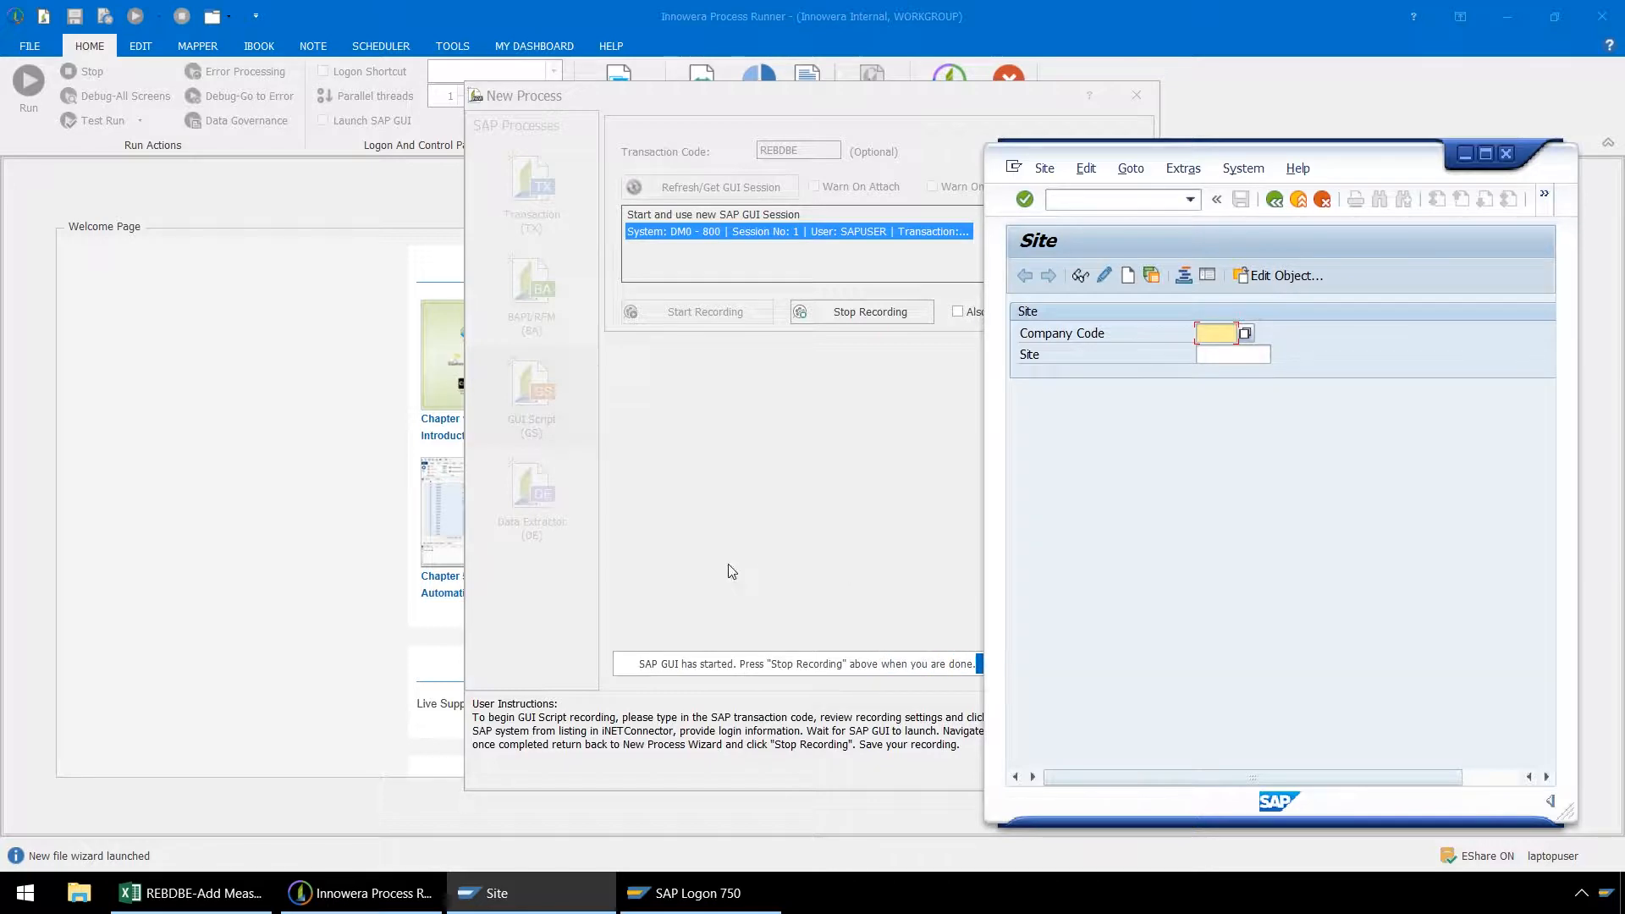
- Check the Excel data, then enter company code 3000 and site 3000 in SAP
click(190, 892)
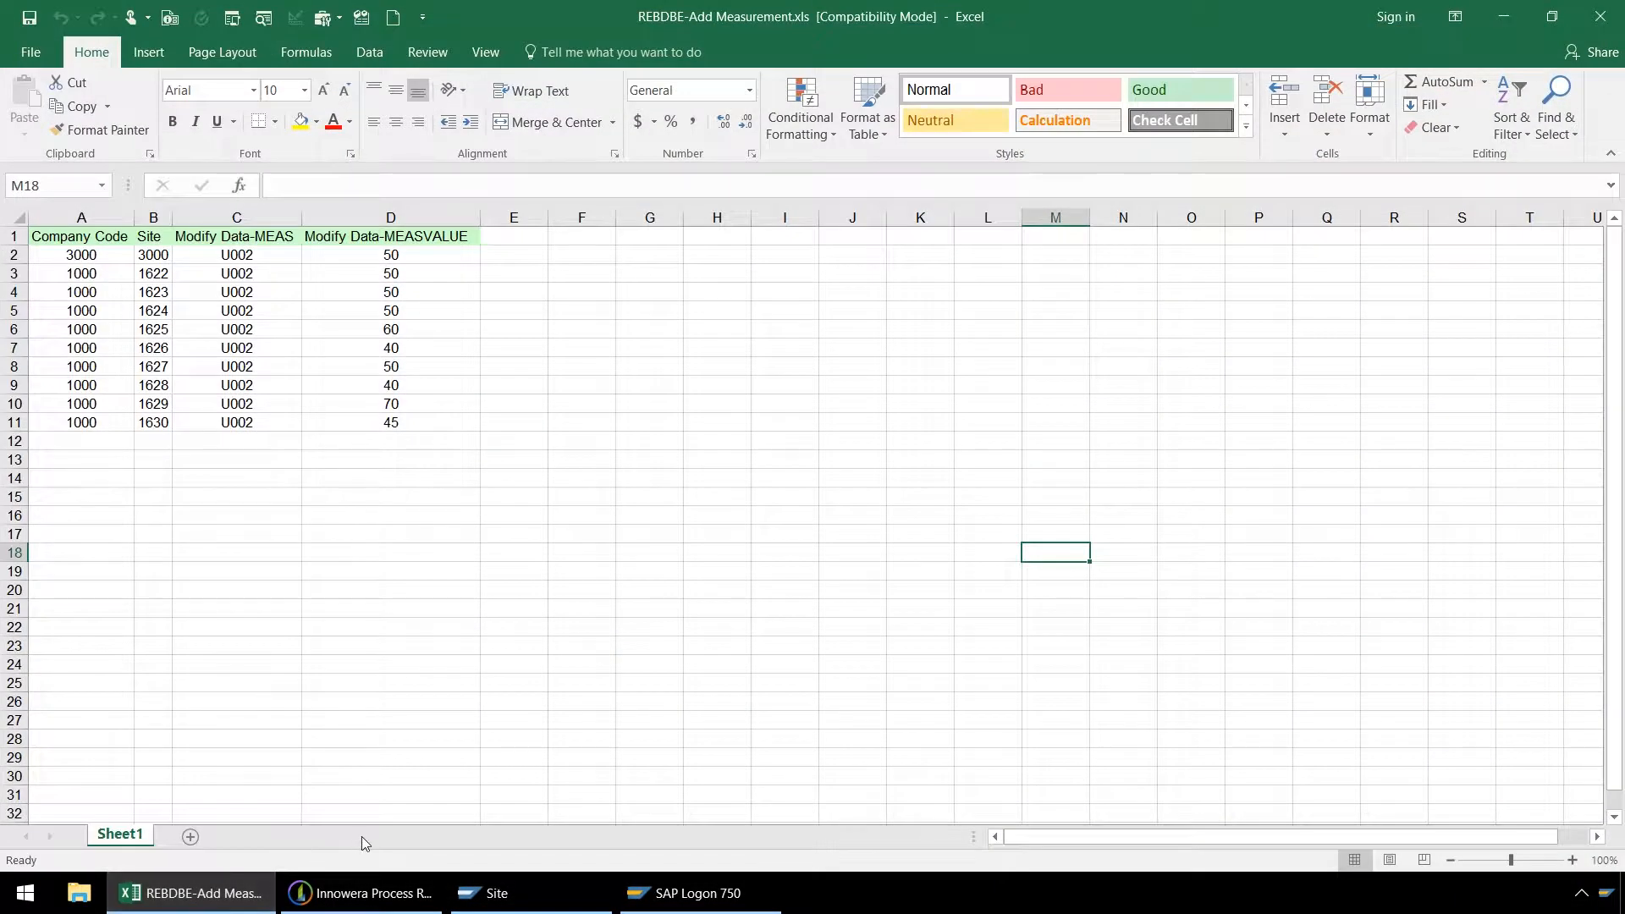
click(484, 892)
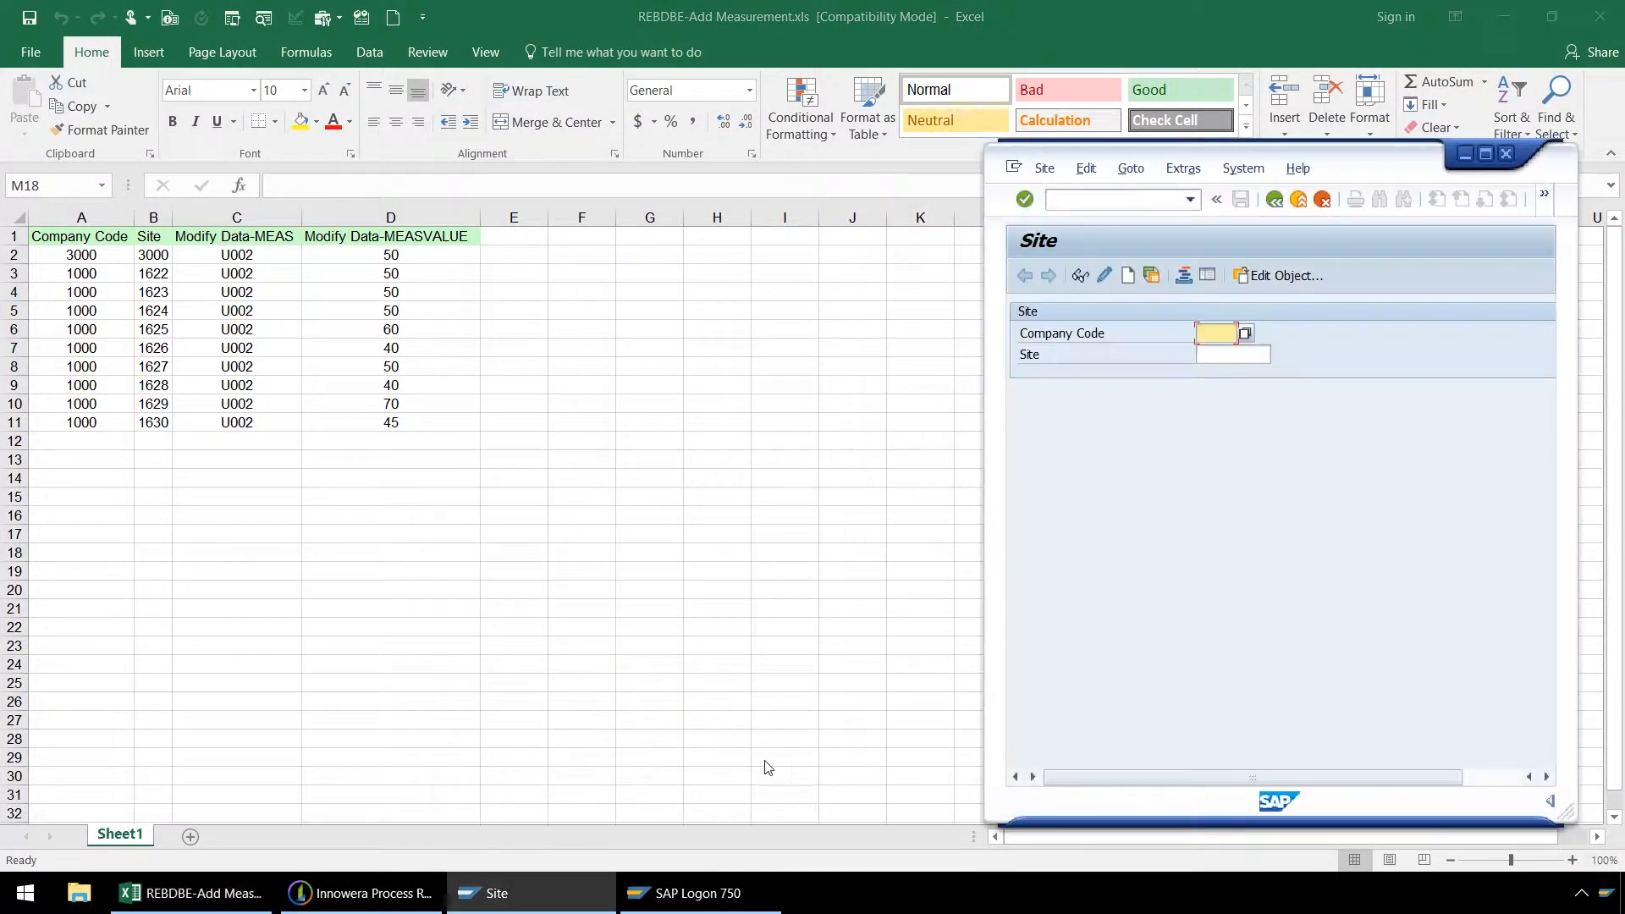
mouse_move(1219, 415)
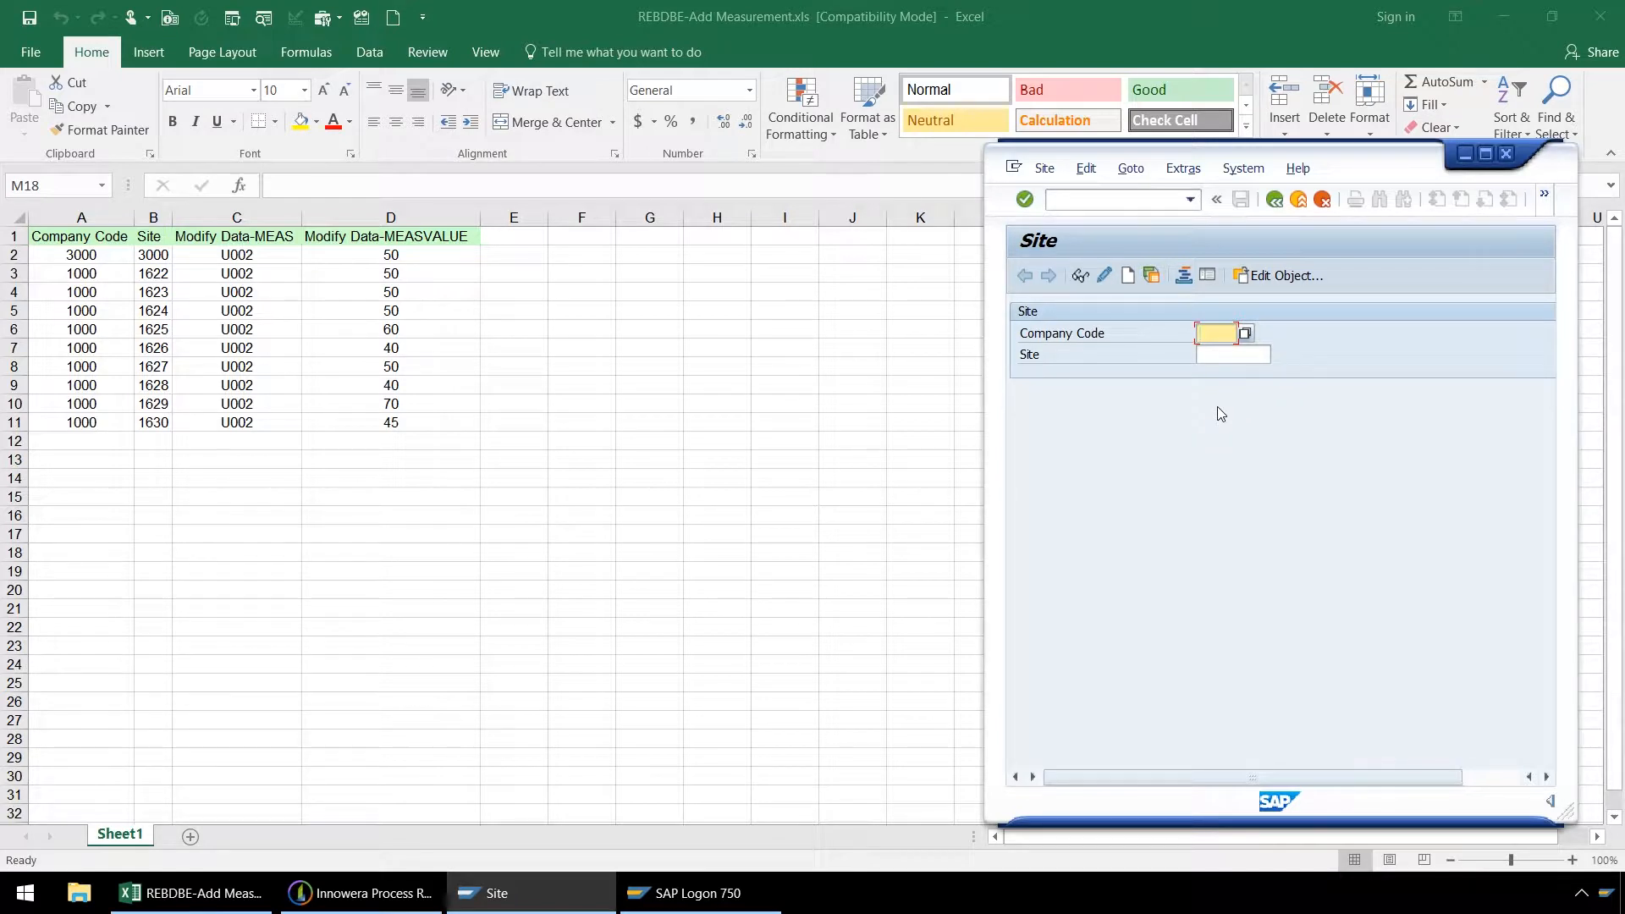
text(3000)
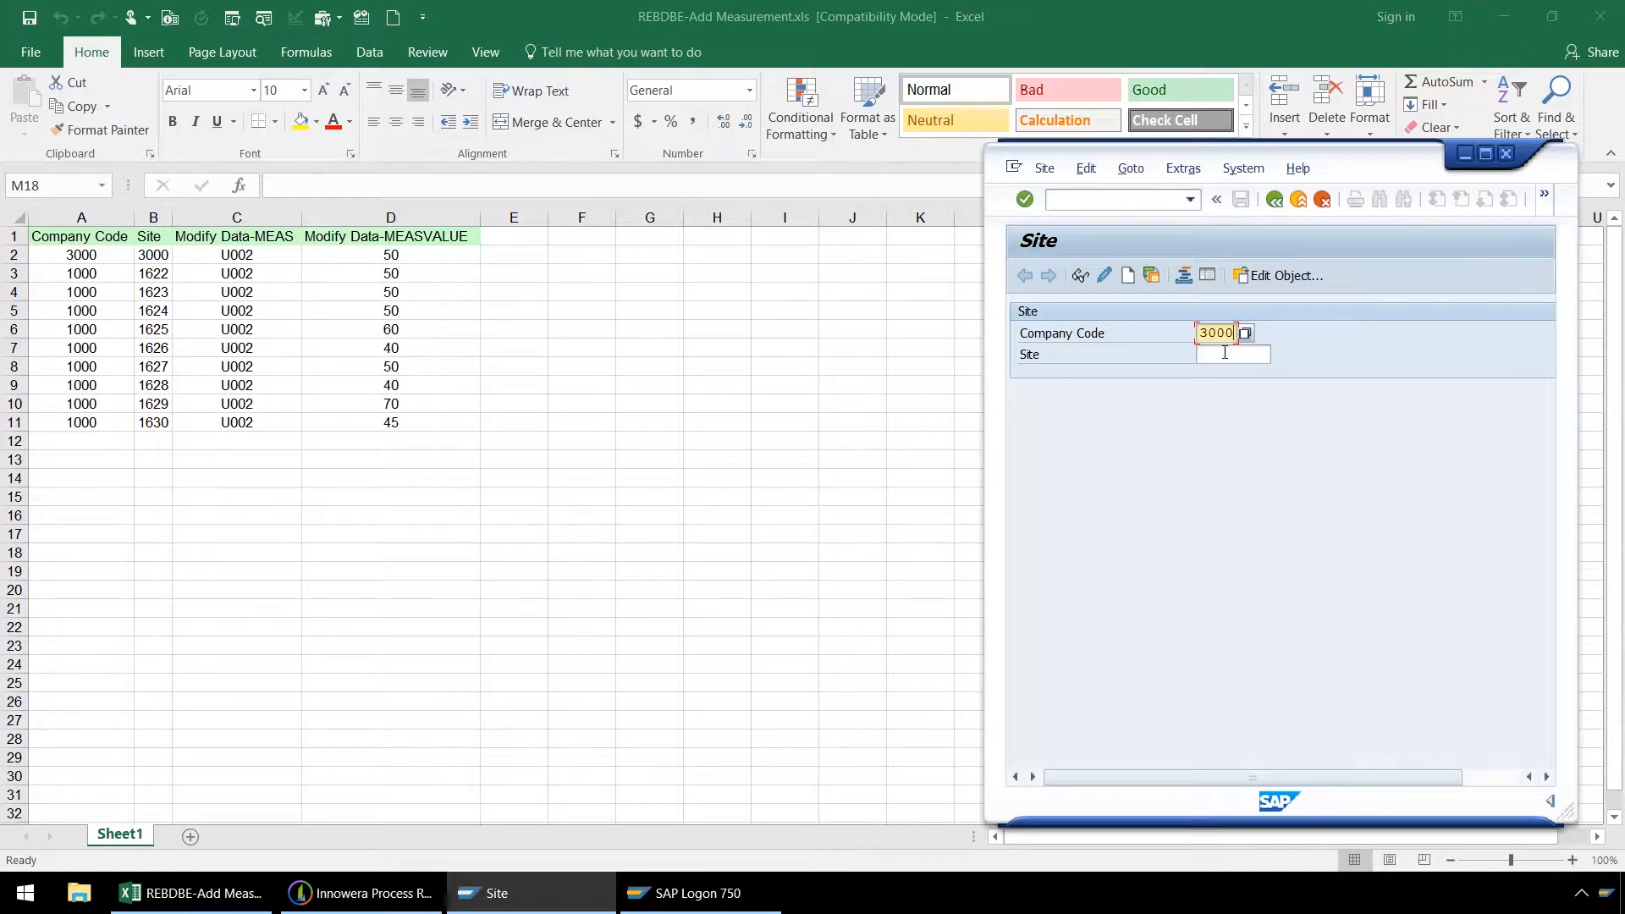
click(1232, 354)
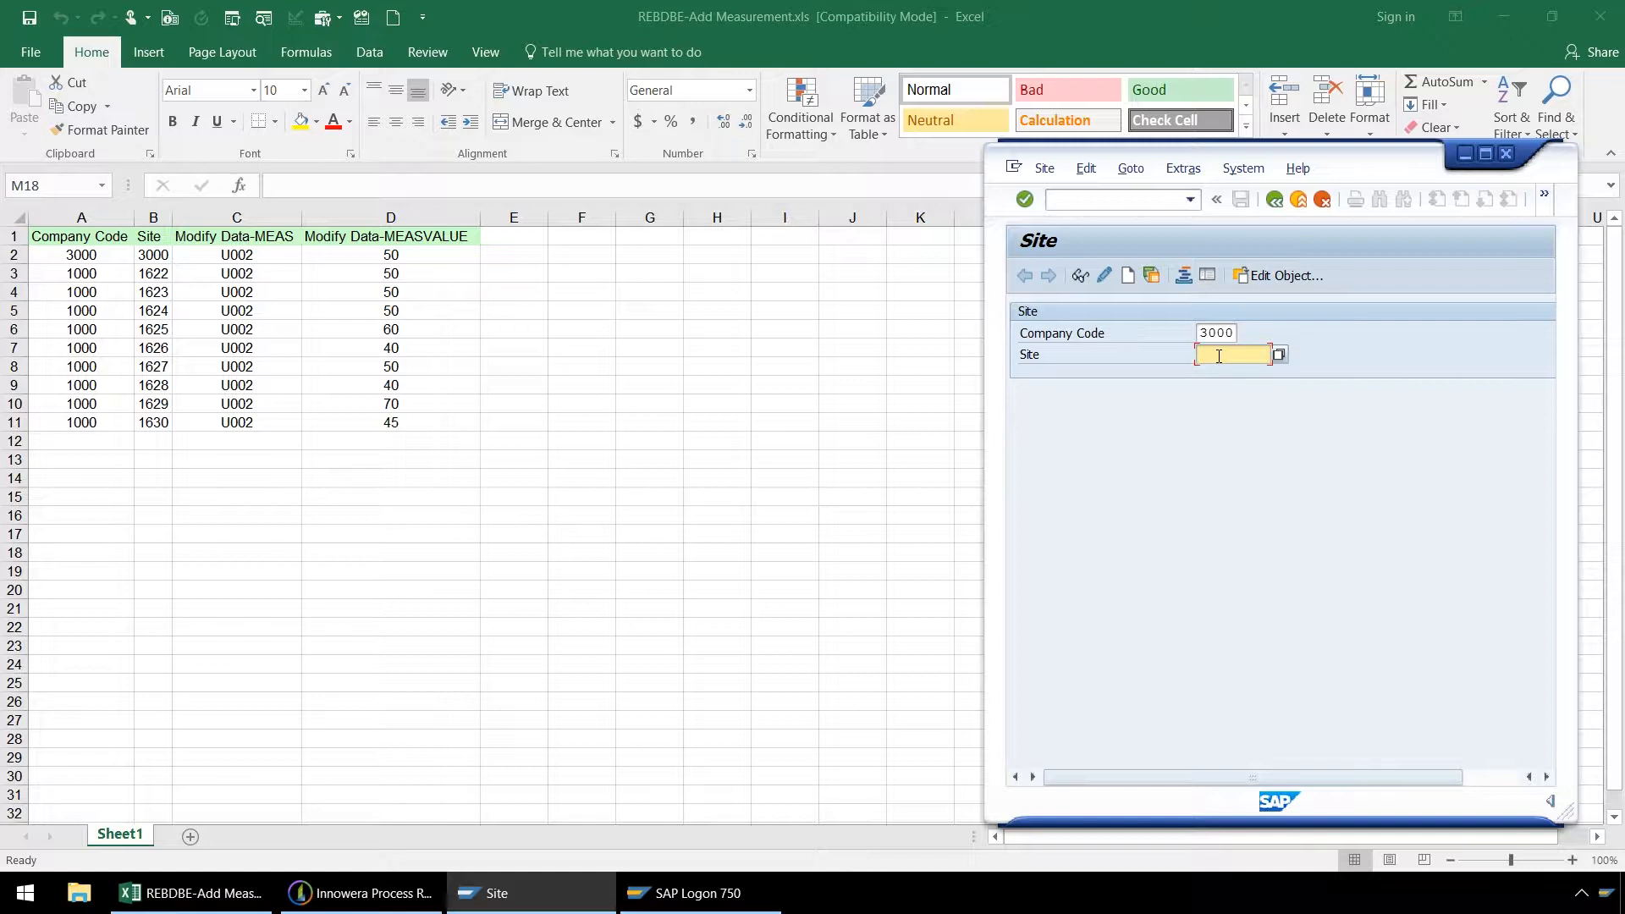
text(3)
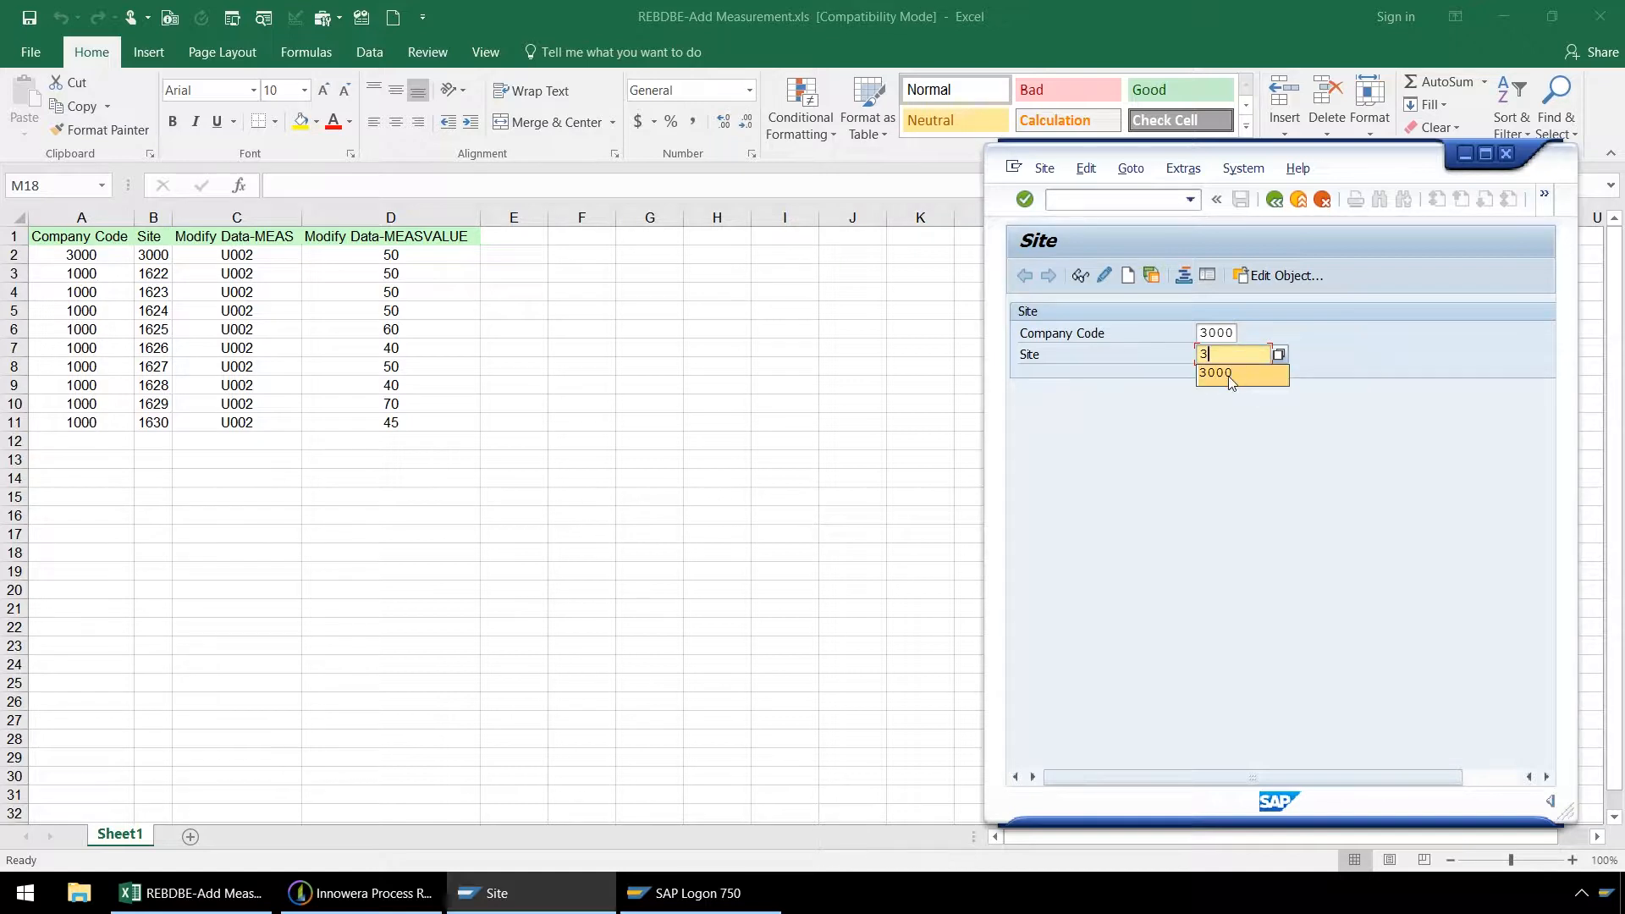
click(1214, 372)
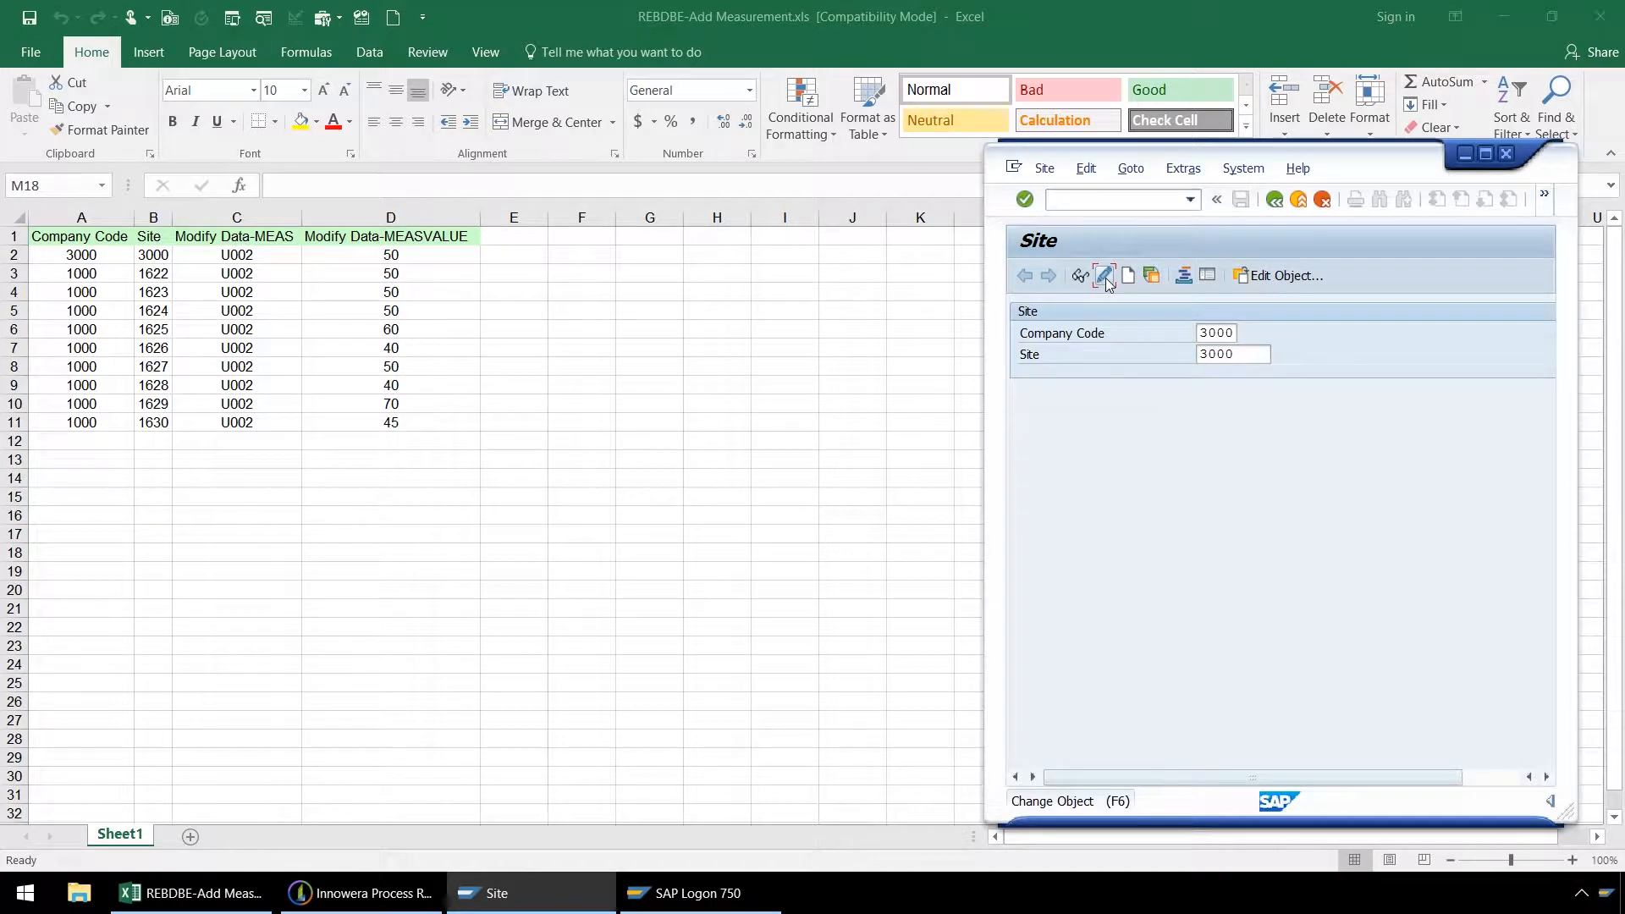
- Open site 3000/3000 in change mode and show its Measurements tab
click(1105, 276)
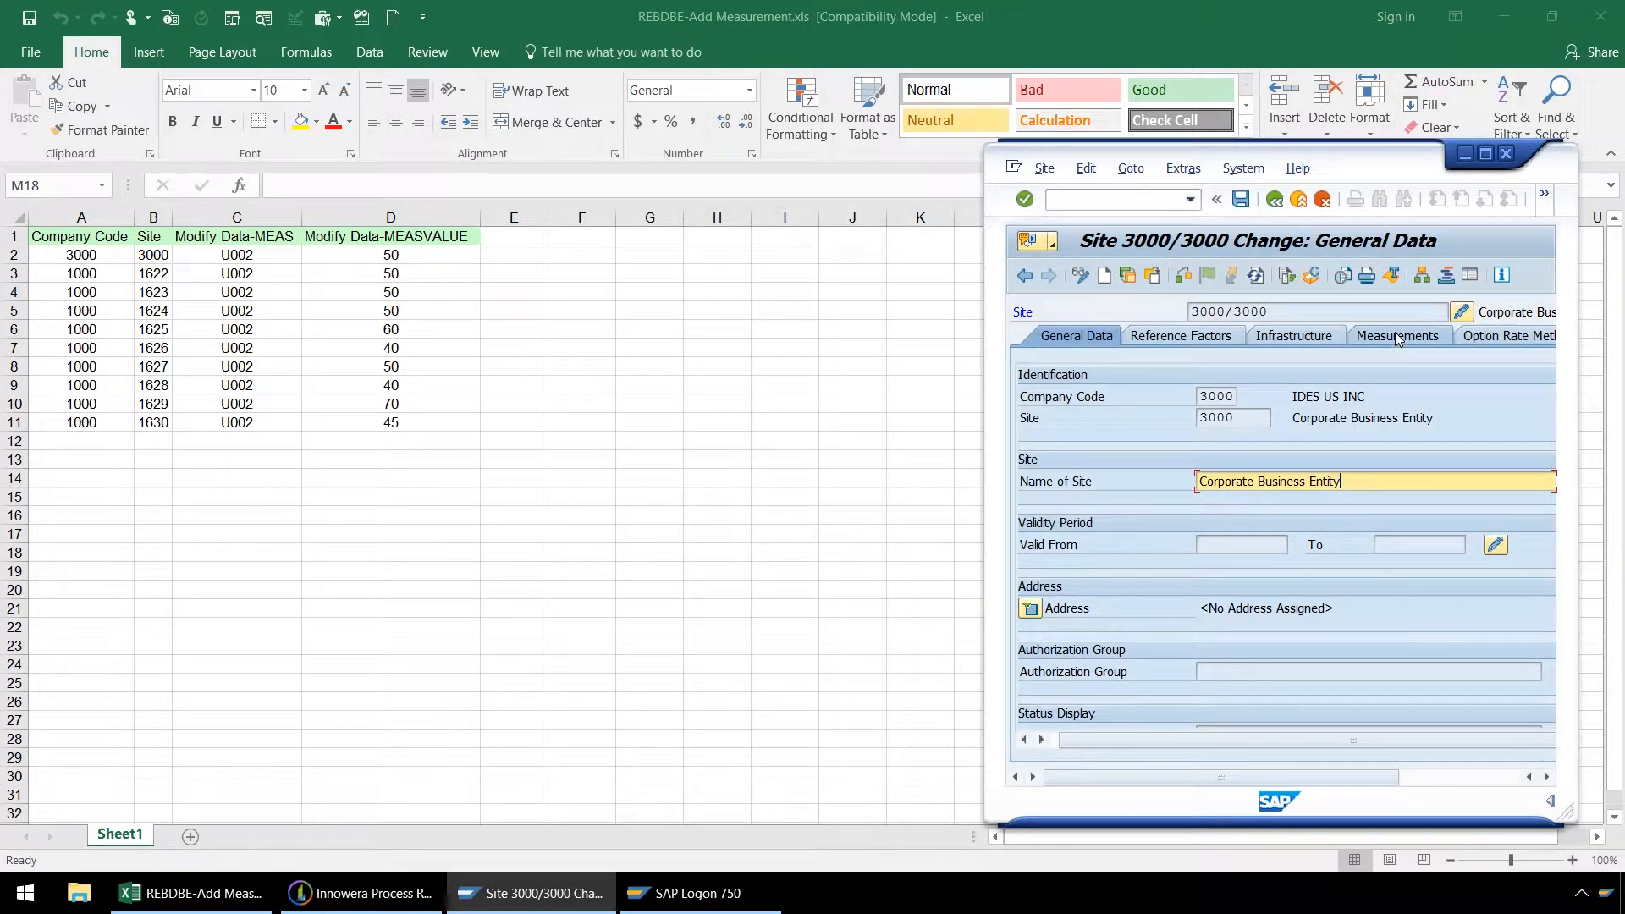
click(1397, 335)
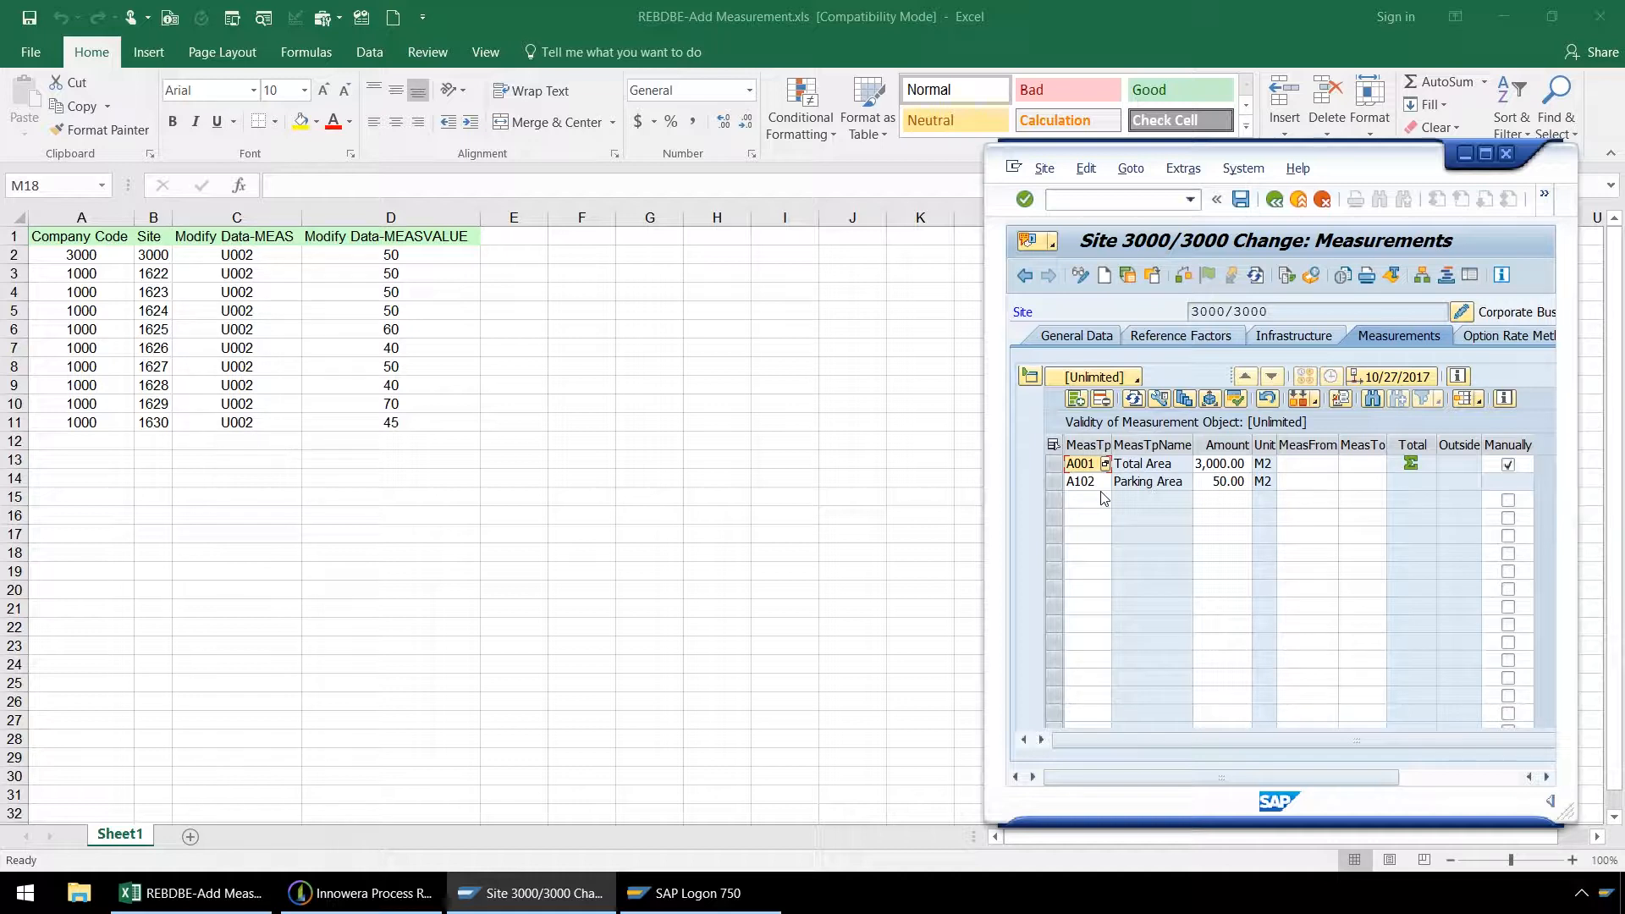
mouse_move(1091, 711)
text(U002)
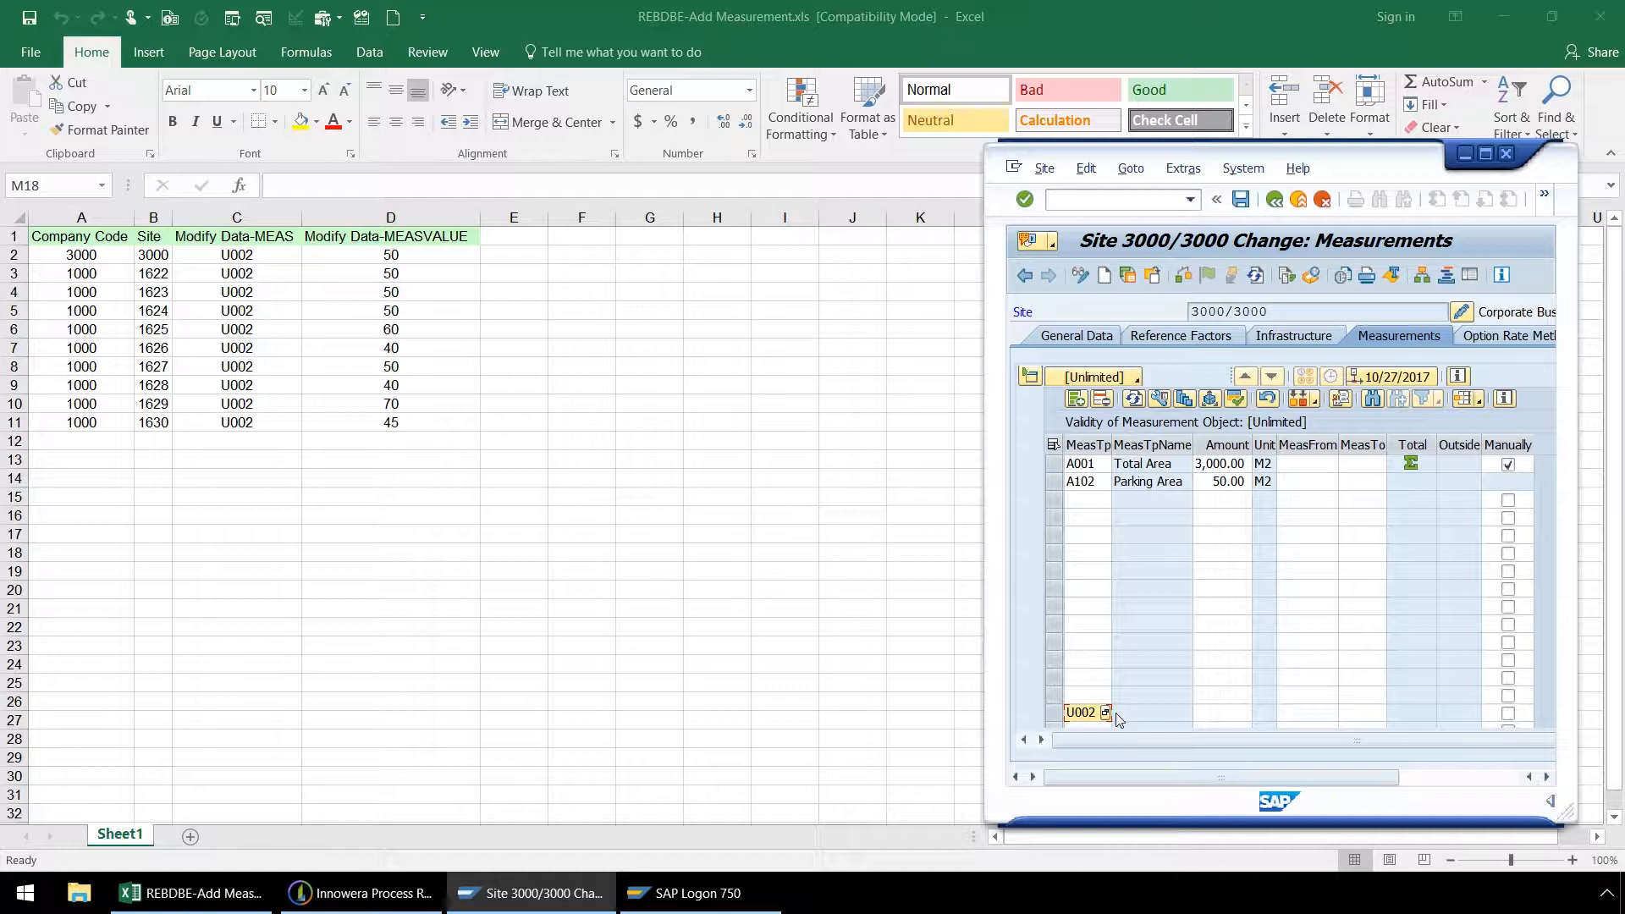
- Enter an amount of 50 for the U002 measurement row
click(1221, 712)
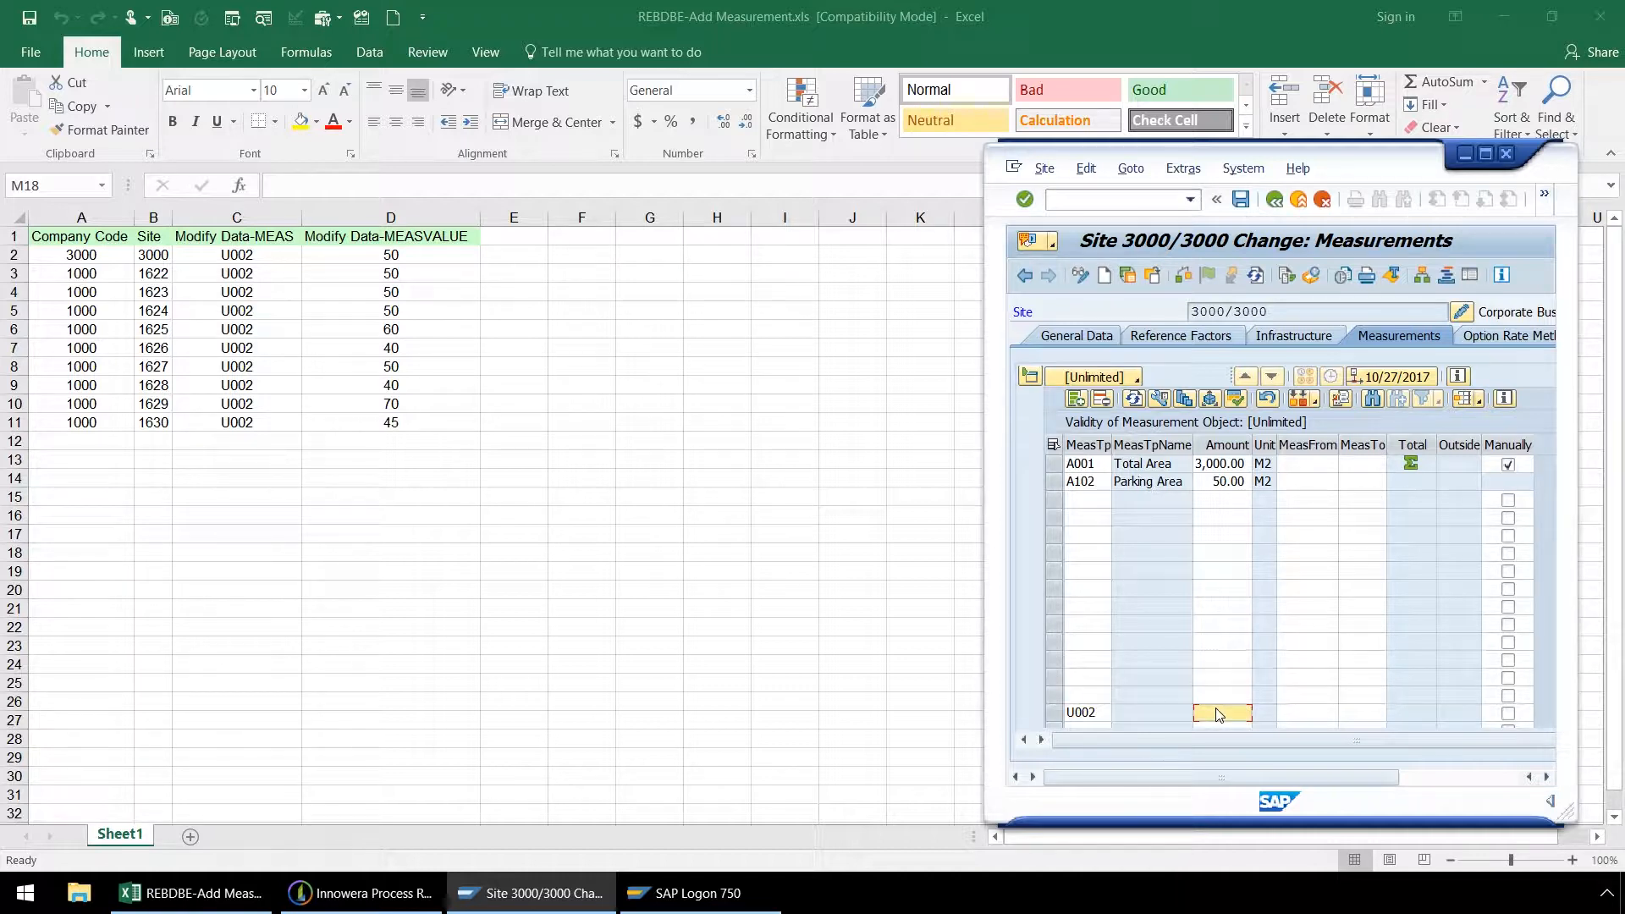
text(50.00)
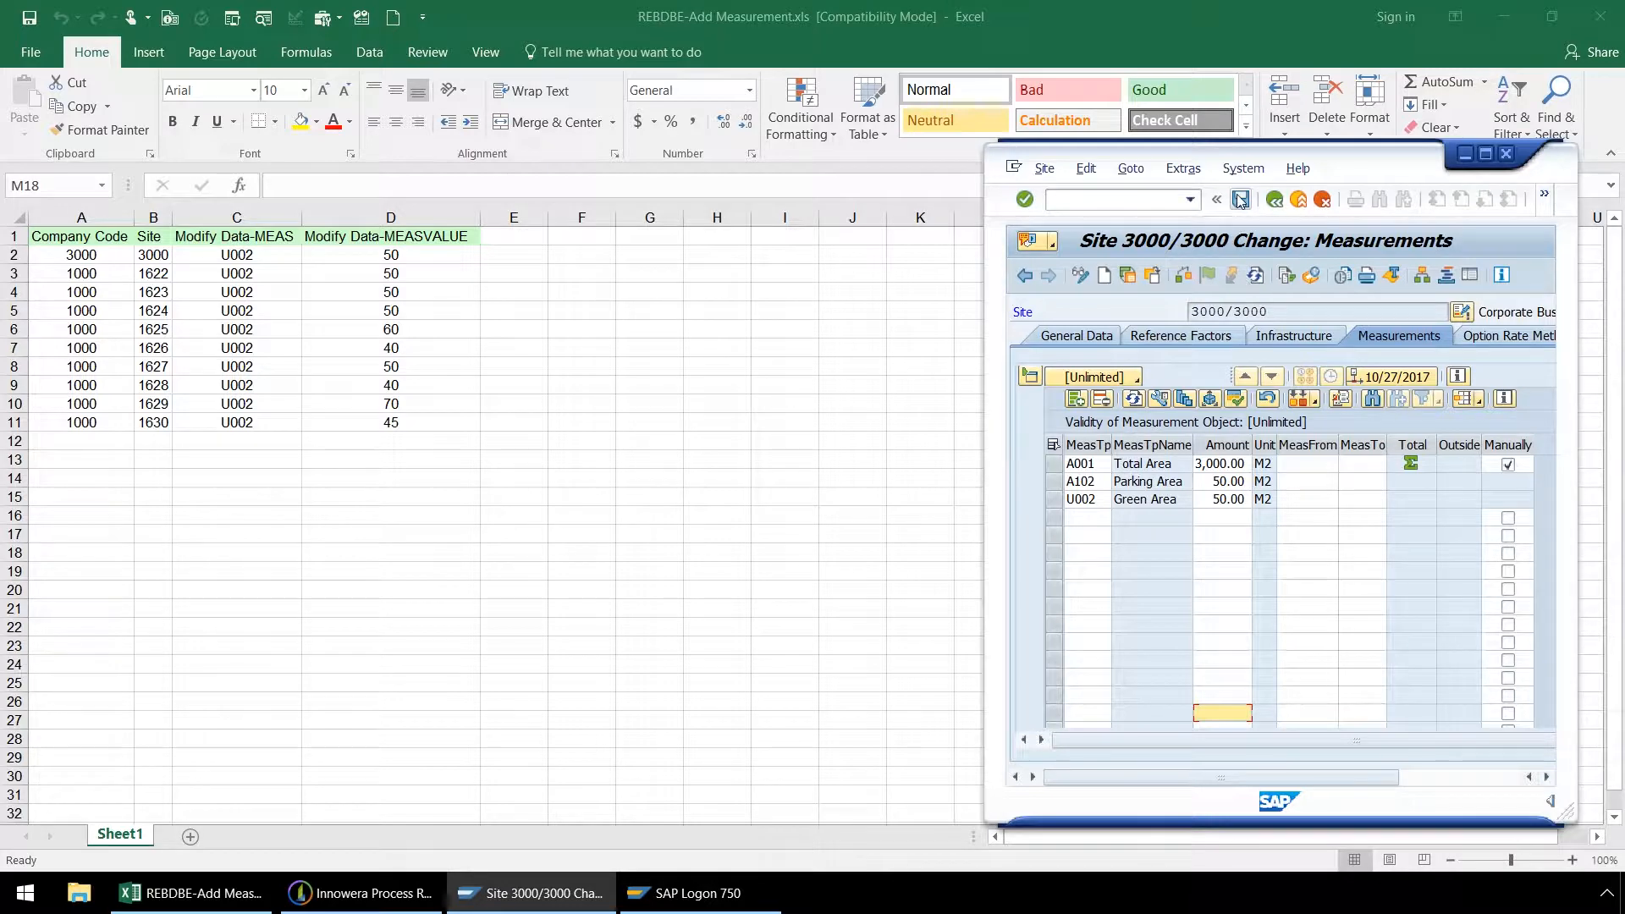
- Save site 3000/3000, exit the transaction, and stop the Process Runner recording
click(1241, 199)
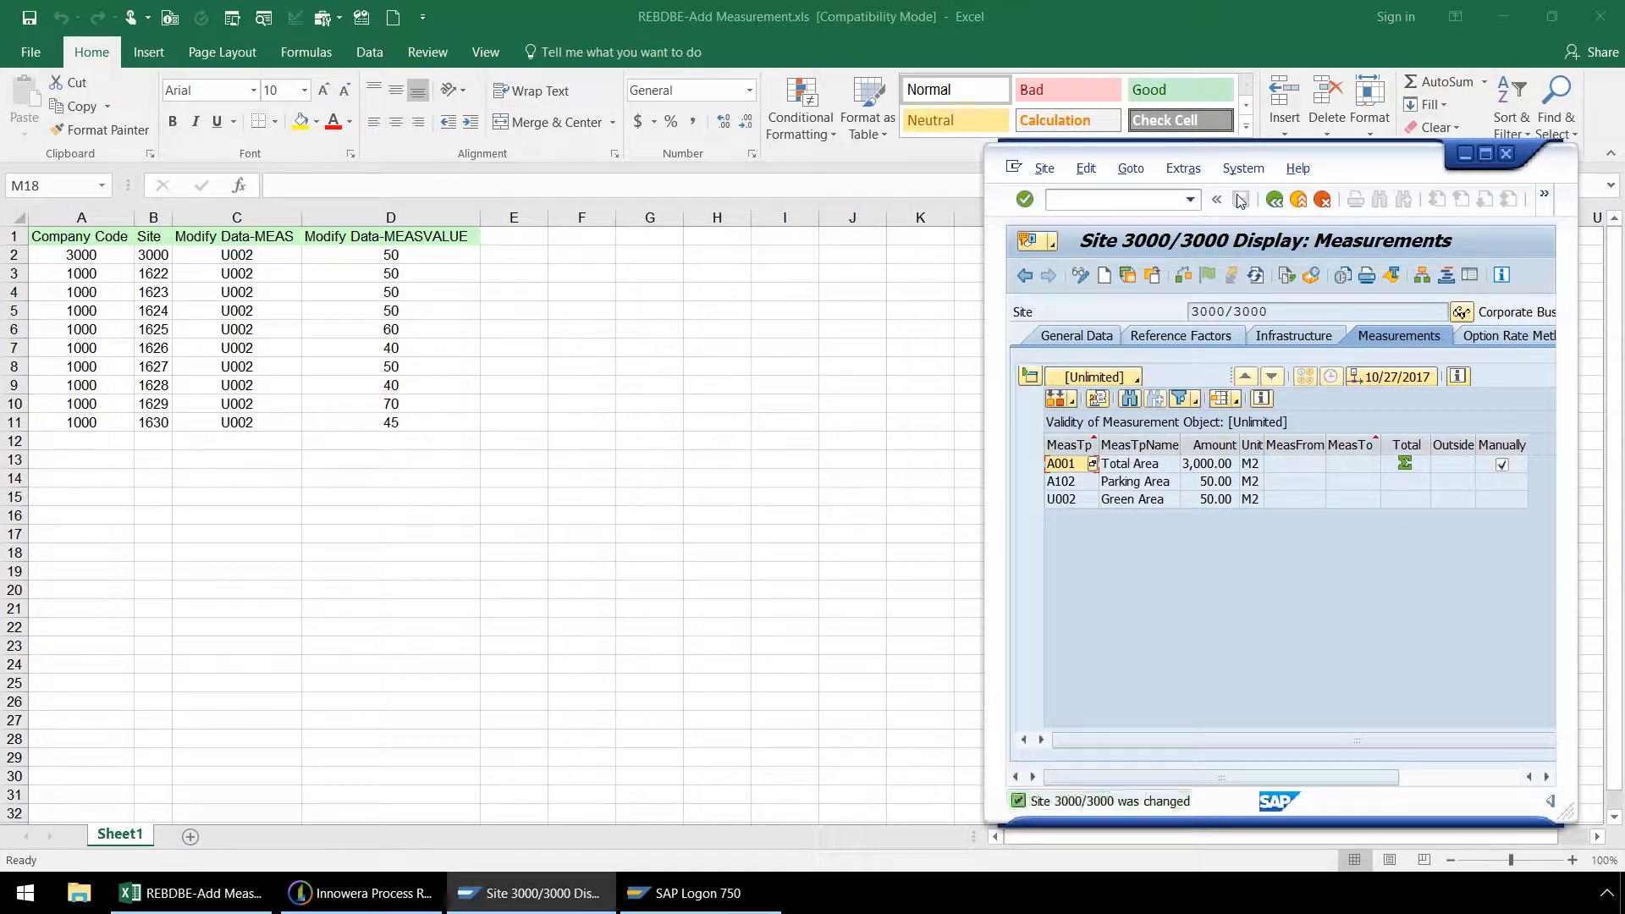
mouse_move(1155, 816)
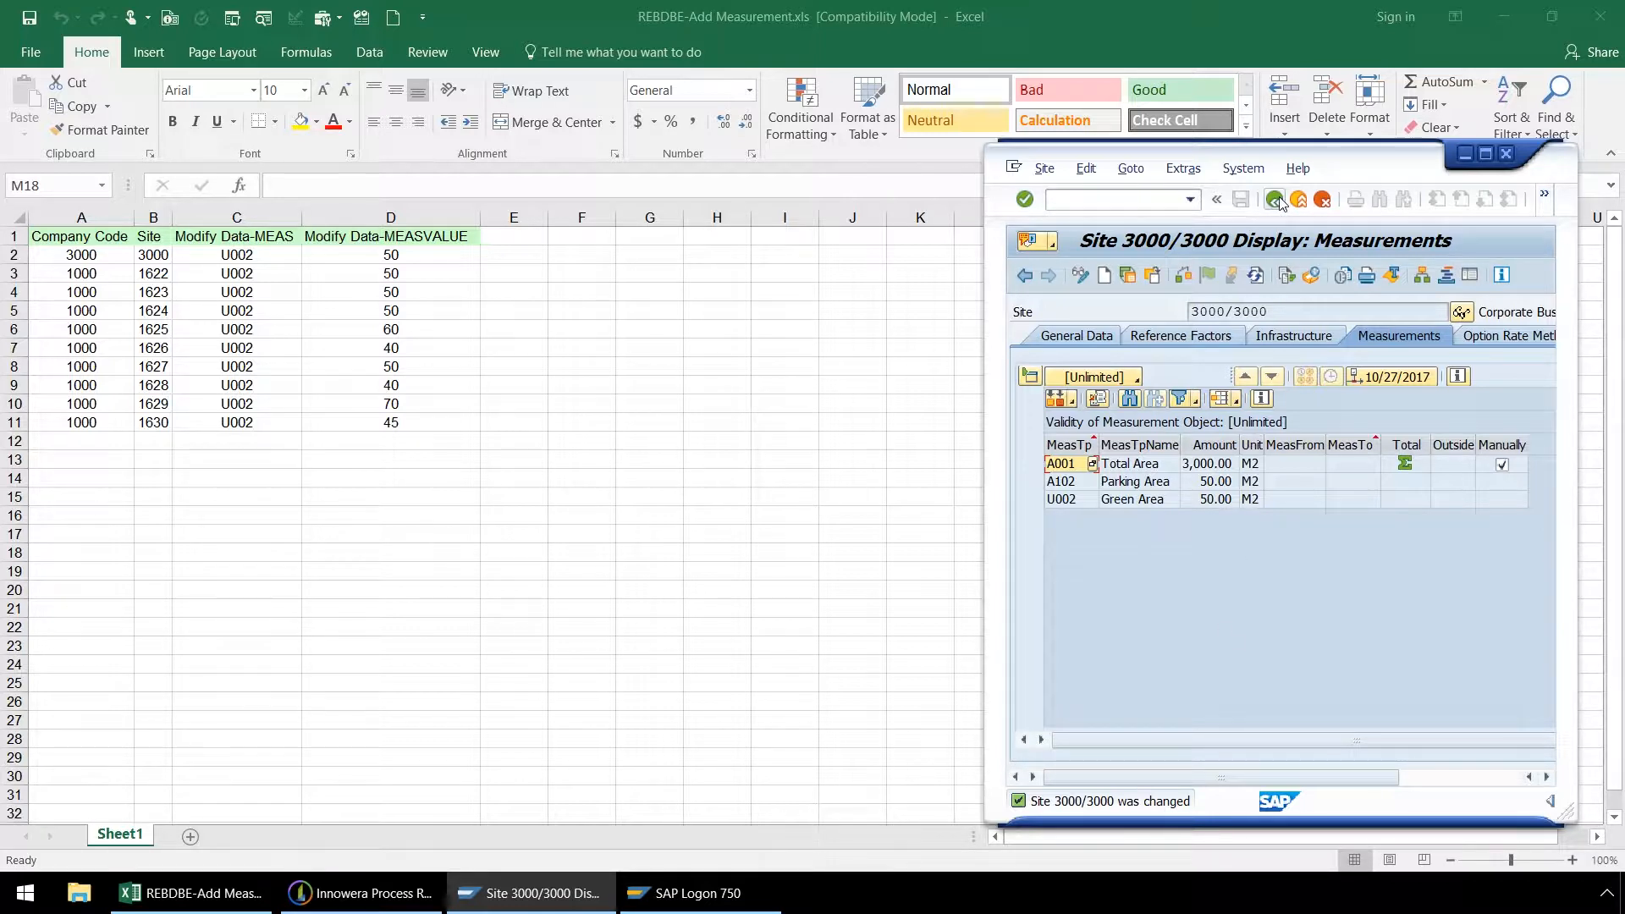
click(1024, 274)
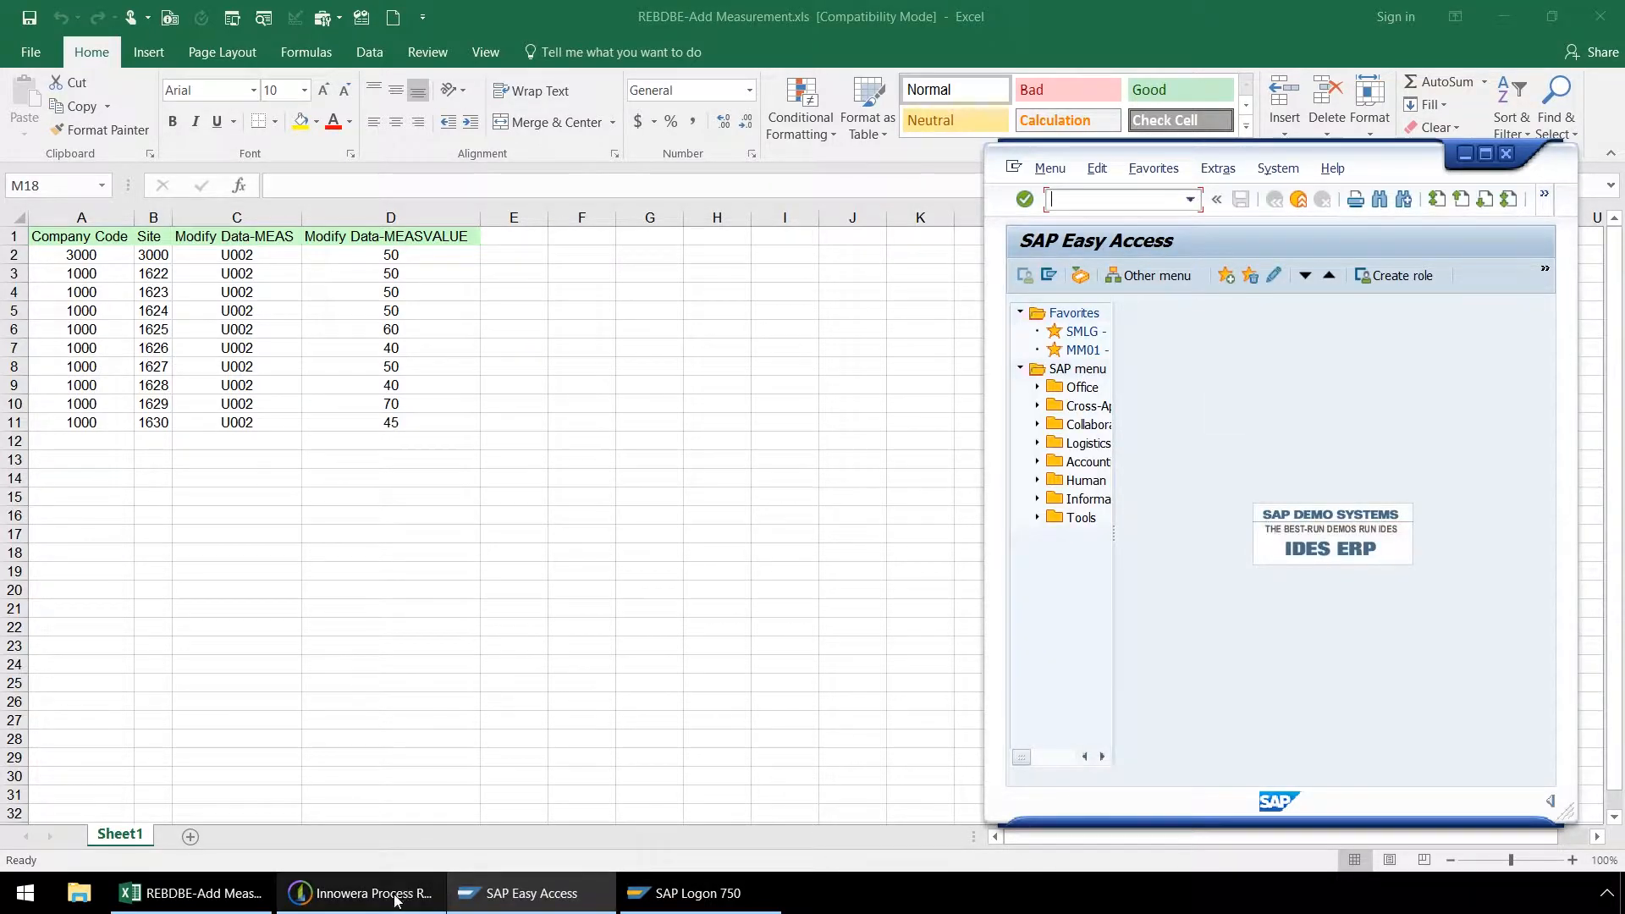
click(361, 892)
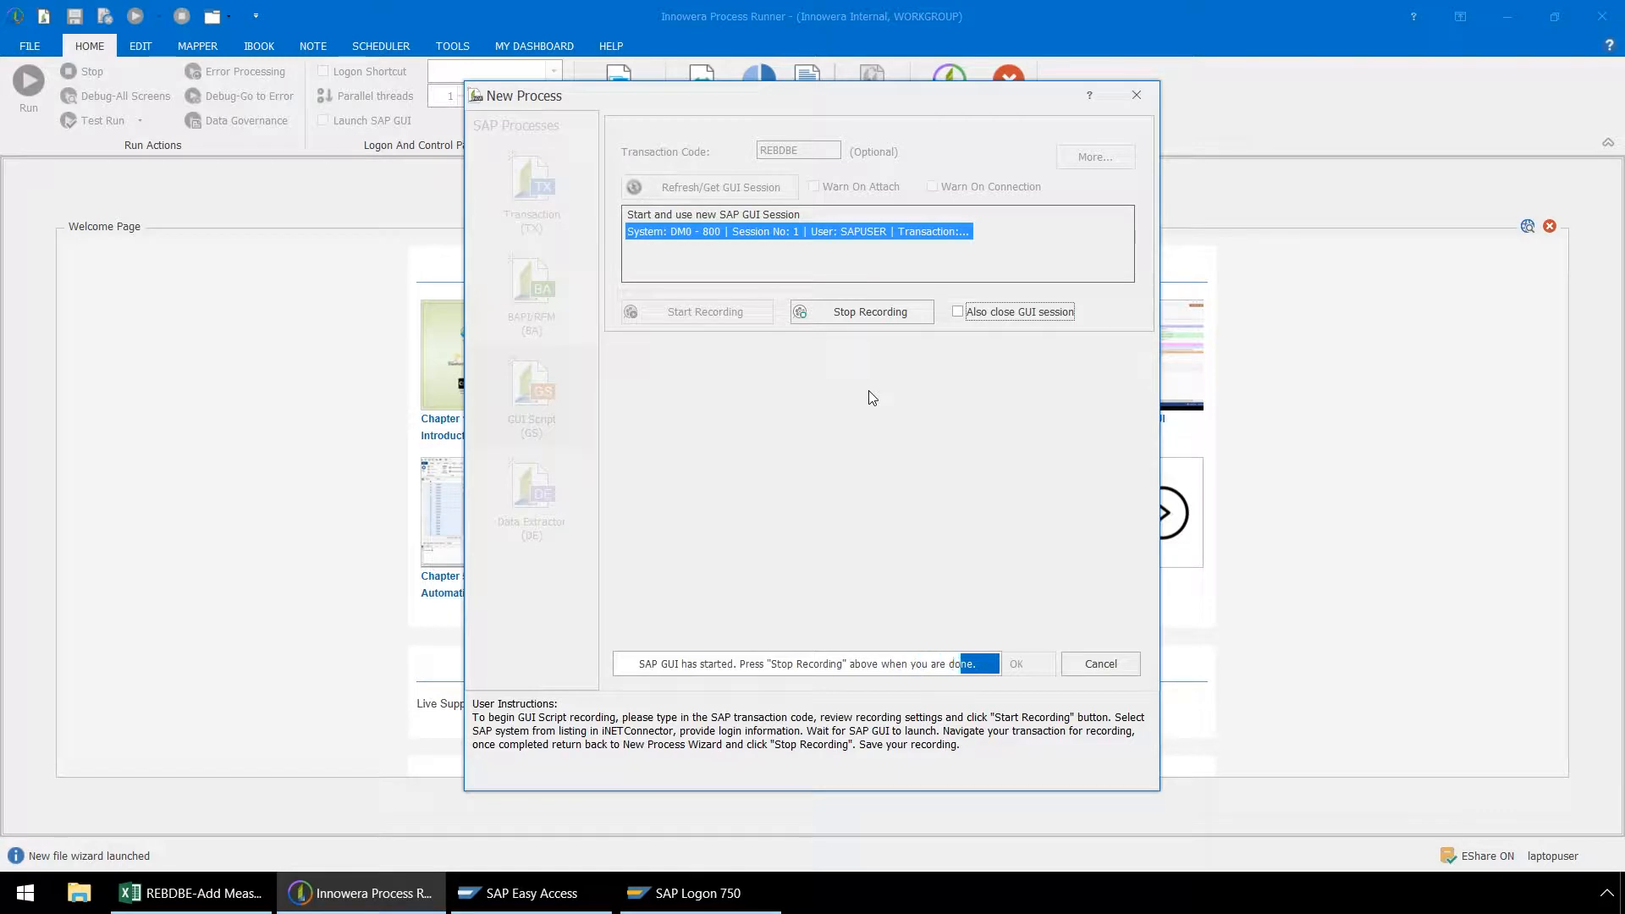
click(861, 311)
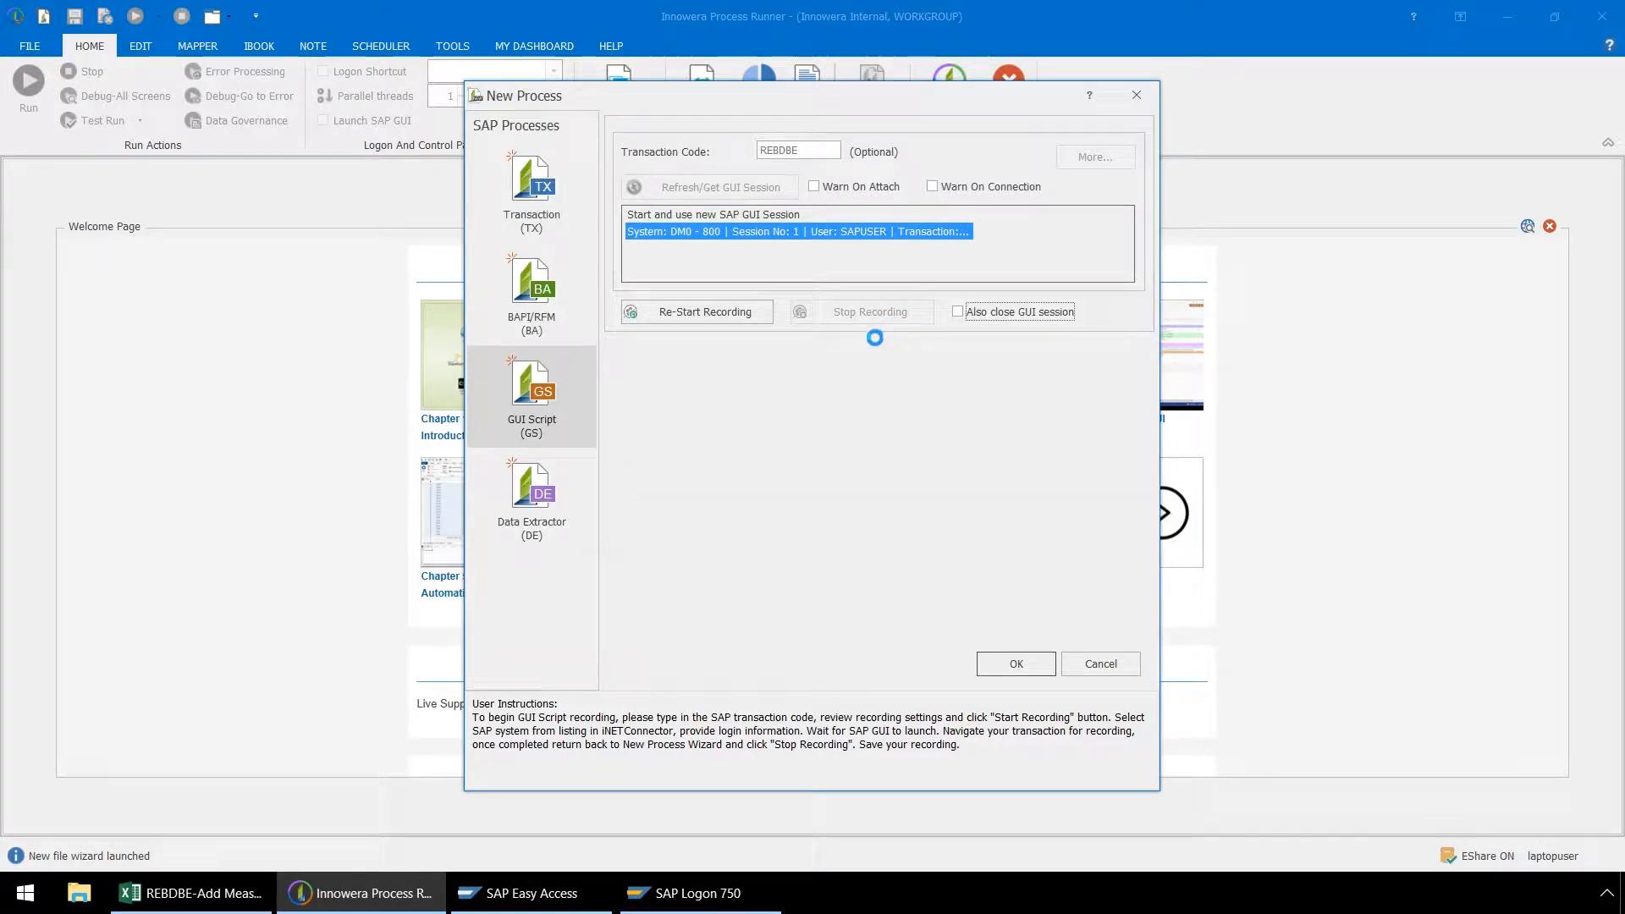
click(1014, 664)
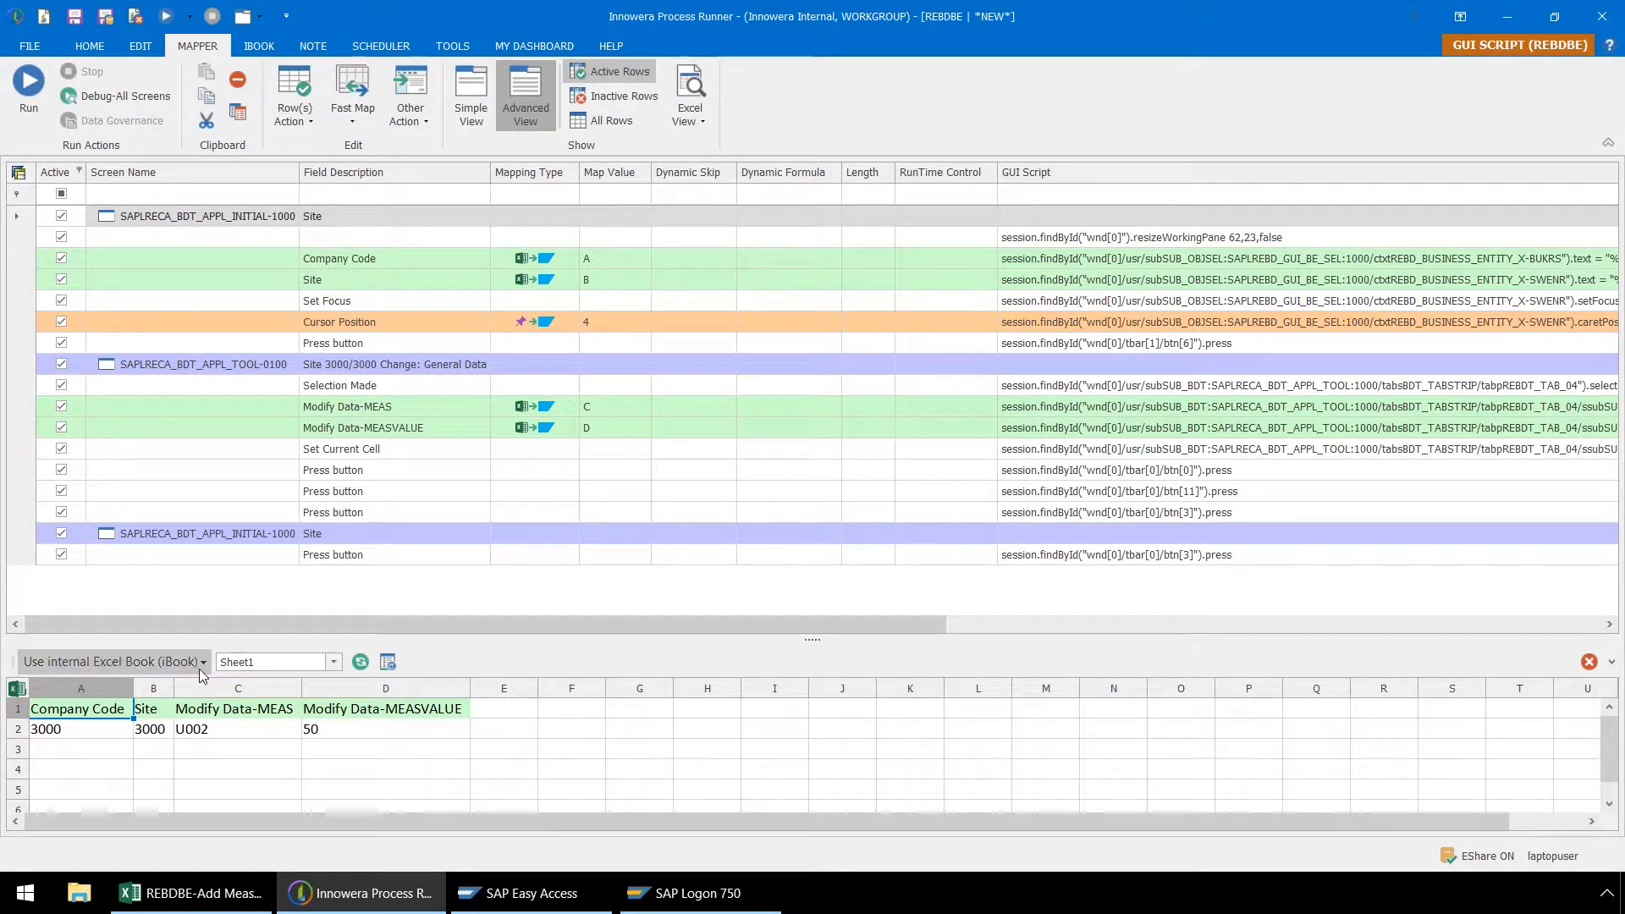
- Set the data source to the external Desktop workbook REBDBE-Add Measurement.xls
click(113, 661)
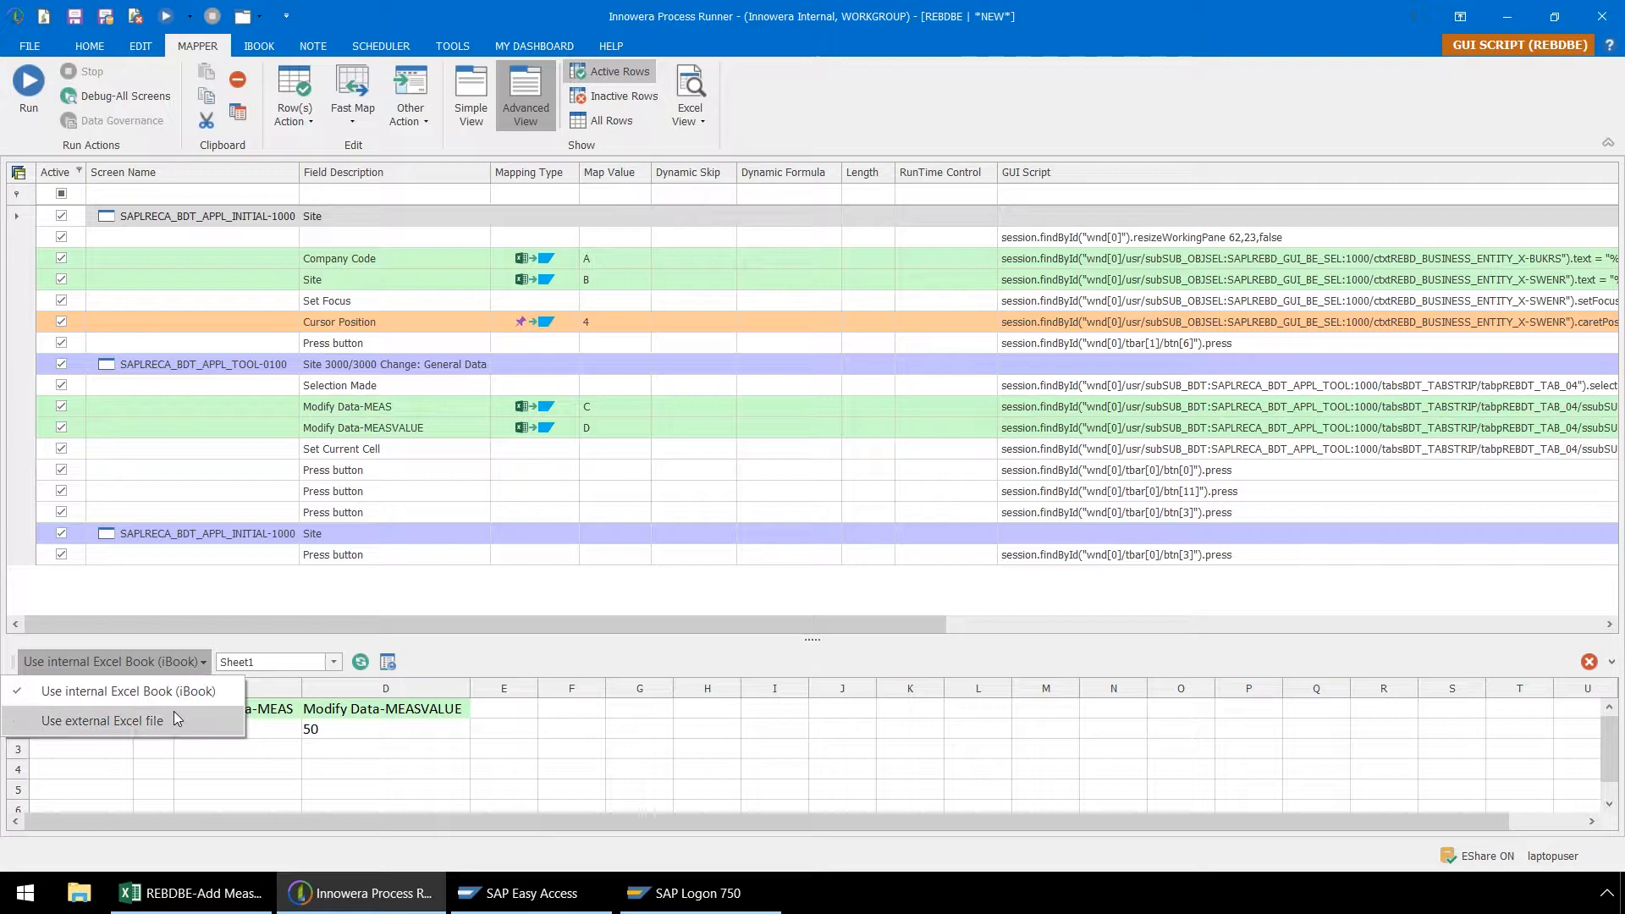
click(100, 720)
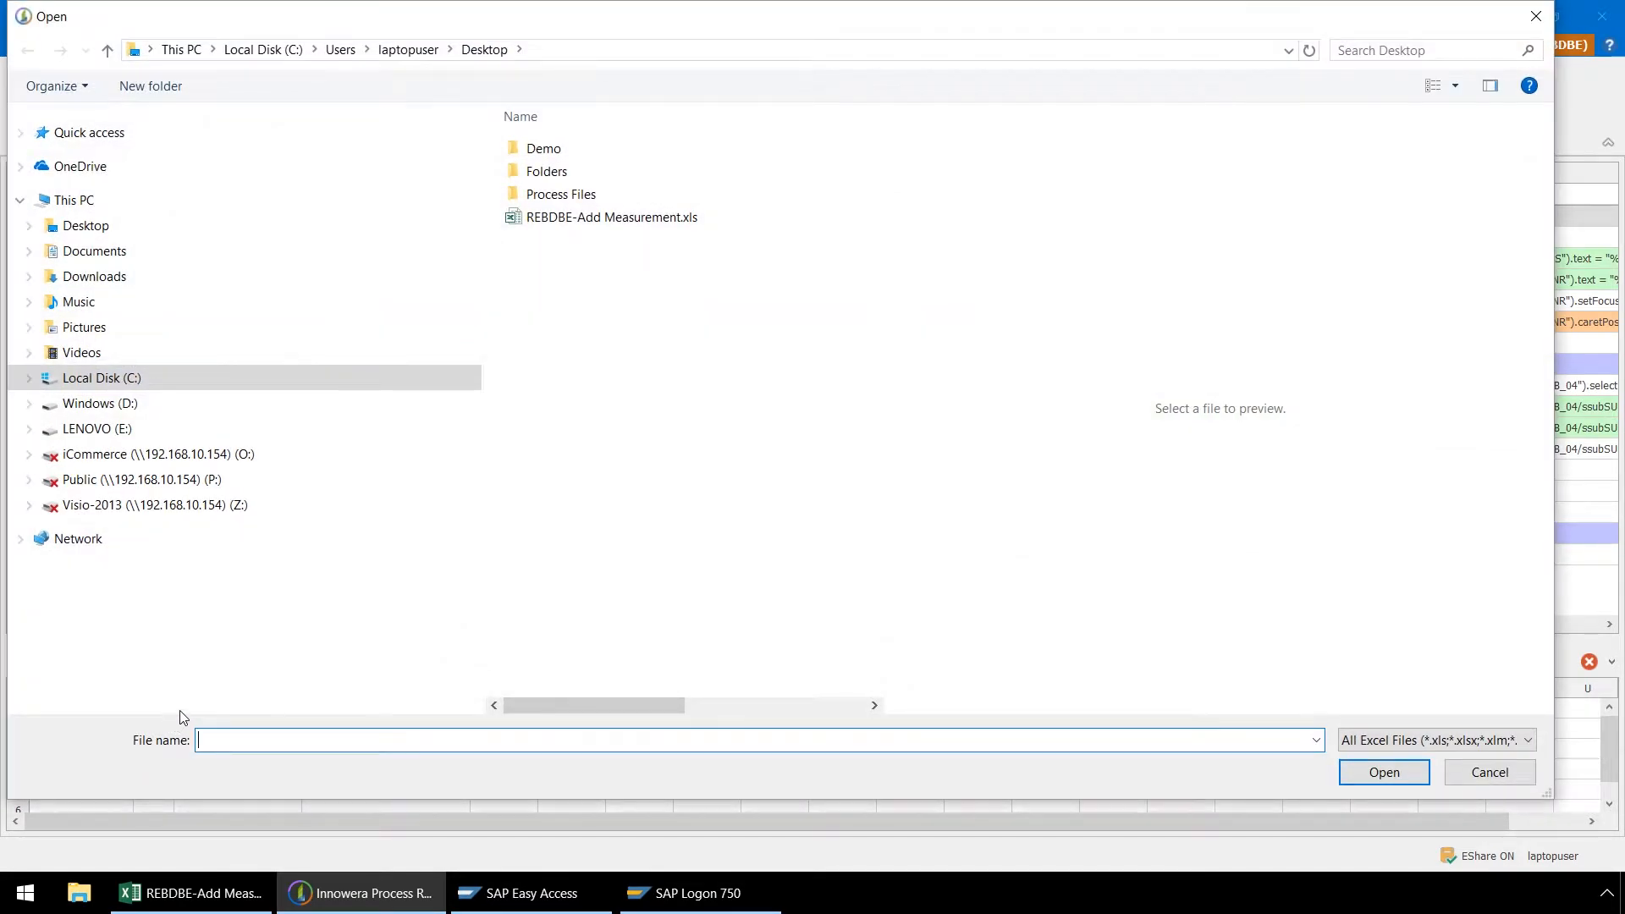
click(85, 225)
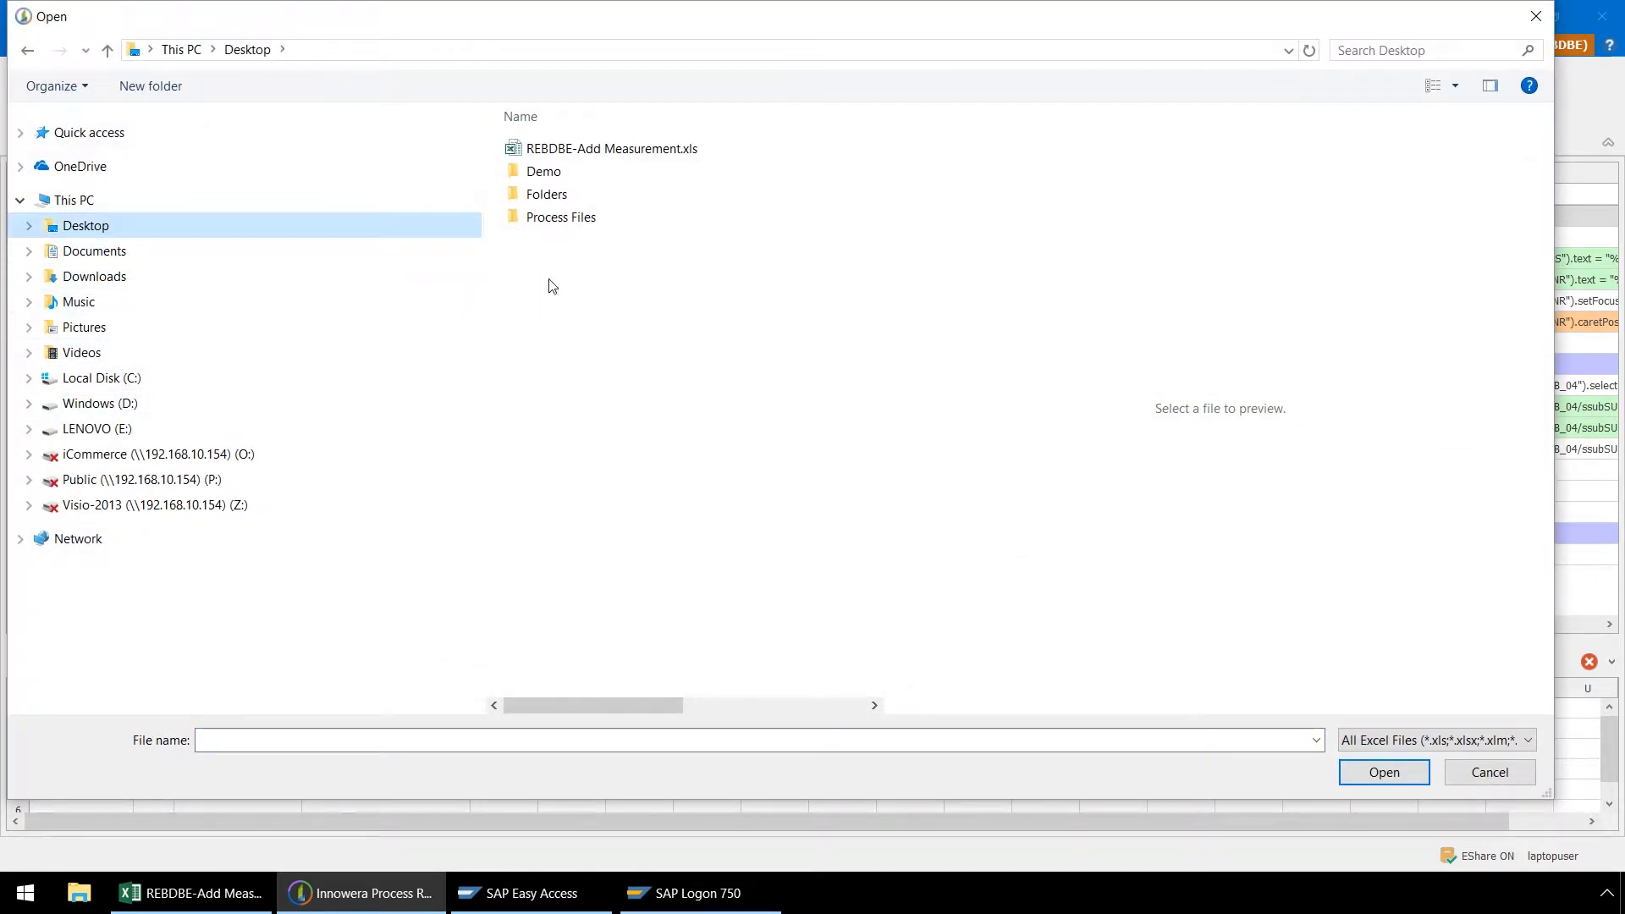
double_click(610, 148)
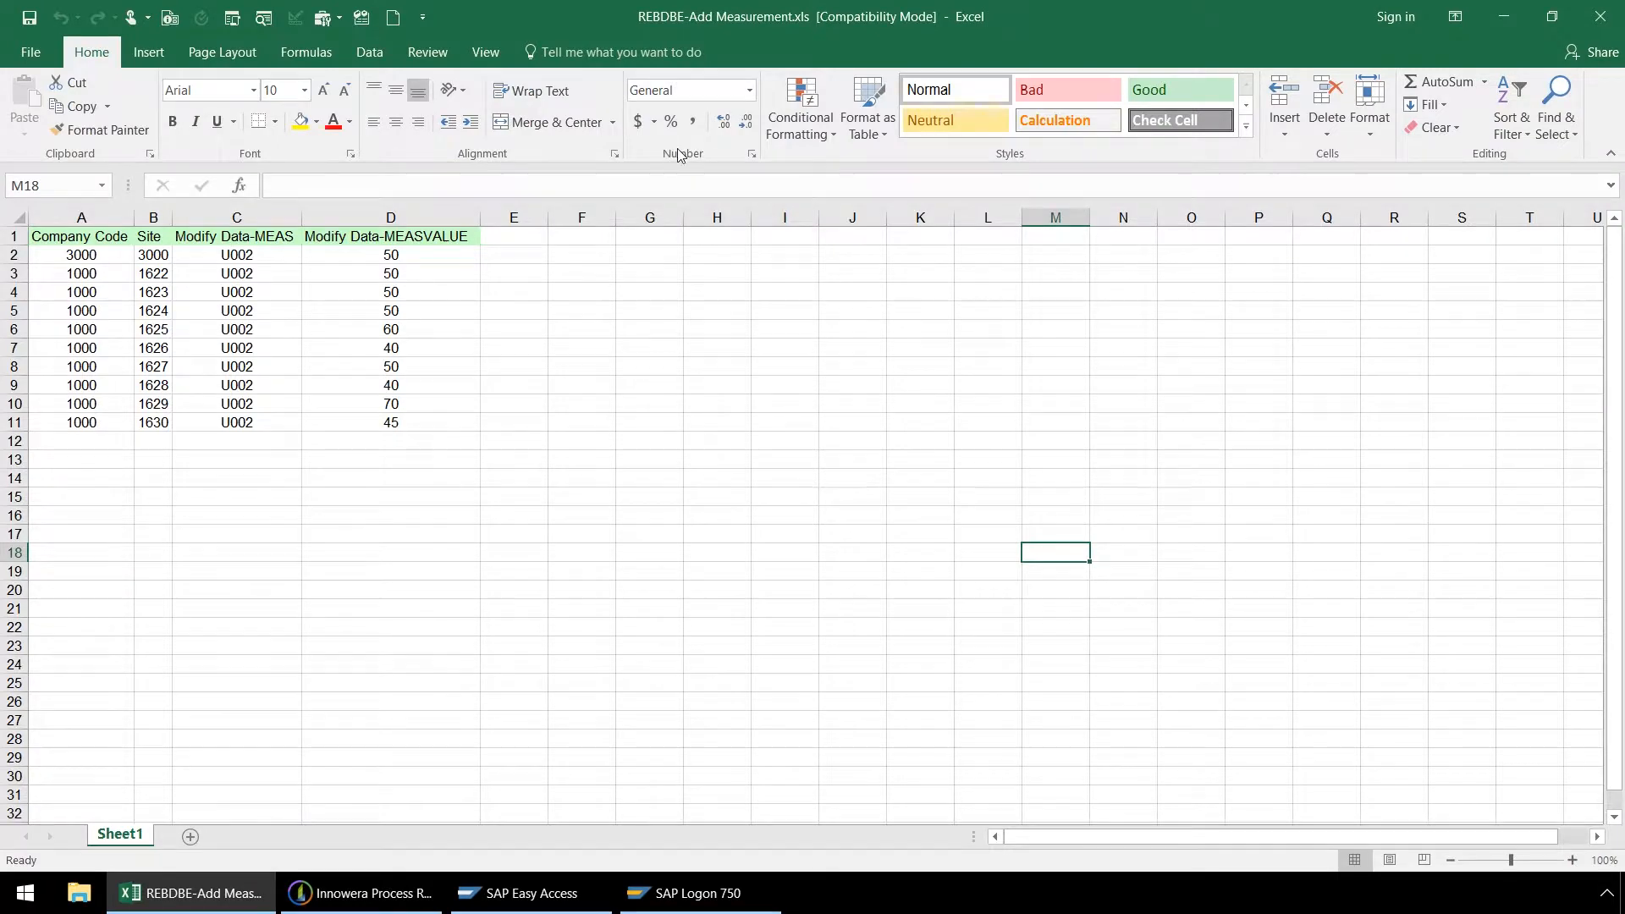
mouse_move(722, 254)
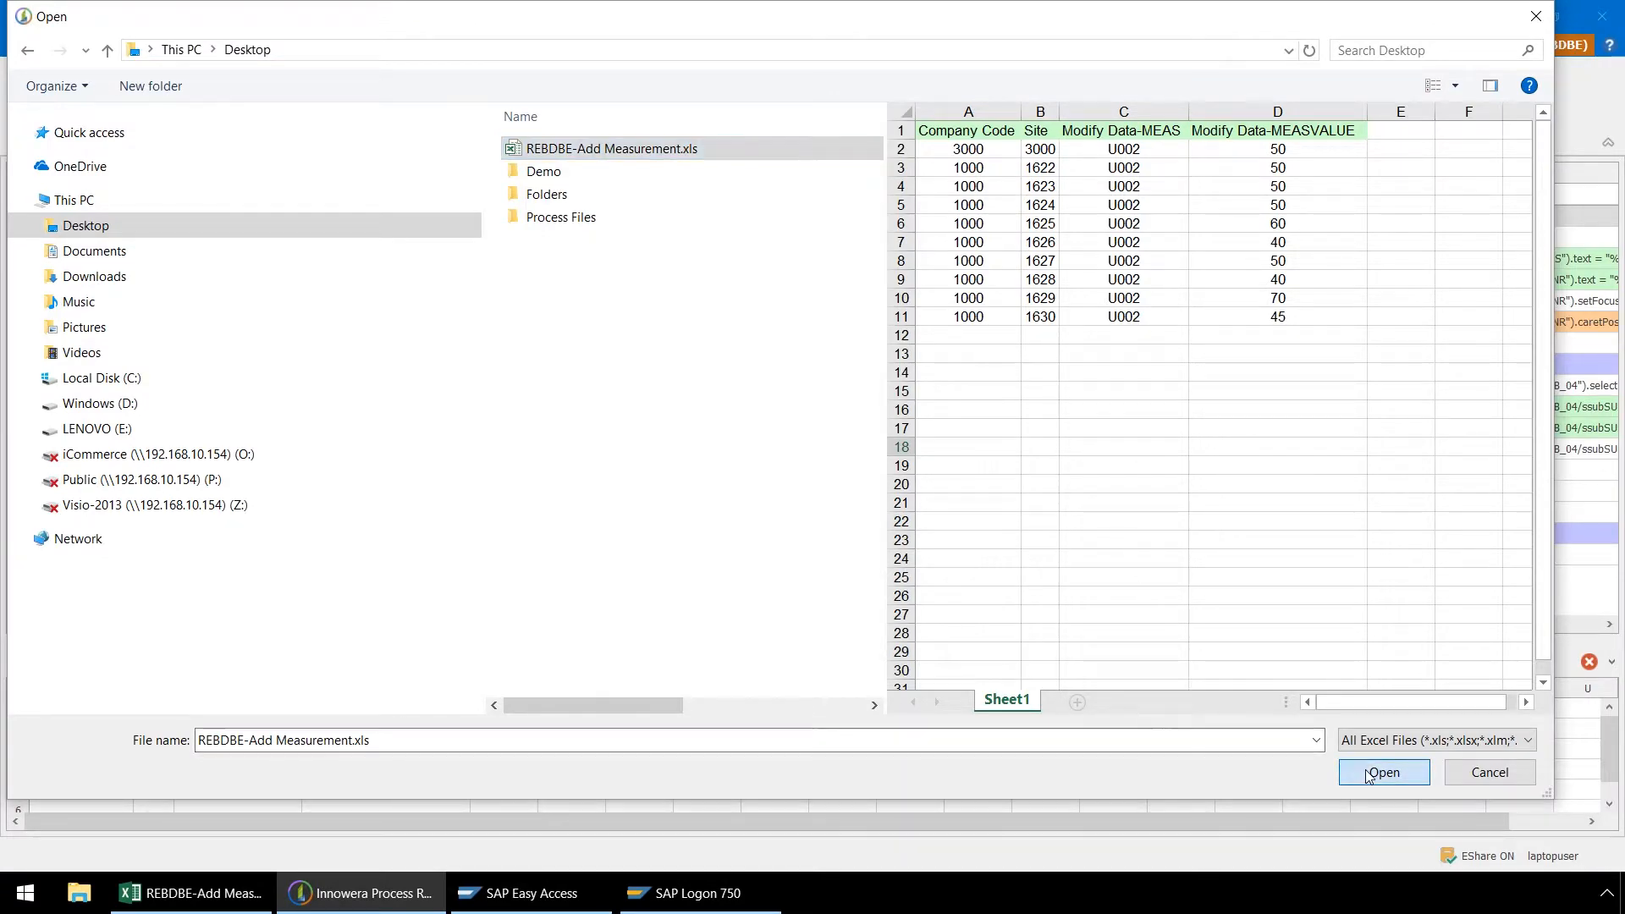
click(1382, 772)
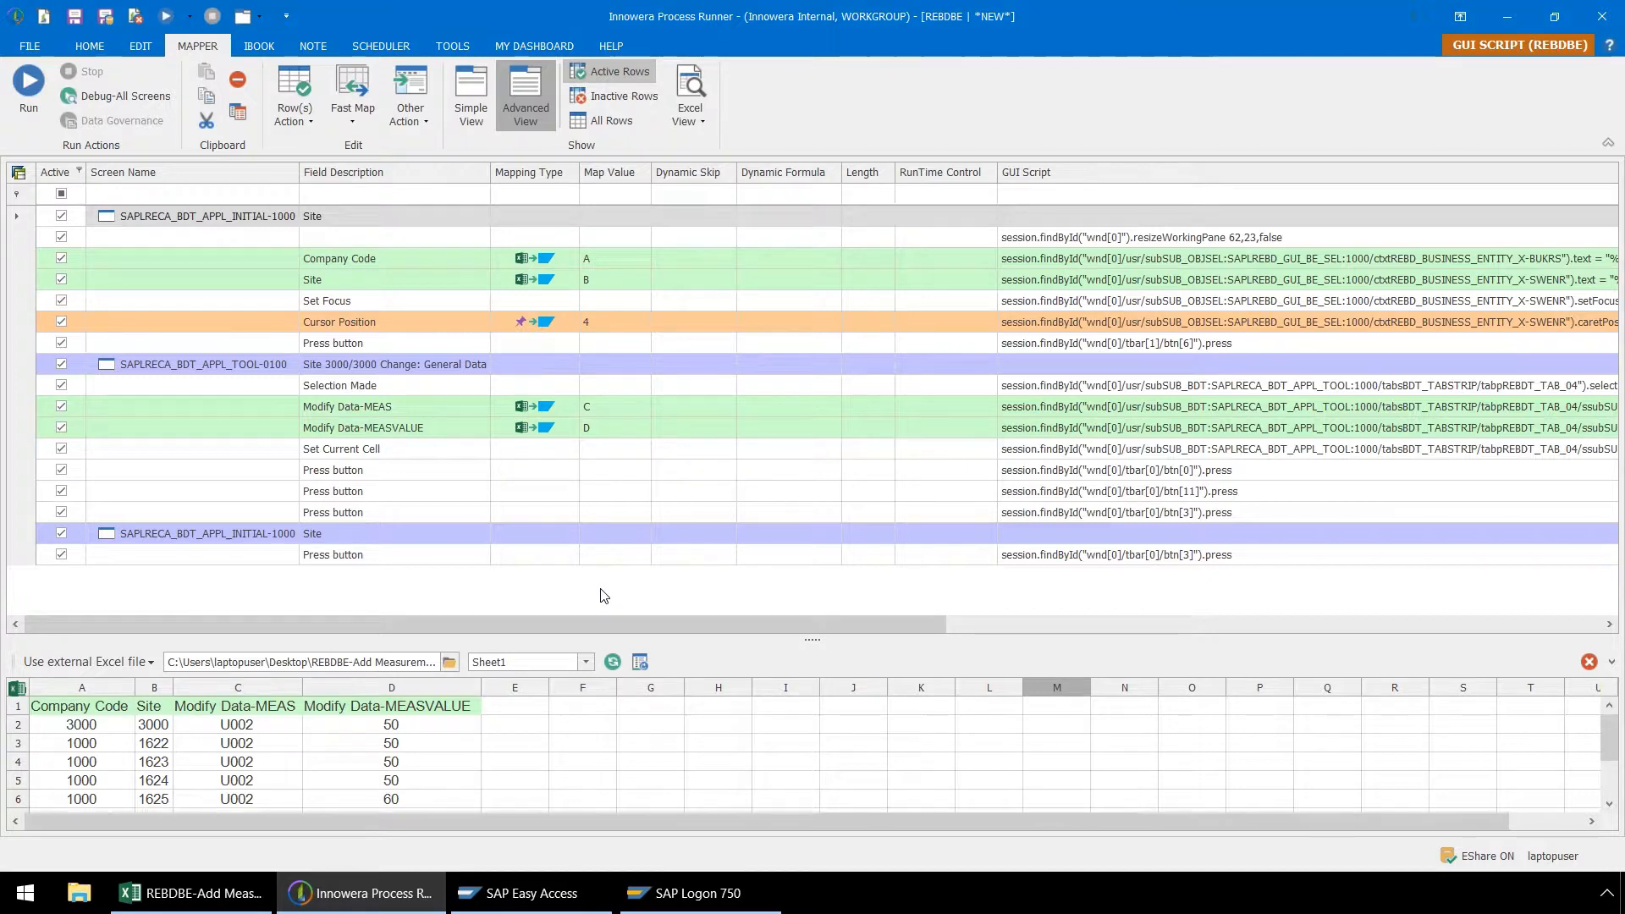
mouse_move(480, 271)
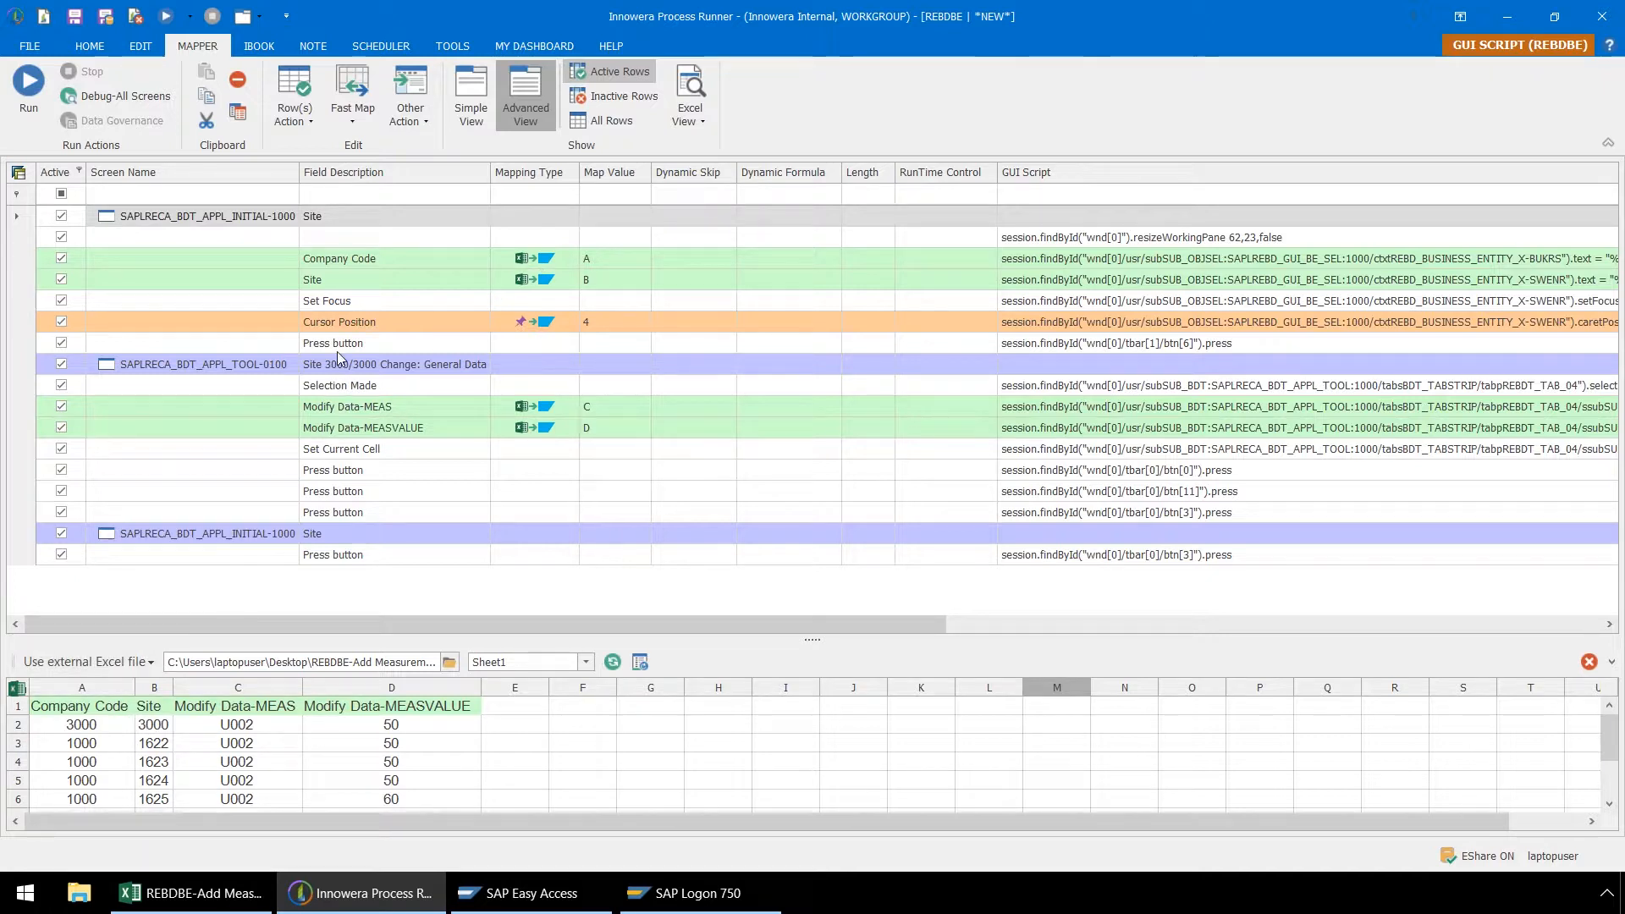
mouse_move(595, 303)
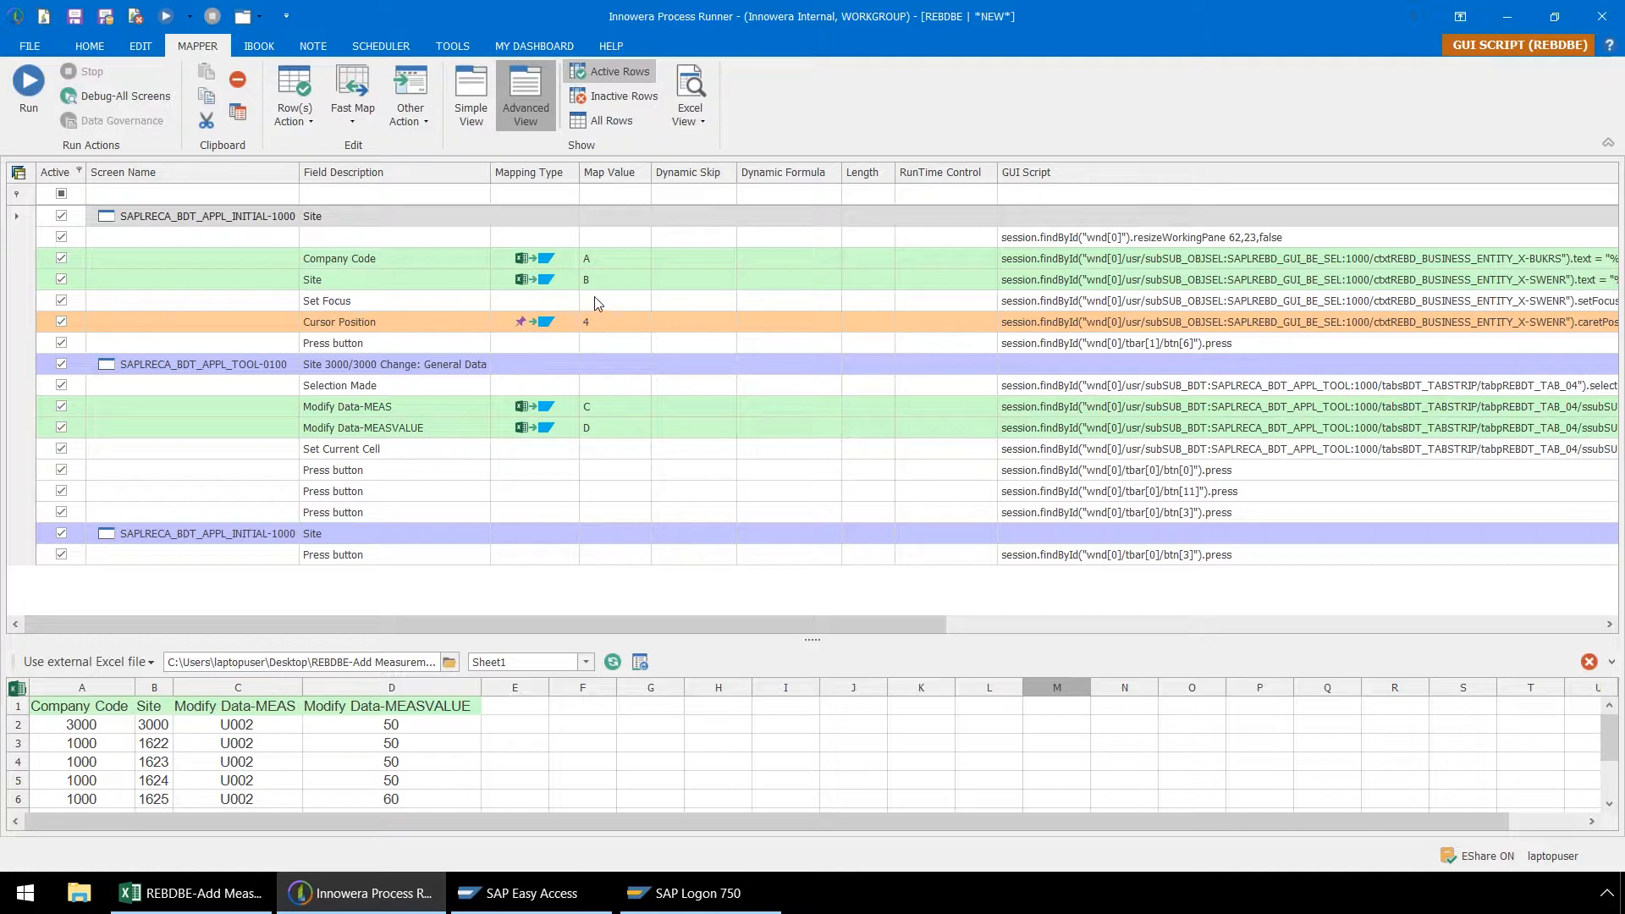
mouse_move(539, 427)
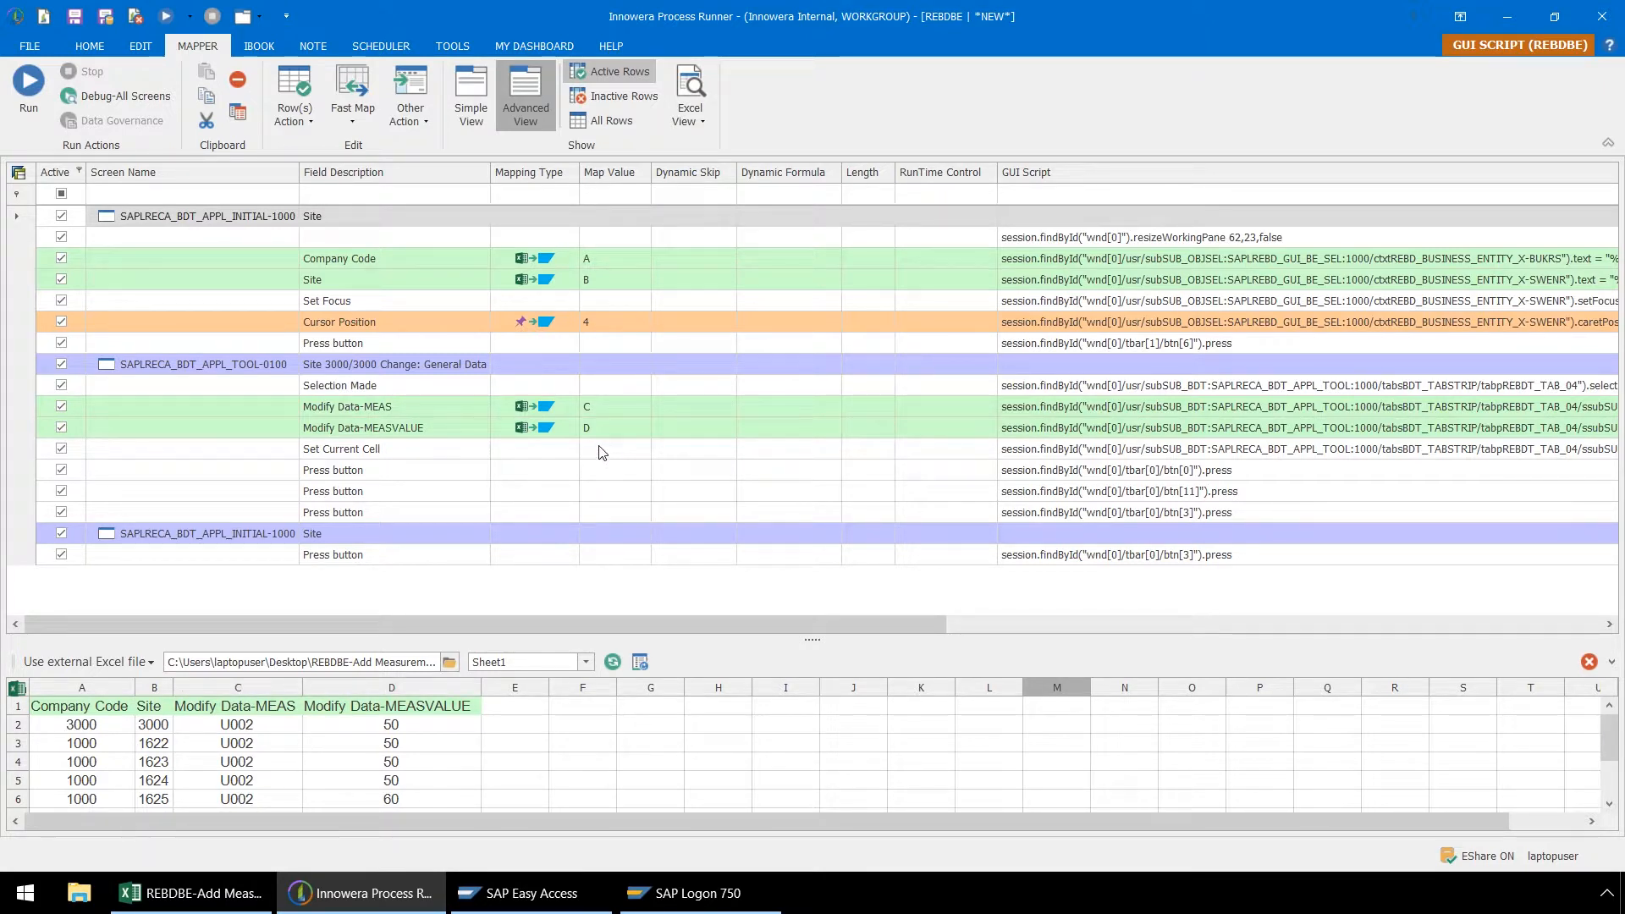
mouse_move(151, 126)
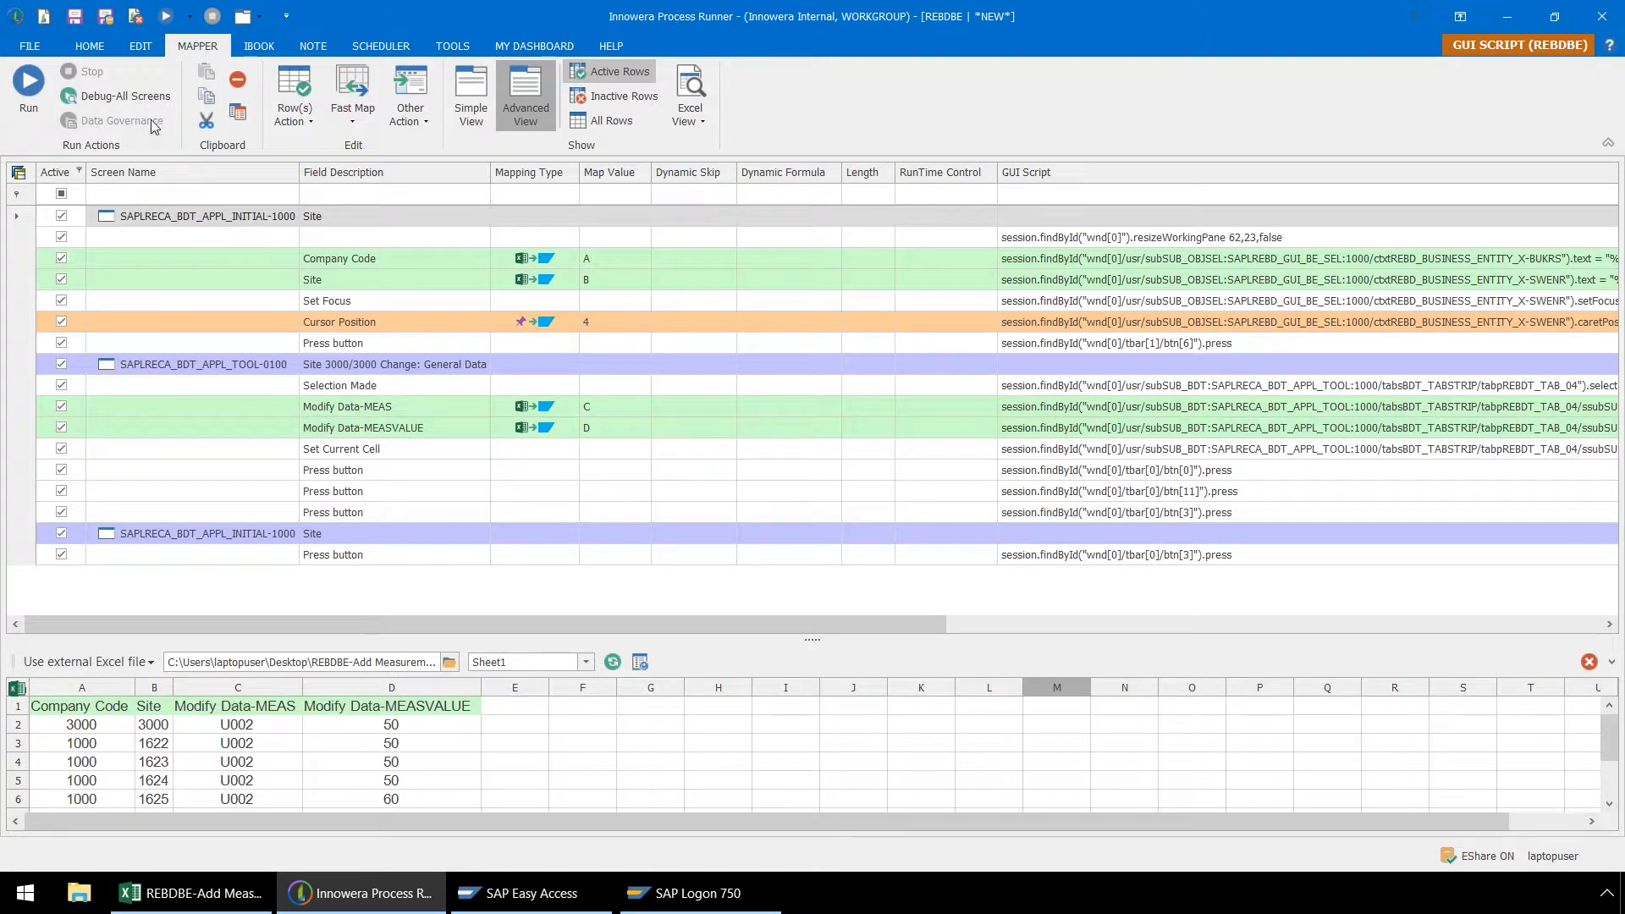
- Set the run range to Excel rows 3–11 and start the run
click(89, 46)
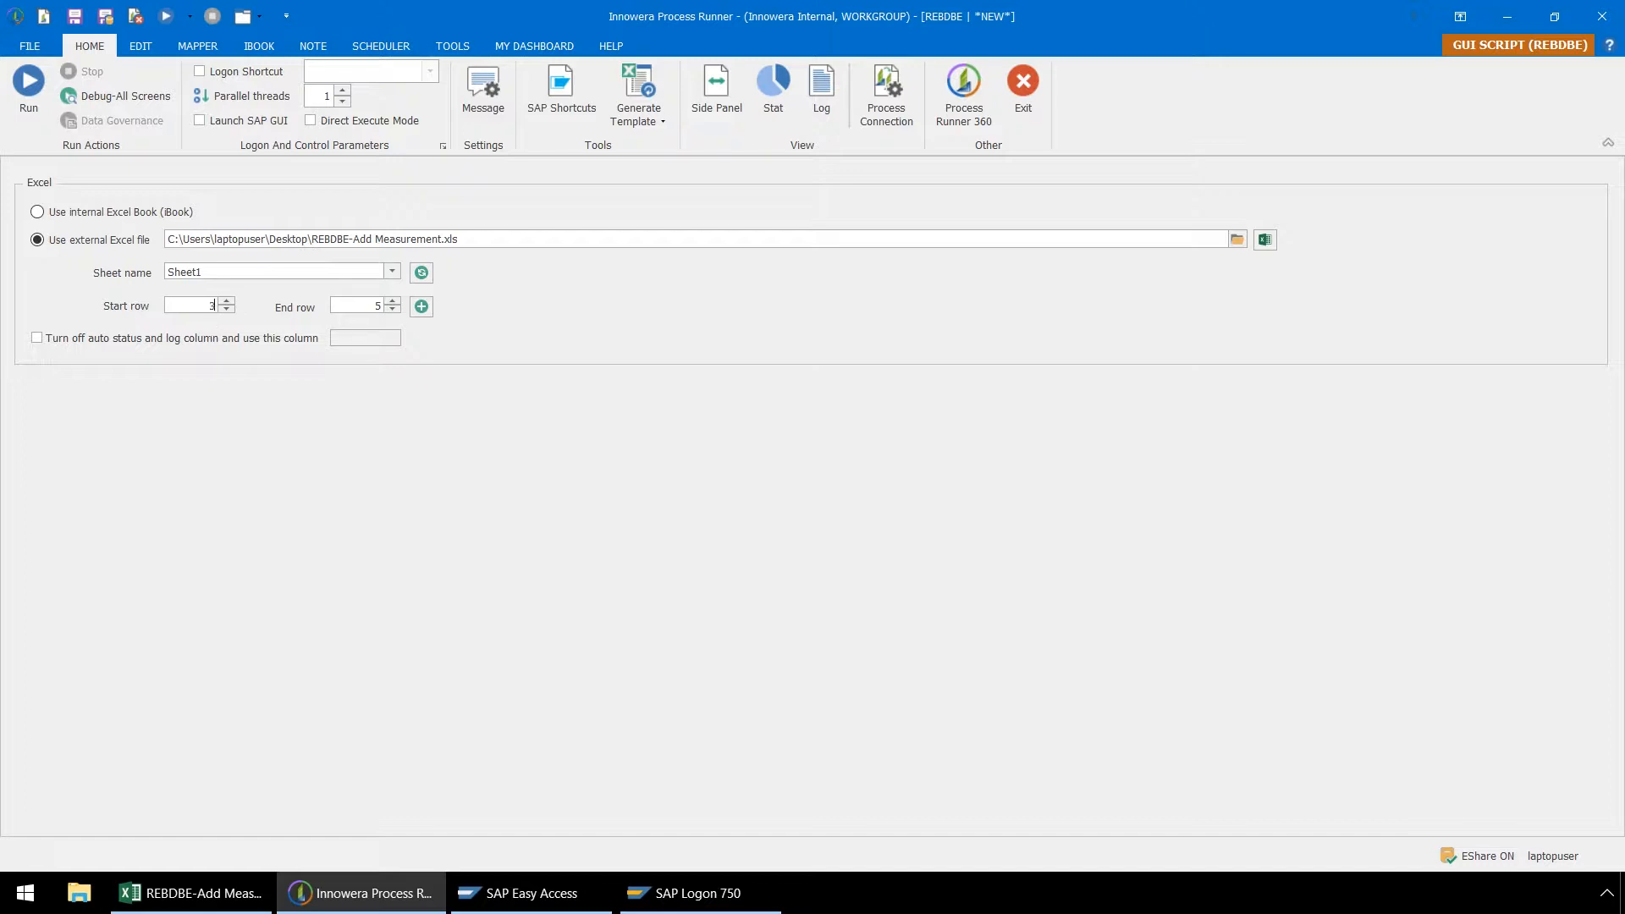
mouse_move(382, 311)
text(11)
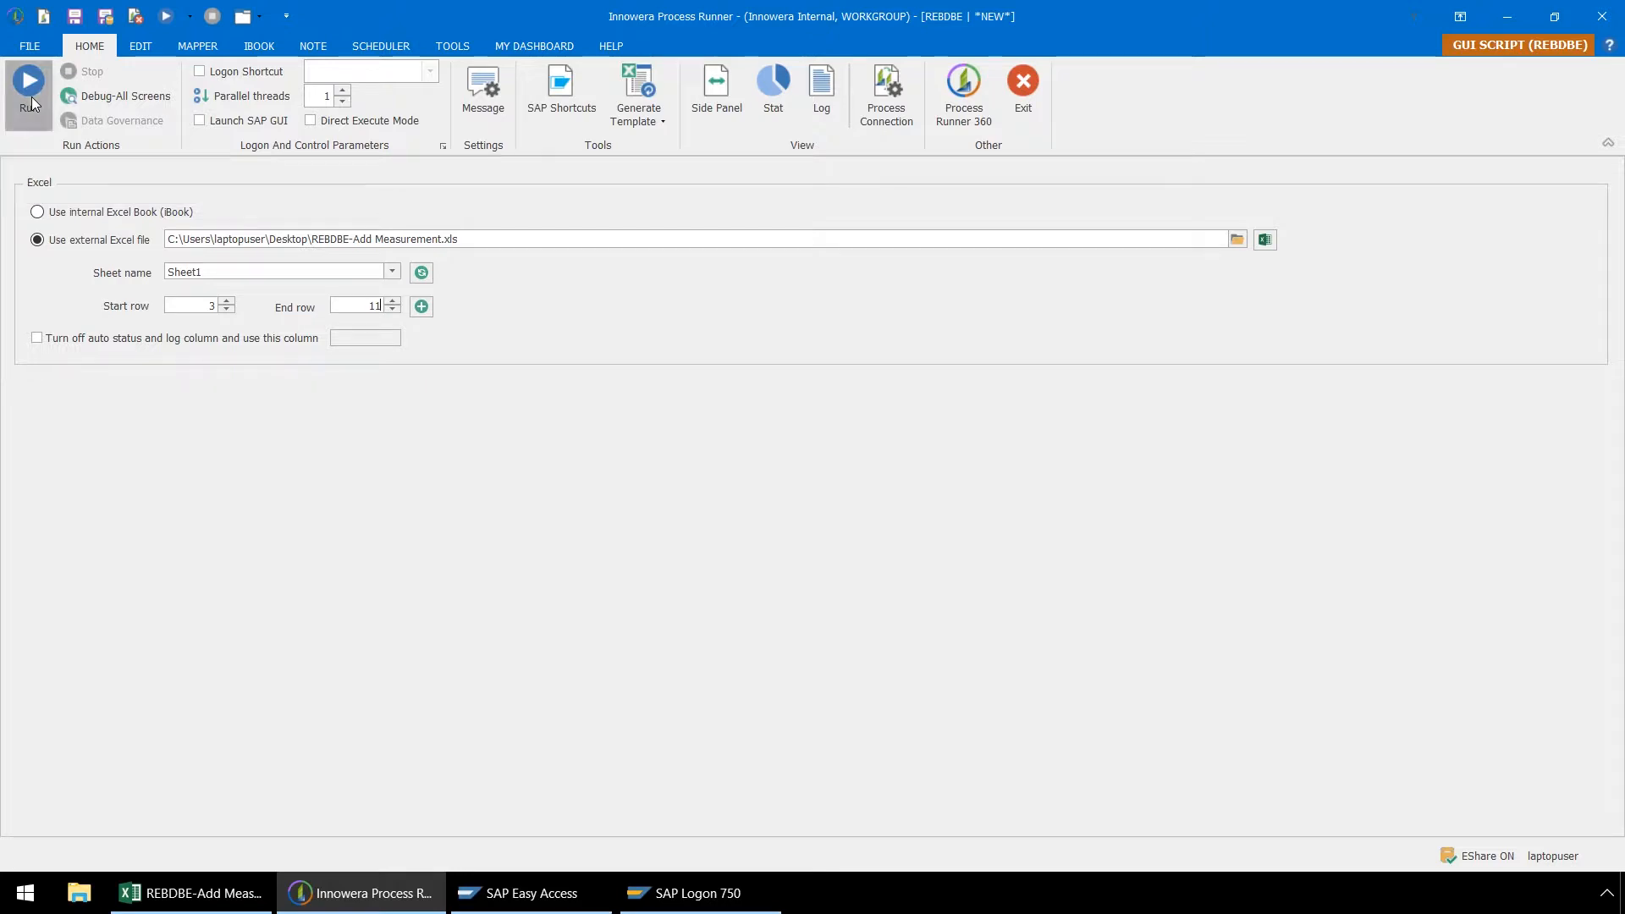
click(28, 83)
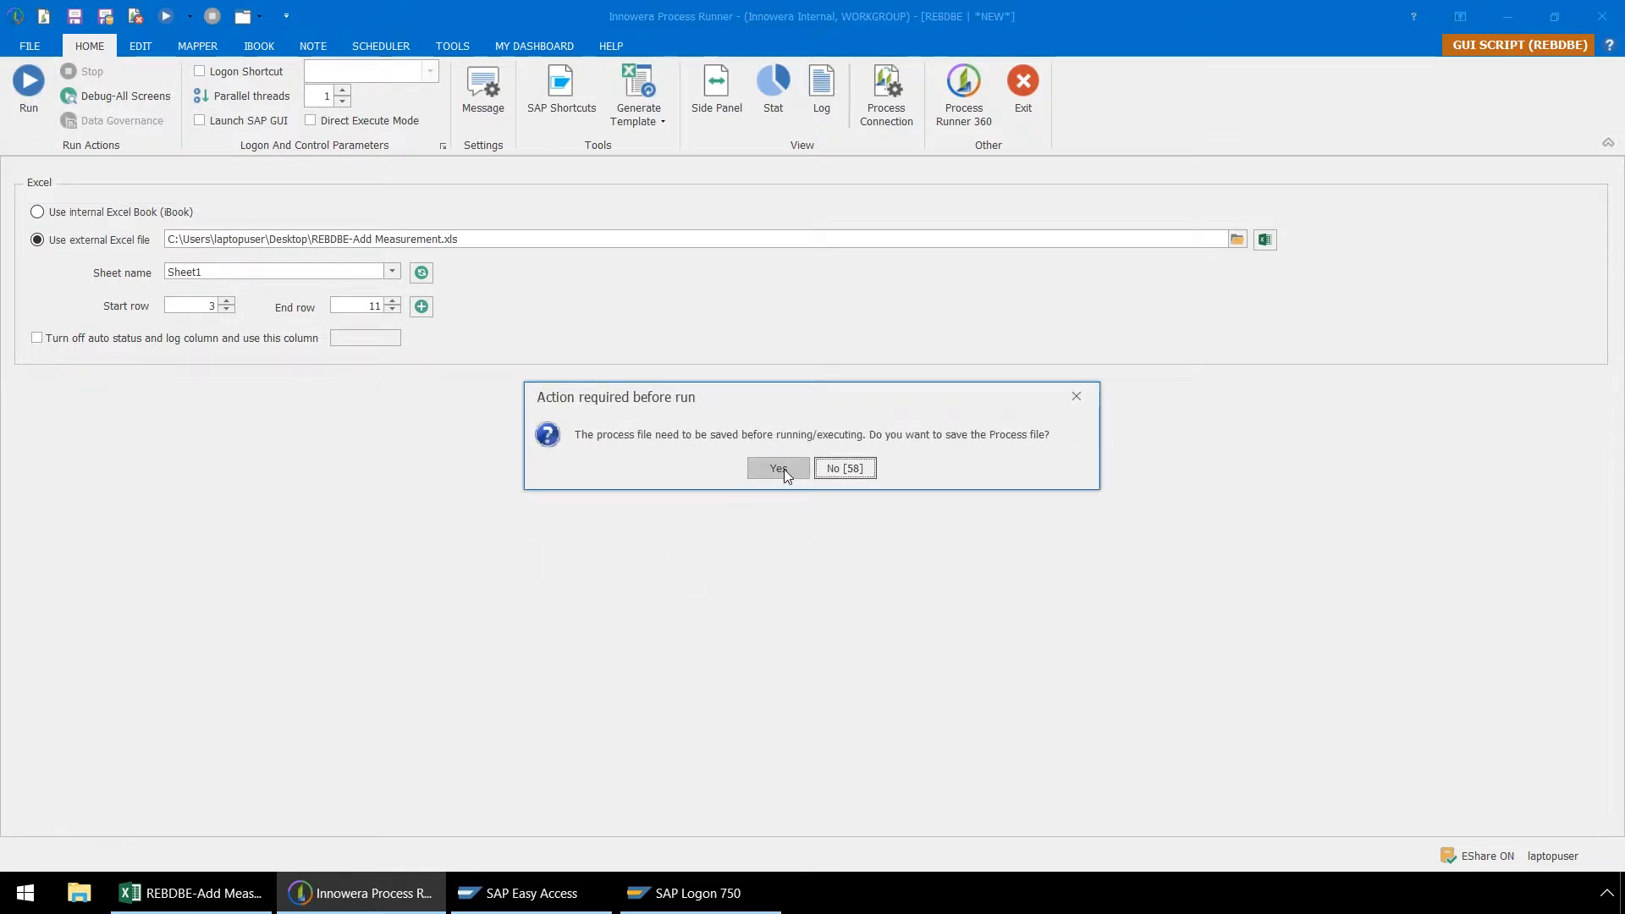
- Save the process as a local file in Desktop\Process Files
click(776, 467)
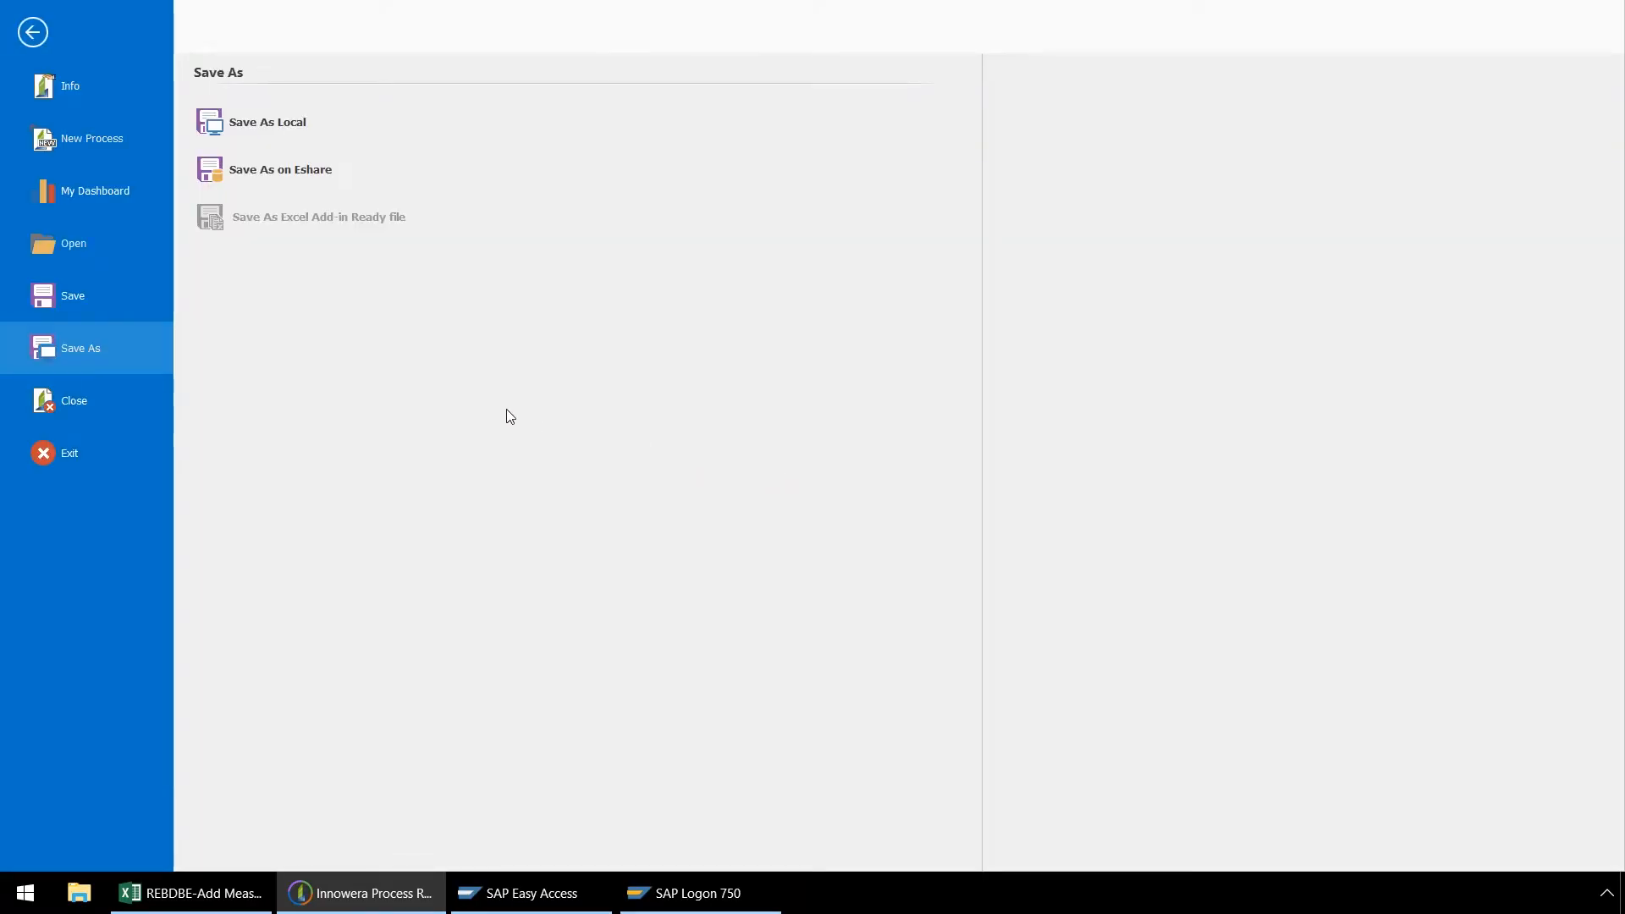
mouse_move(277, 189)
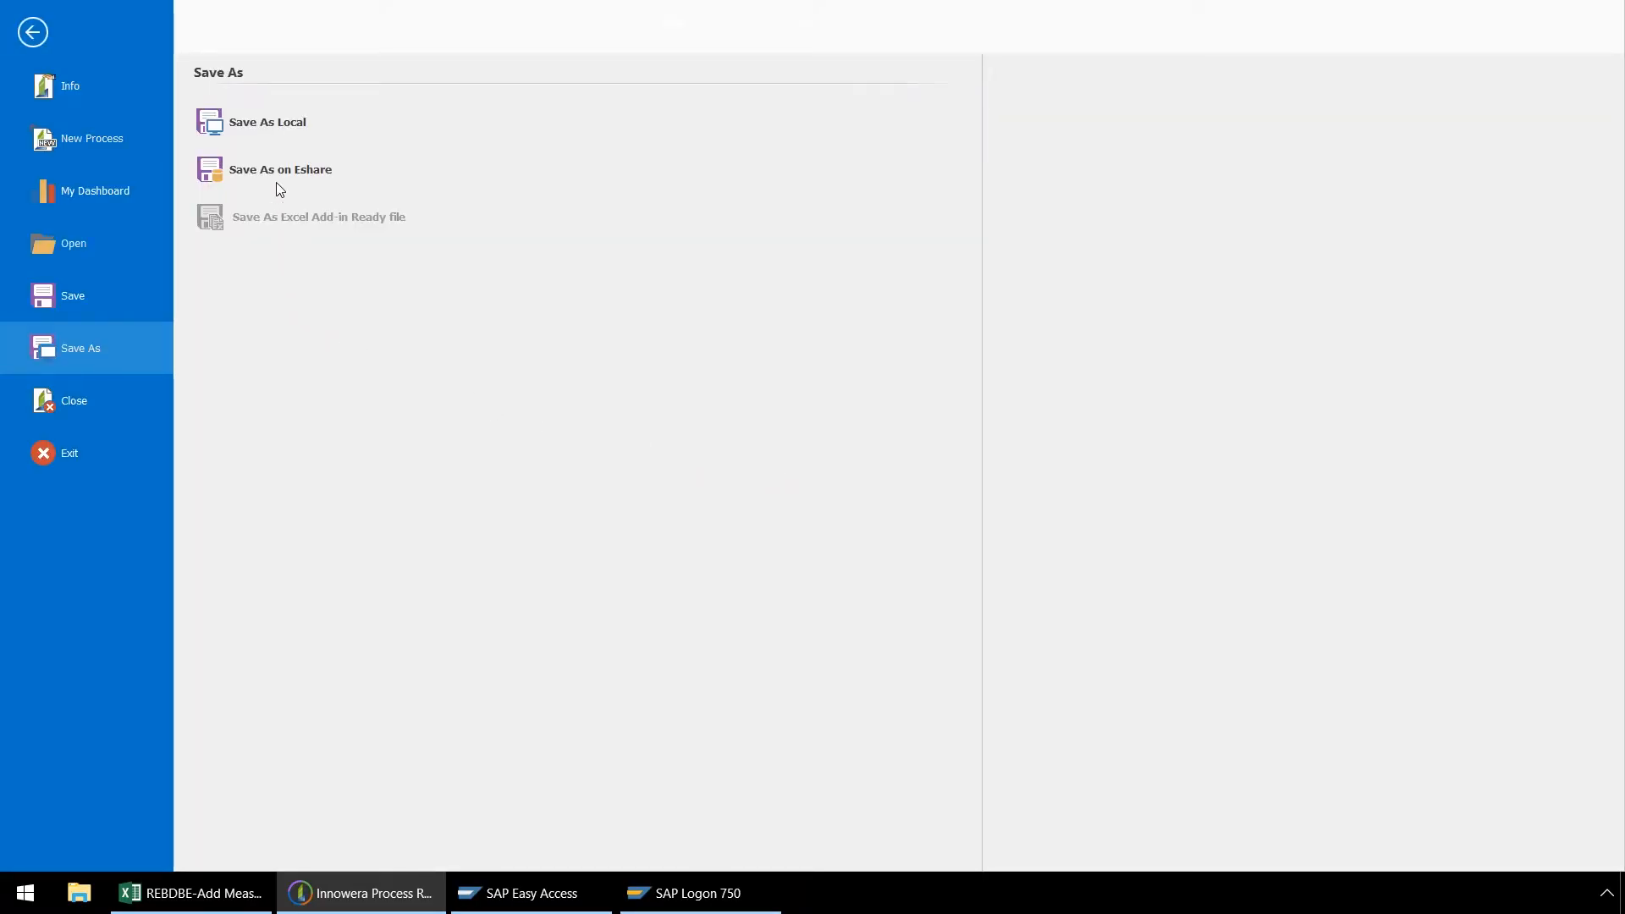
click(266, 121)
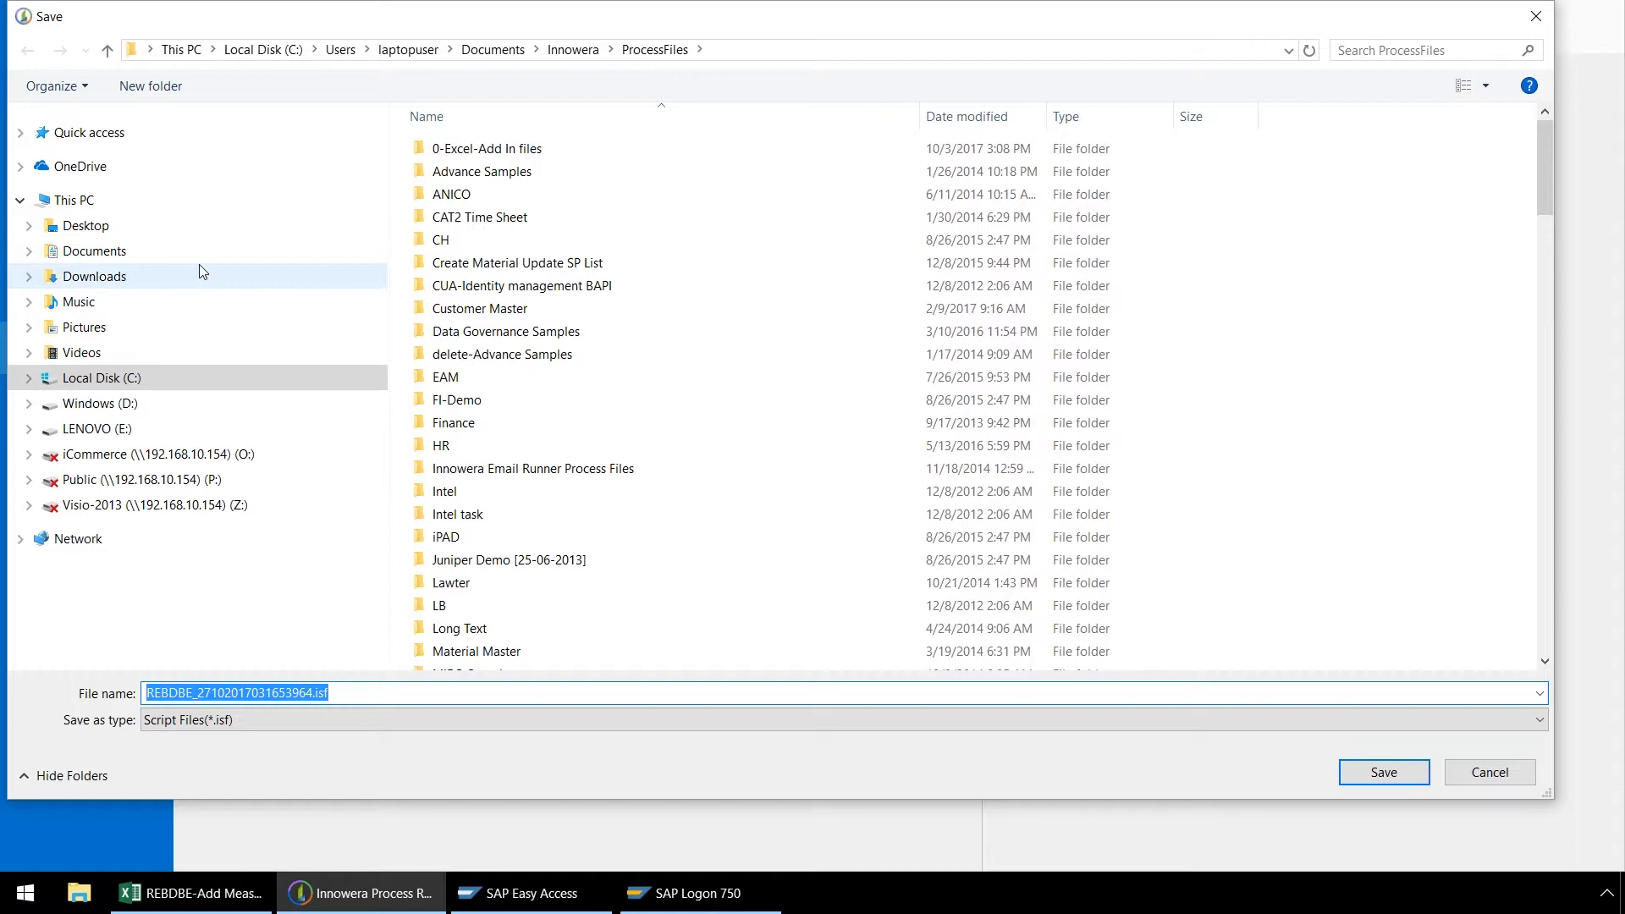
click(84, 225)
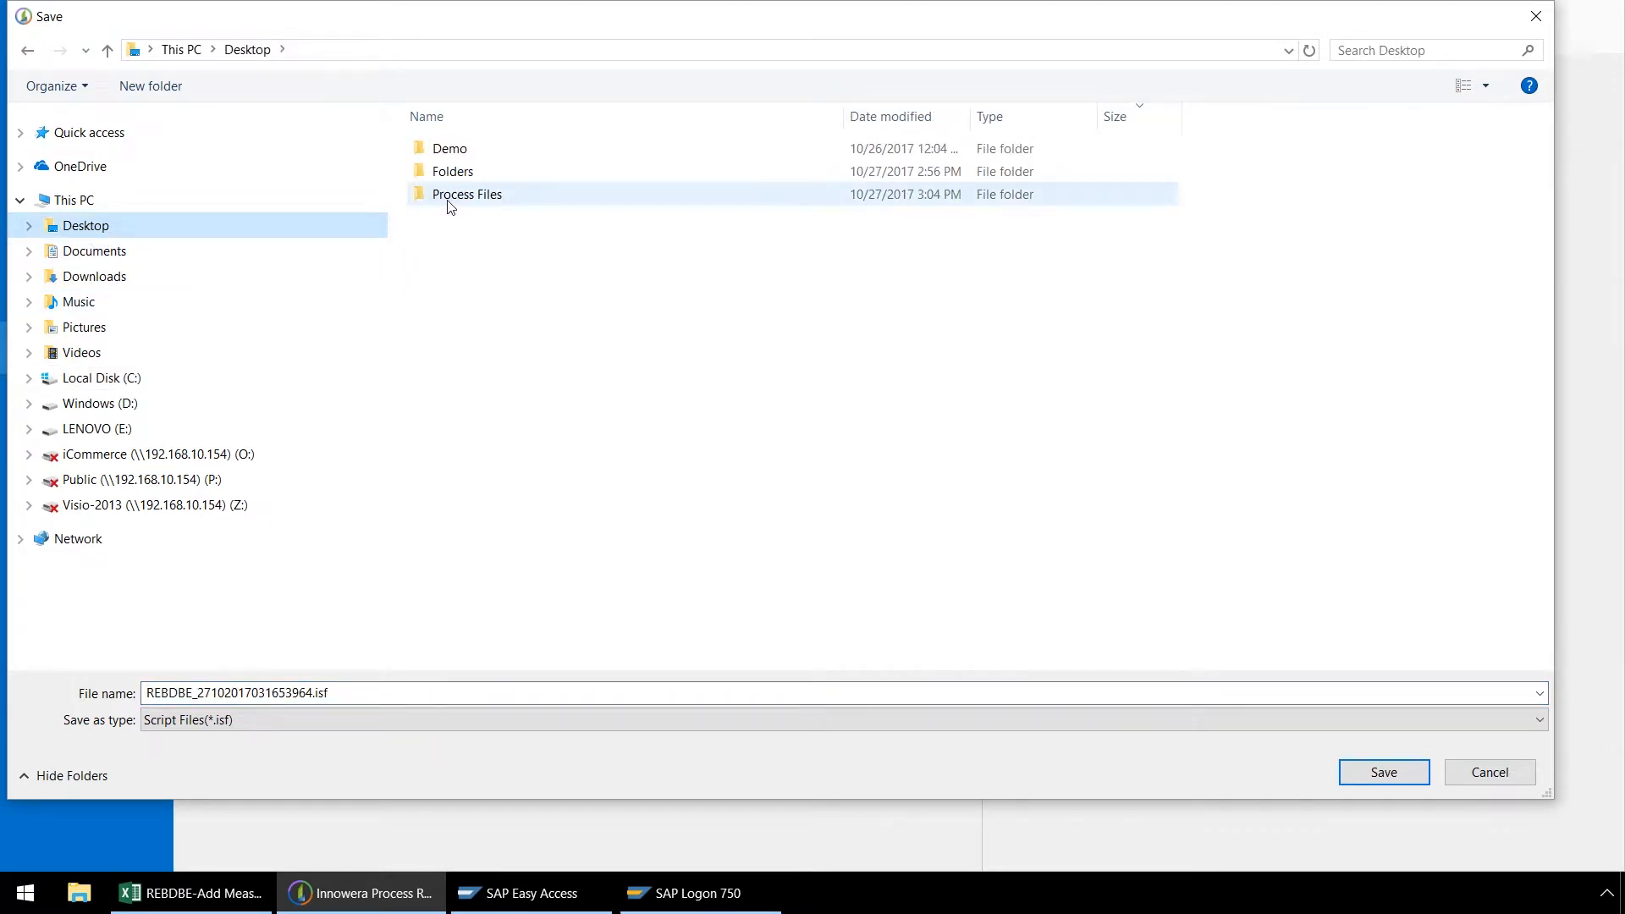
double_click(466, 193)
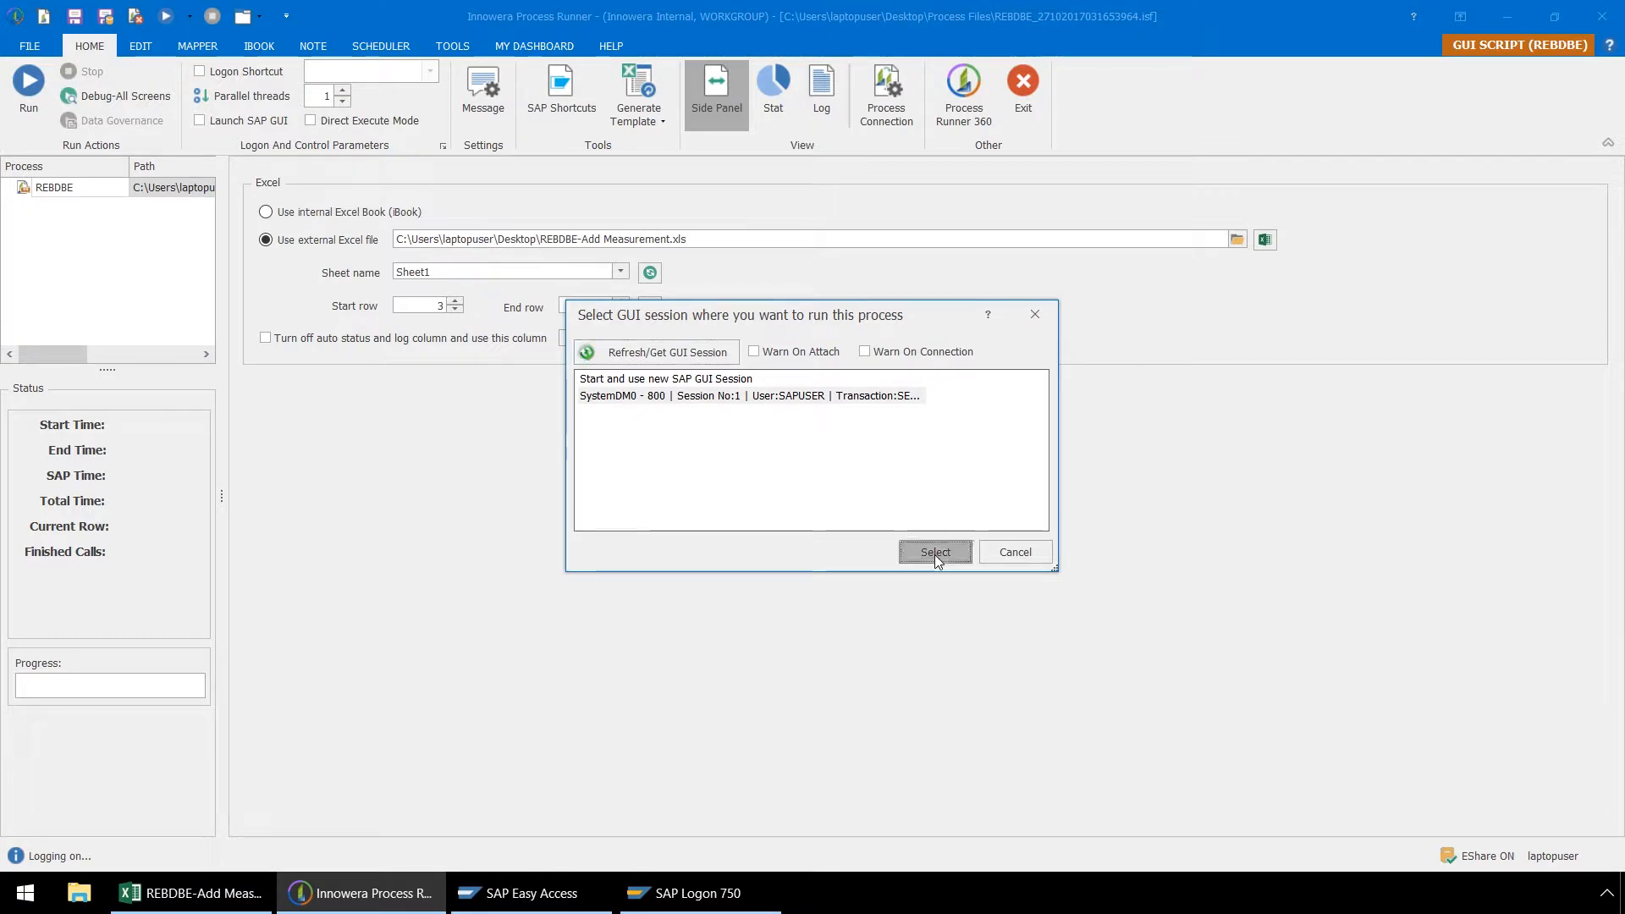
- Run the script in the existing SAP GUI session across rows 3–11
click(933, 551)
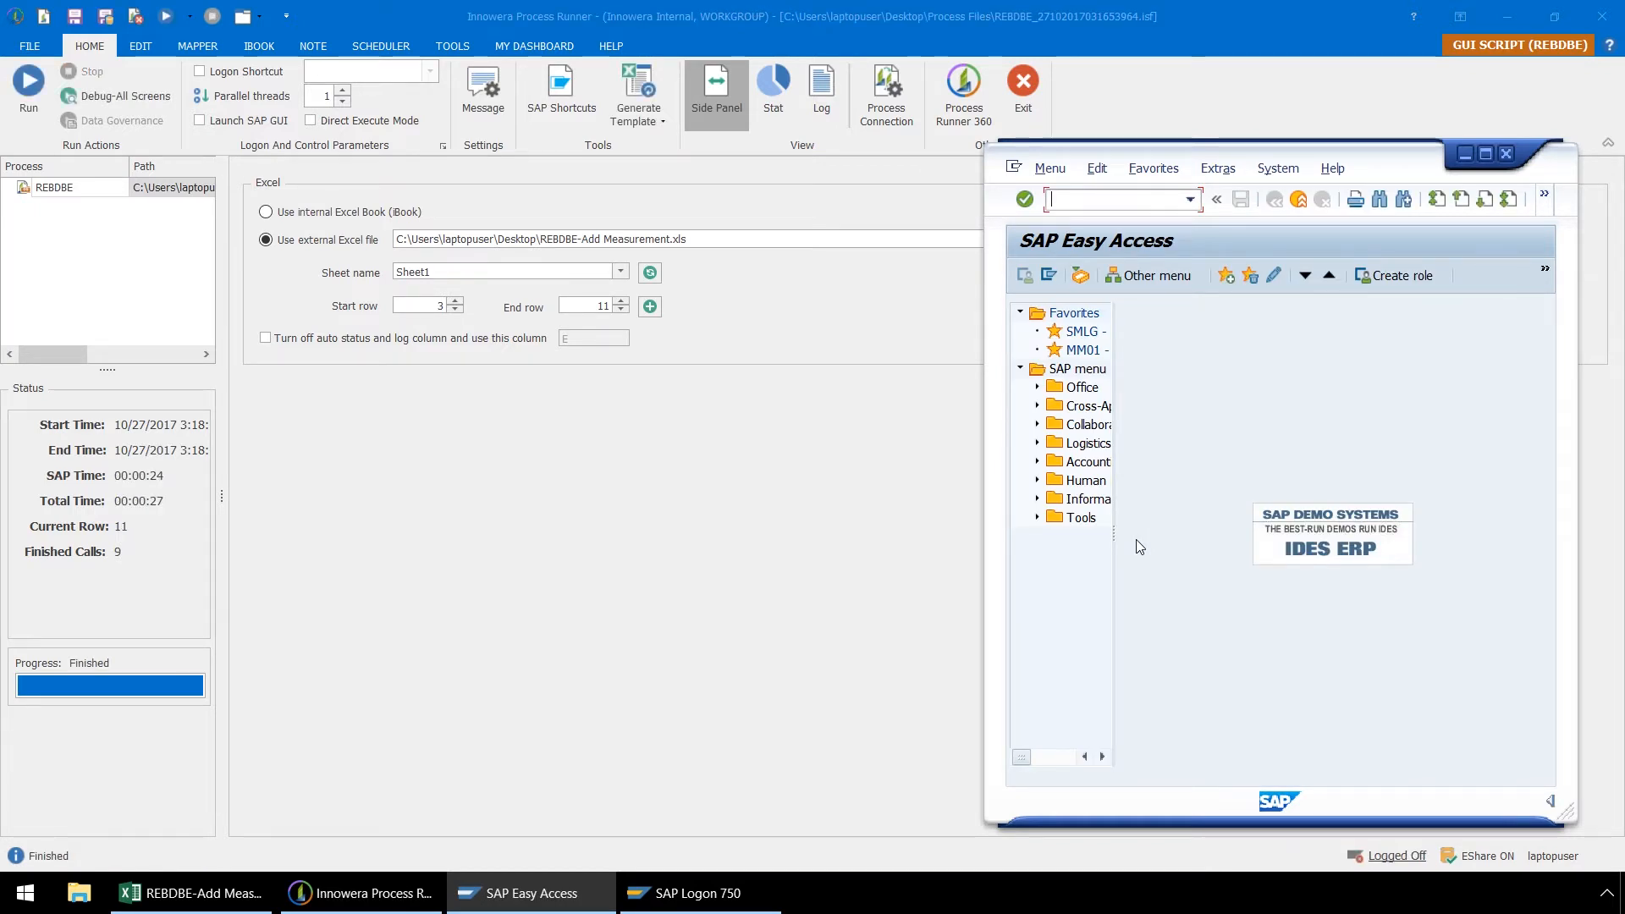
mouse_move(1153, 543)
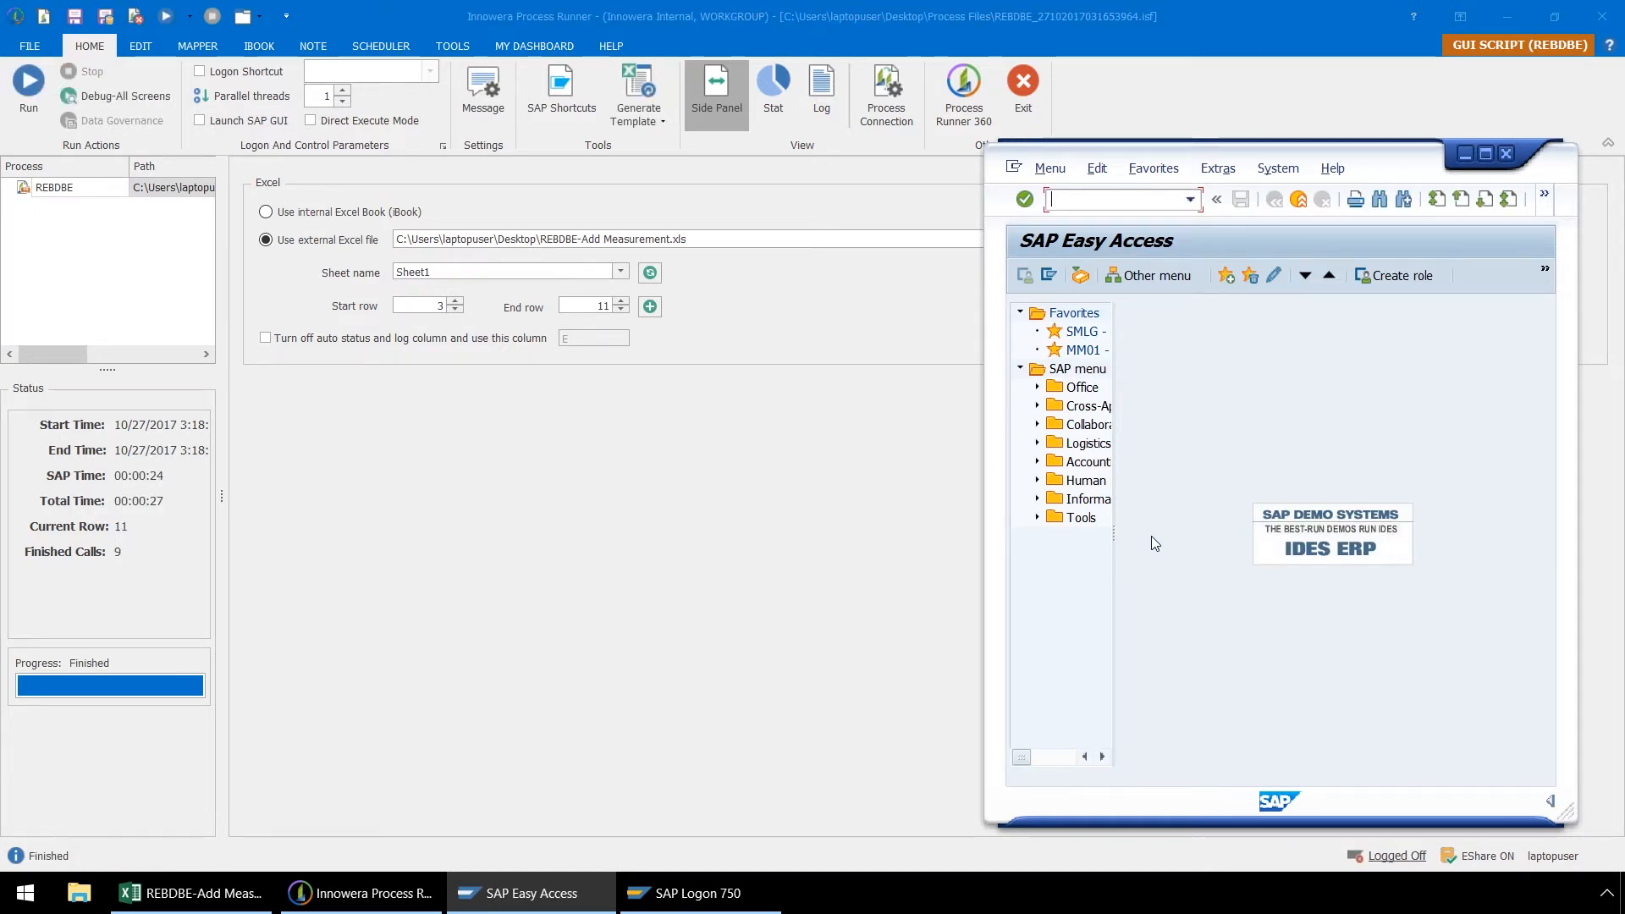
- Review rows 3–11 status and log results in Excel, then return to SAP's Site screen
click(189, 891)
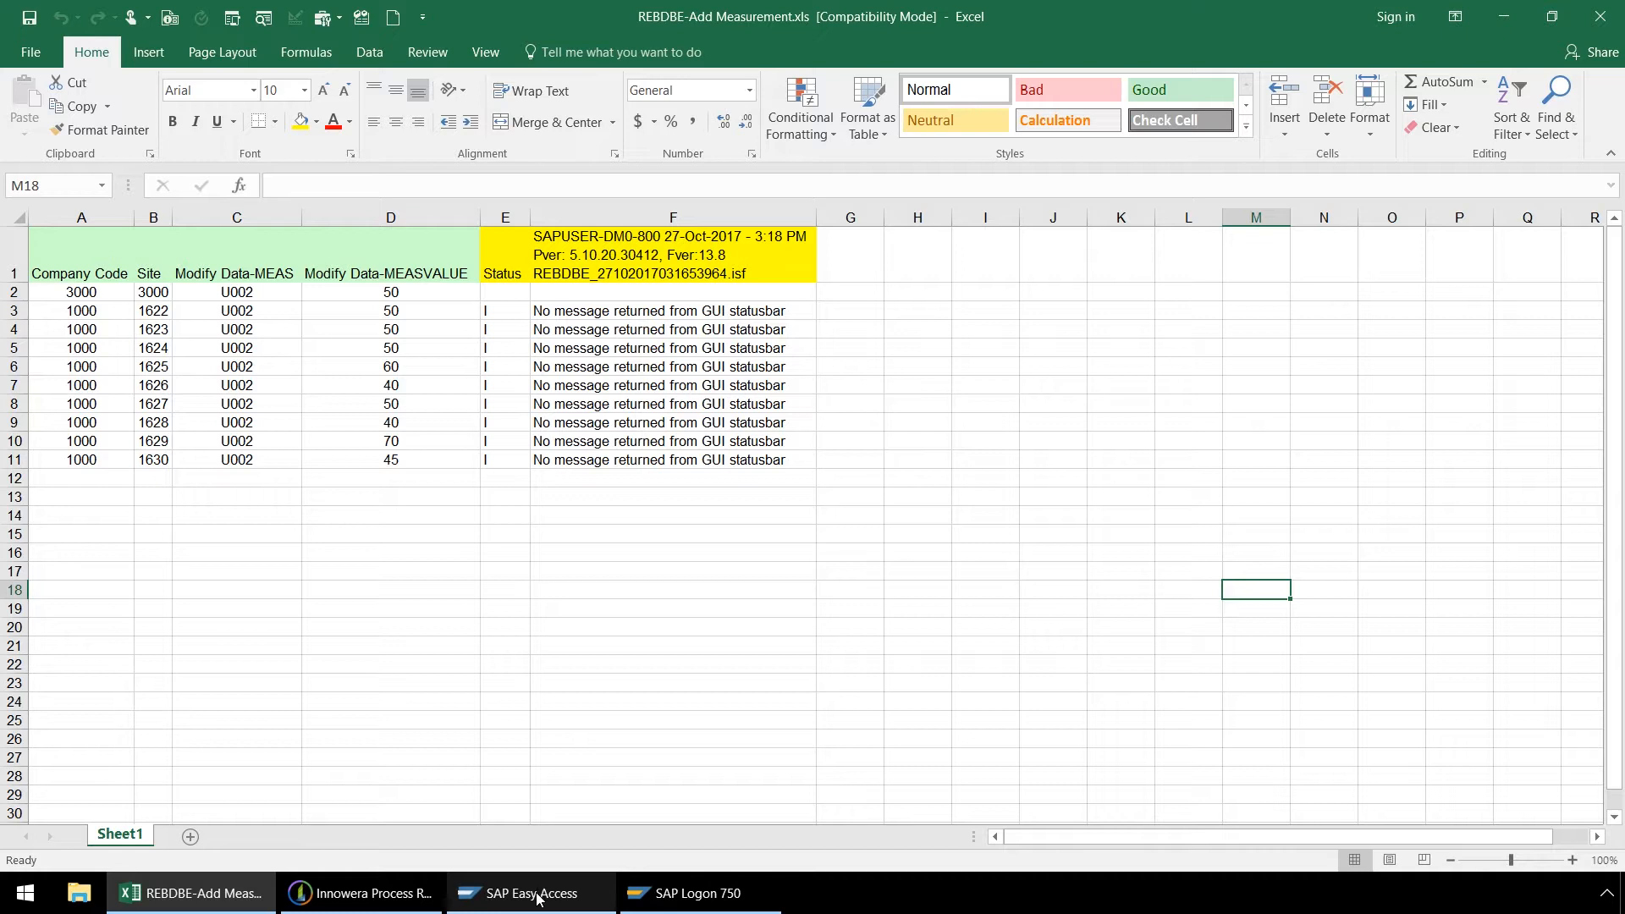
click(530, 892)
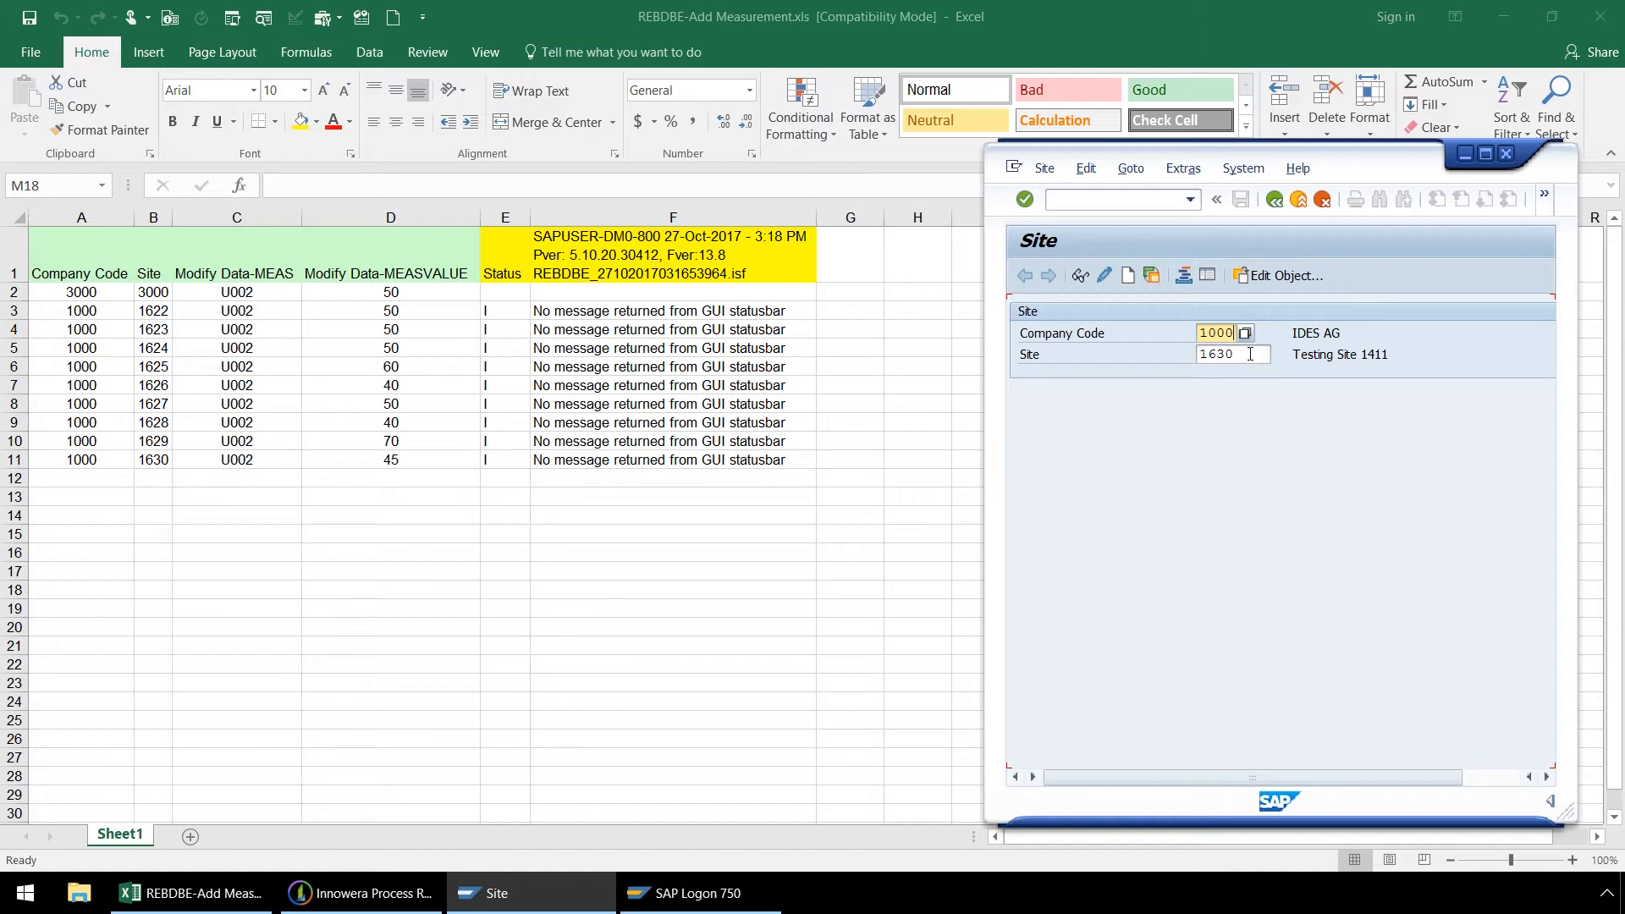
- Display site 1622's Measurements tab, showing U002 Green Area at 50.00 M2
click(1233, 353)
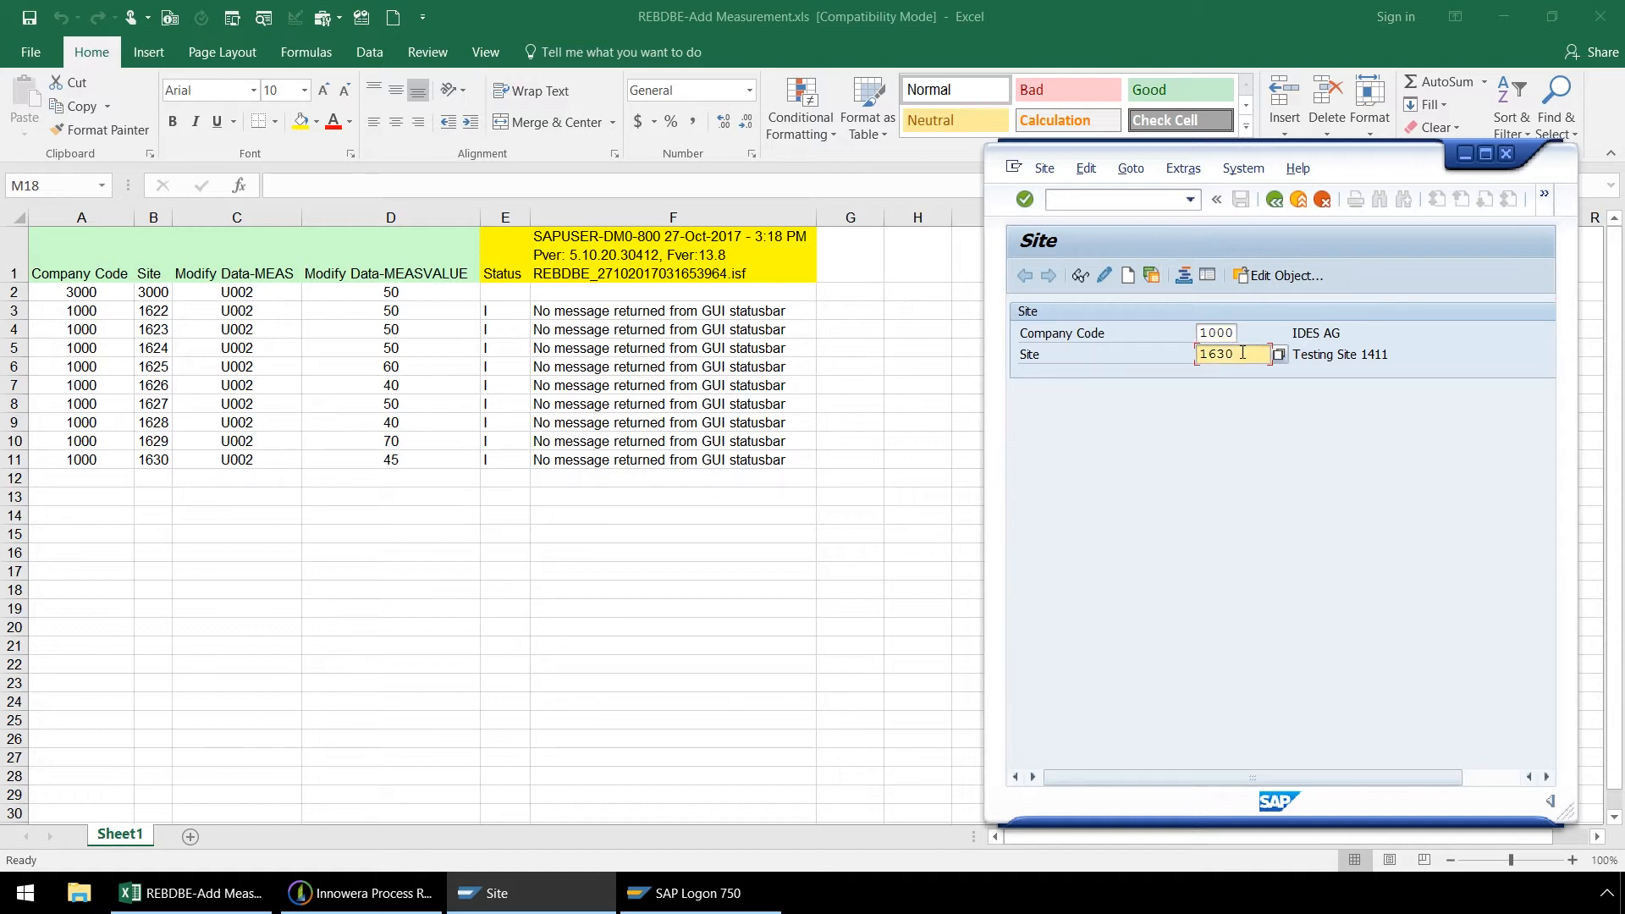
text(1622)
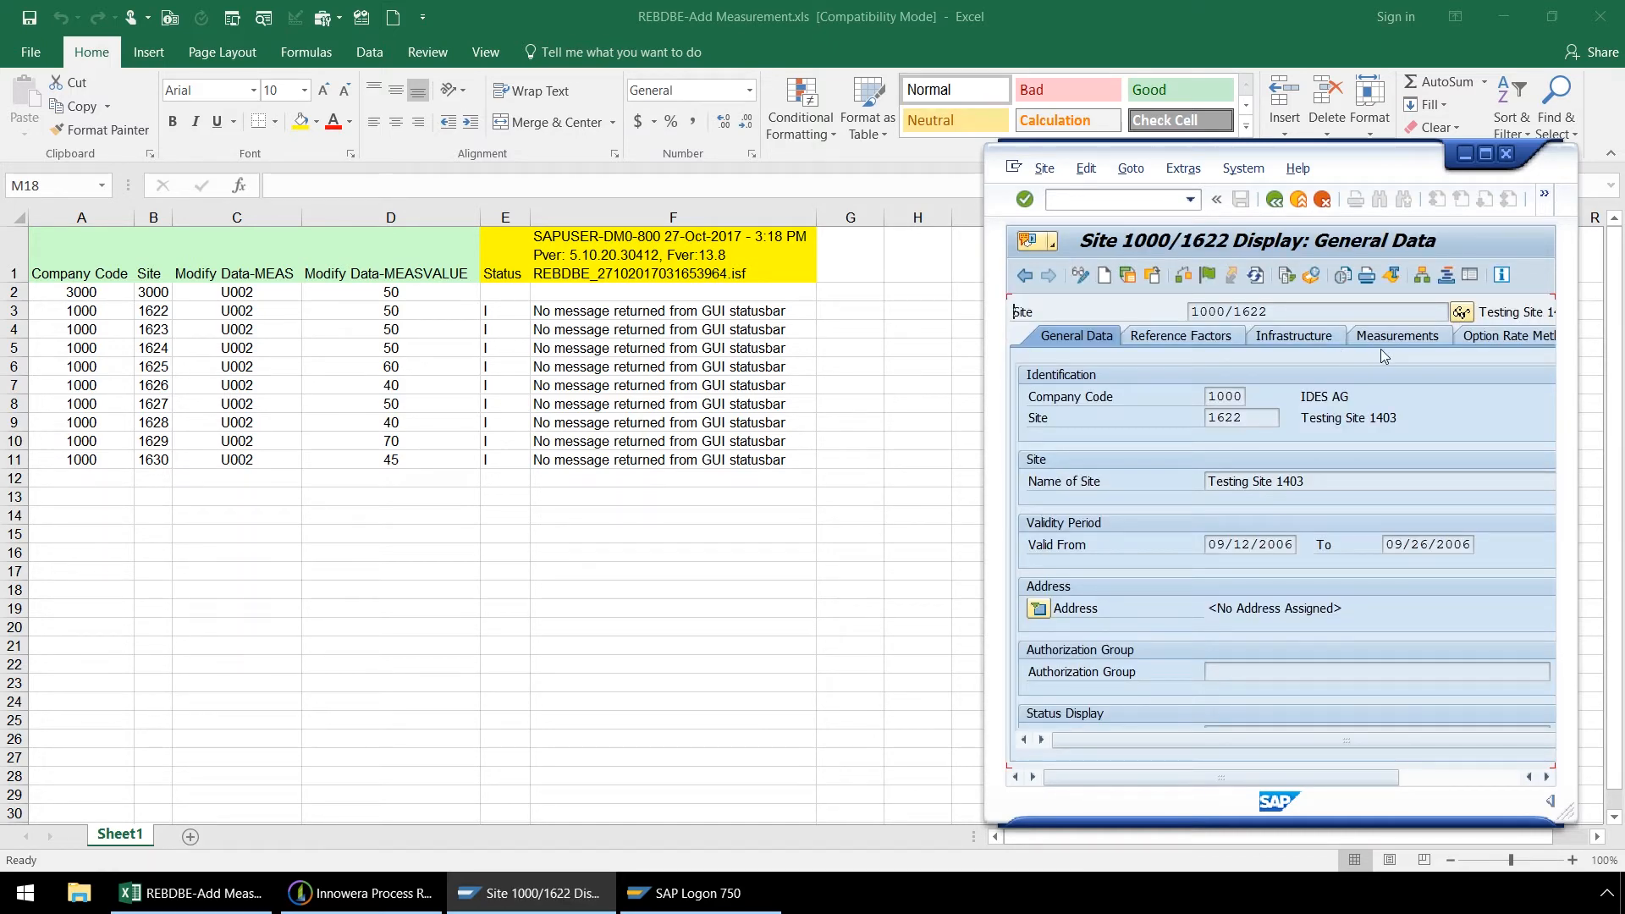
click(1395, 335)
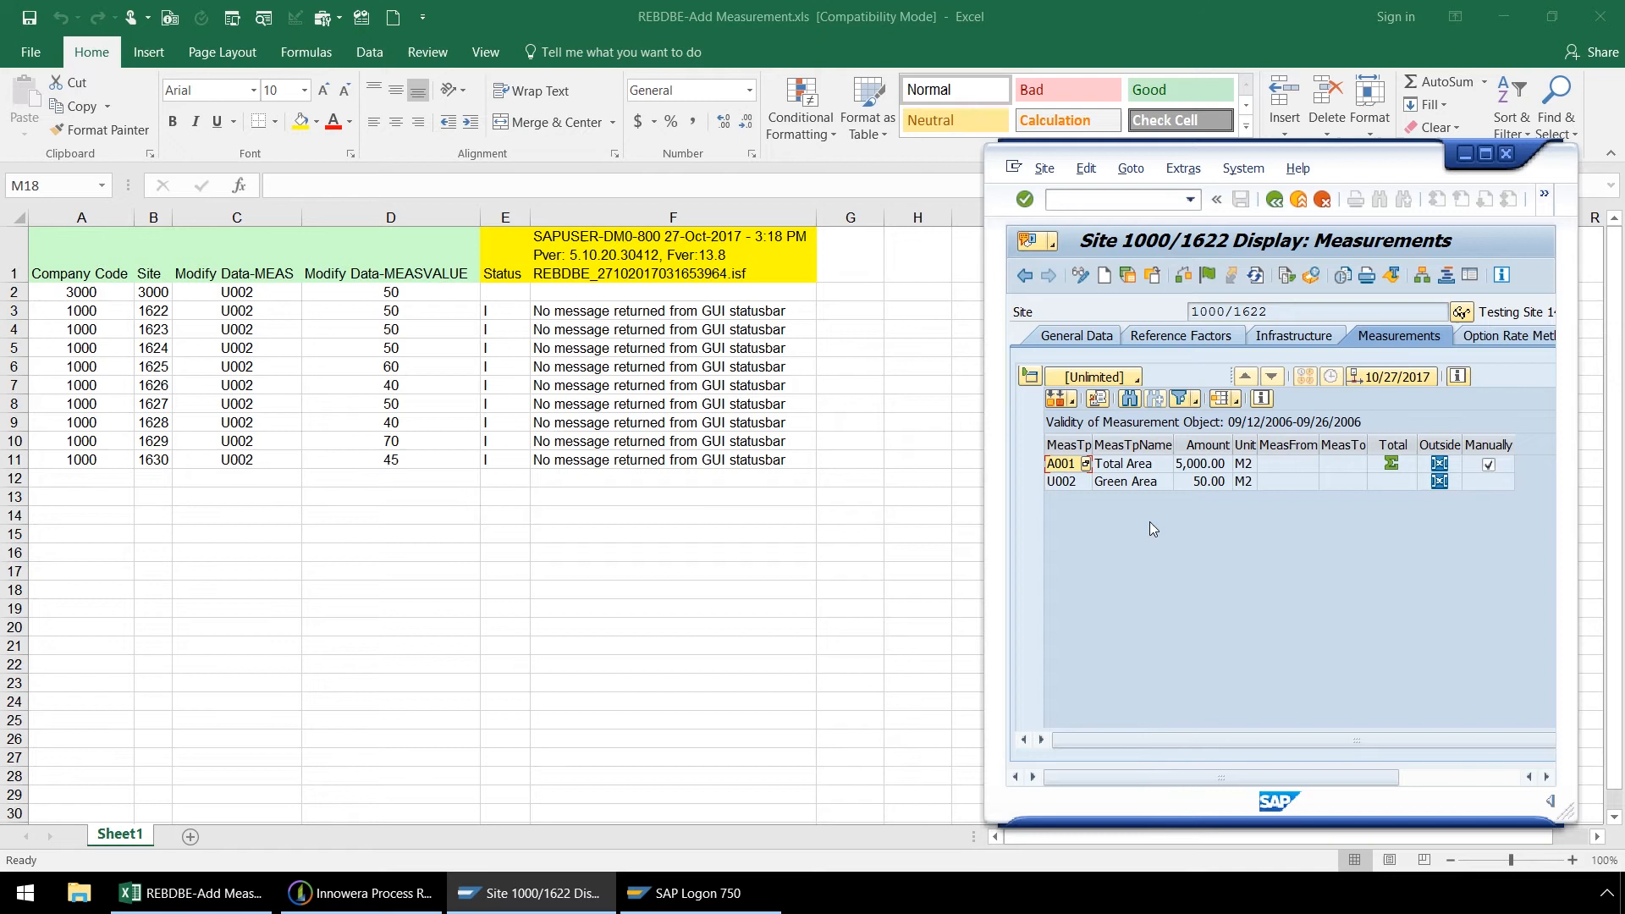
mouse_move(1226, 503)
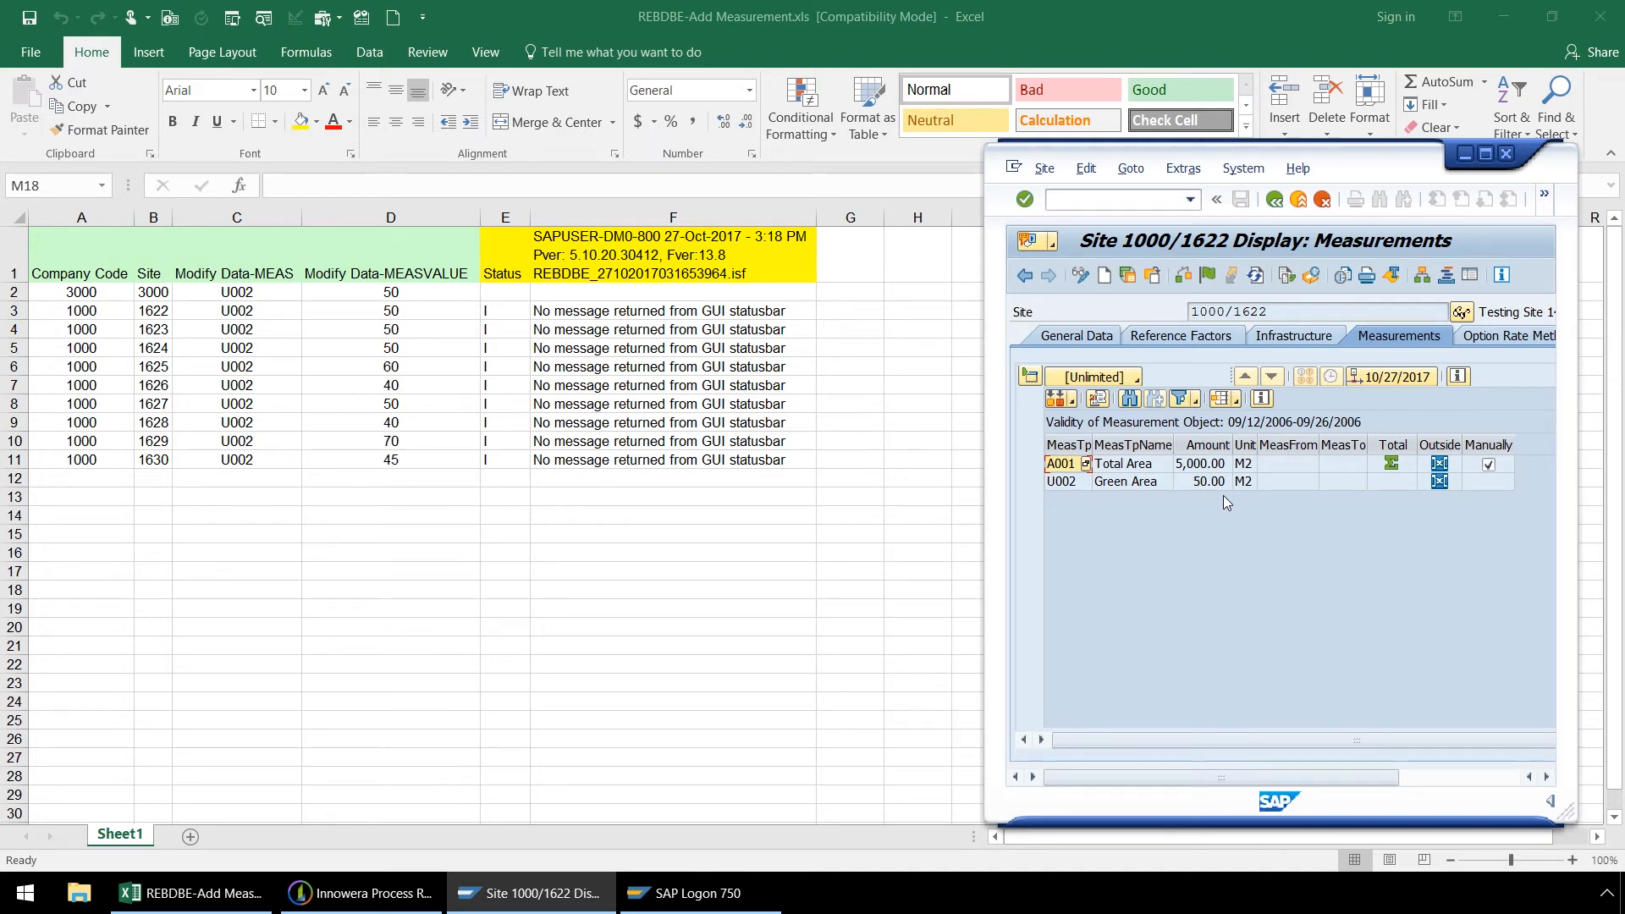
mouse_move(196, 336)
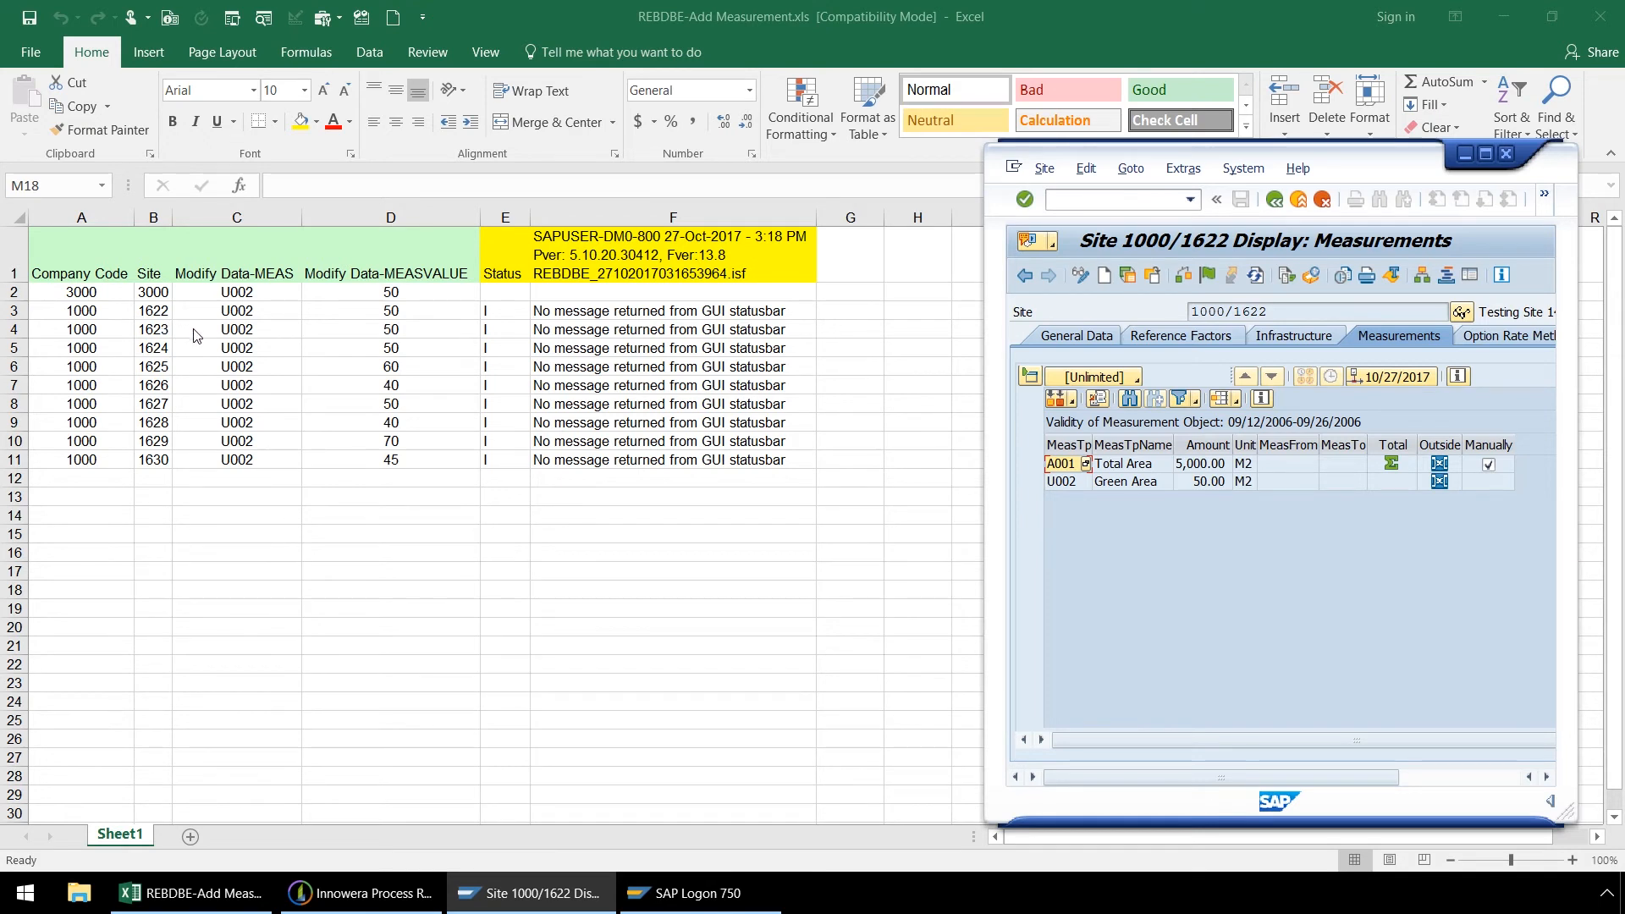
mouse_move(371, 333)
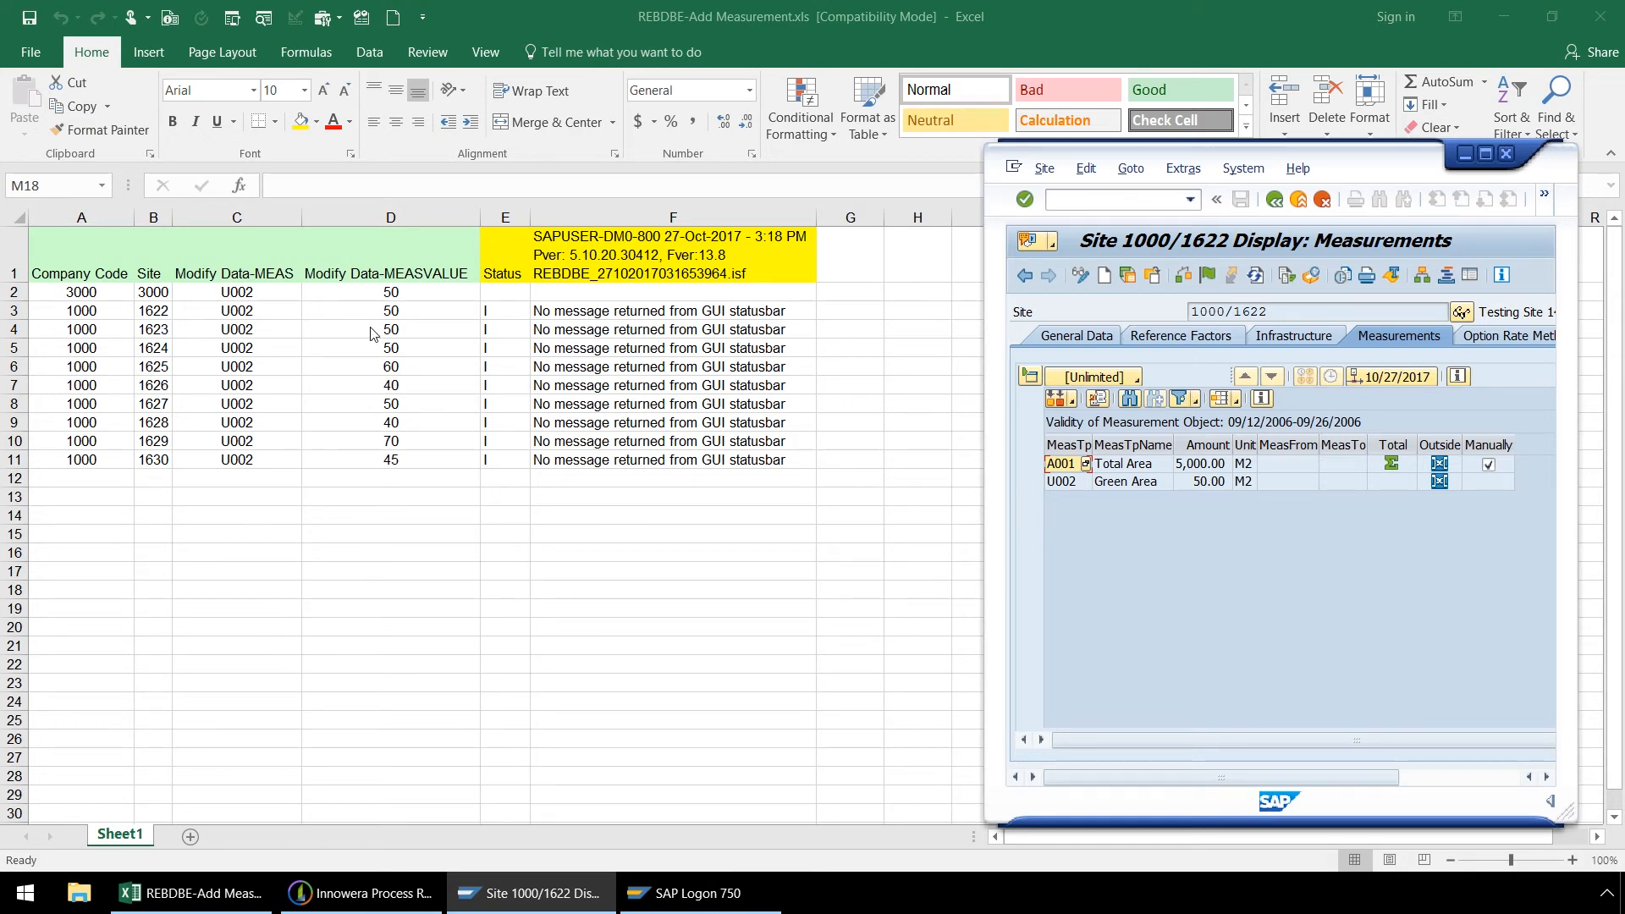